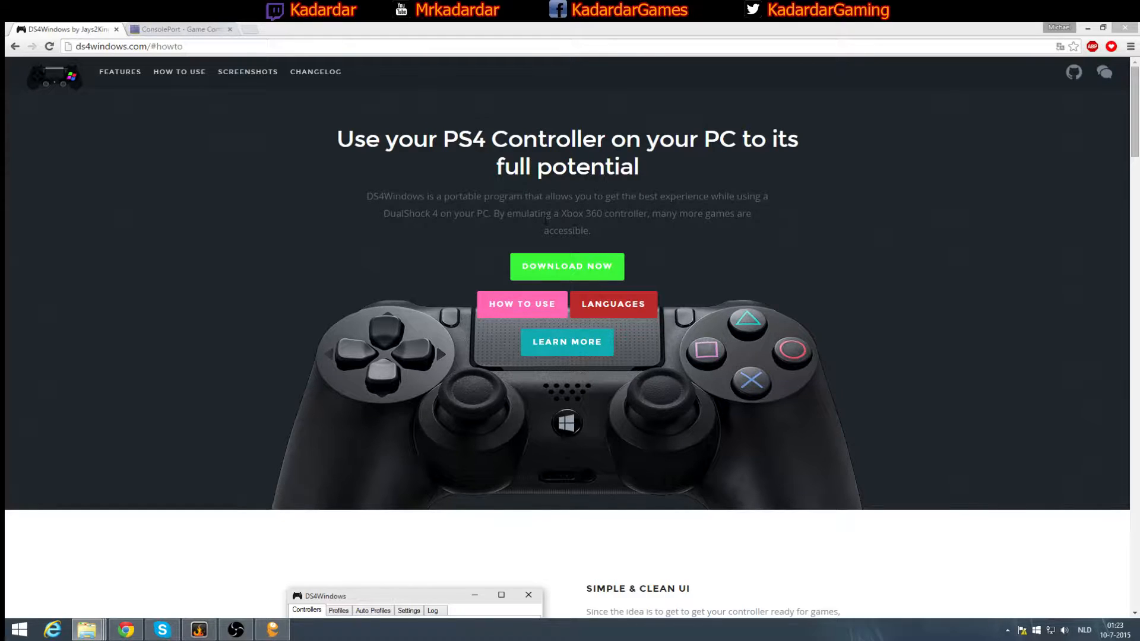
mouse_move(607, 266)
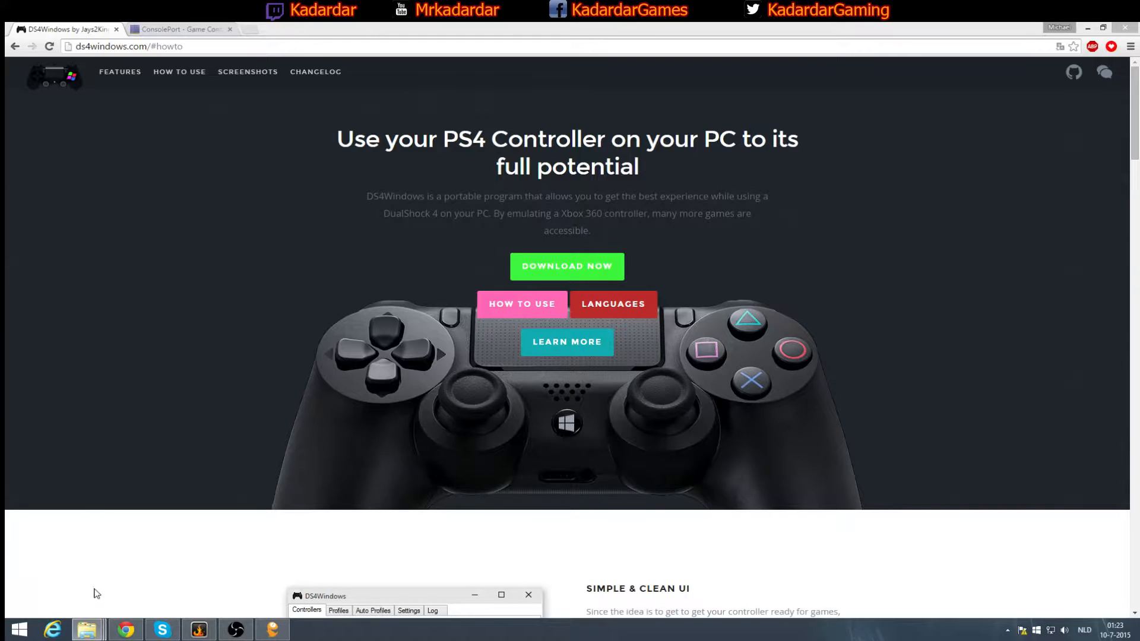
mouse_move(85, 630)
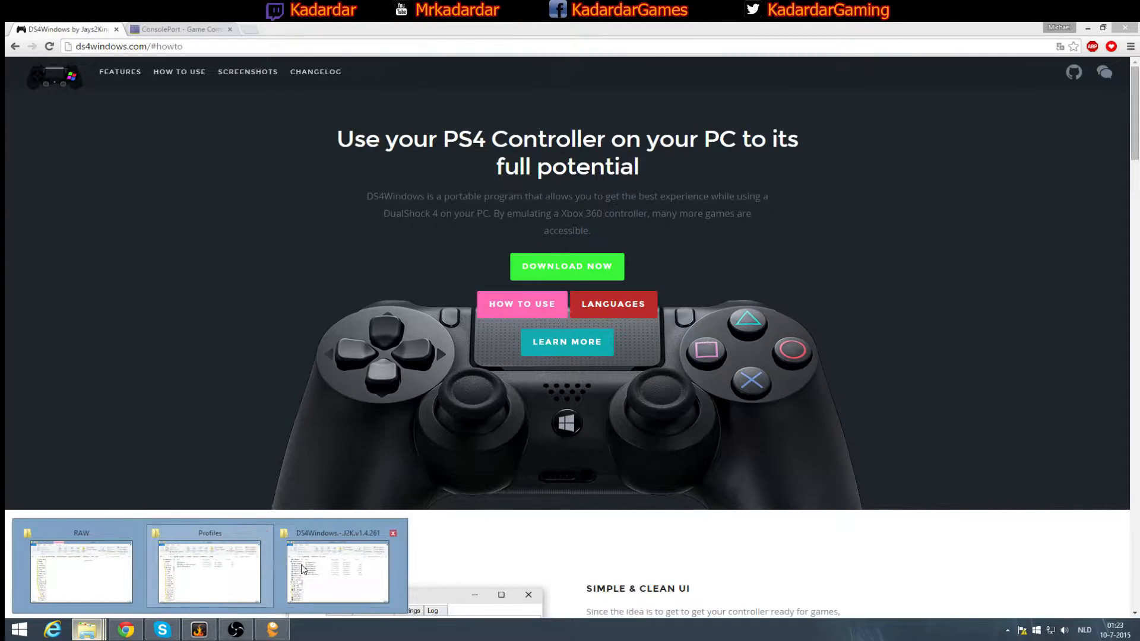
- Extract the DS4Windows zip with WinRAR into a DS4Windows folder and open it
left_click(337, 571)
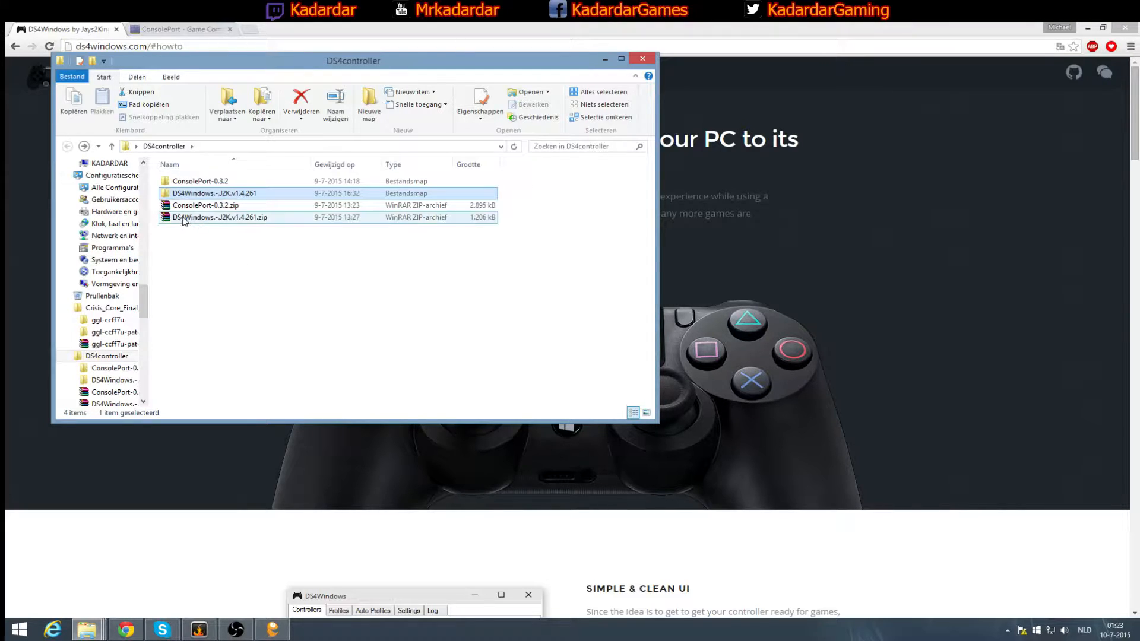
right_click(220, 218)
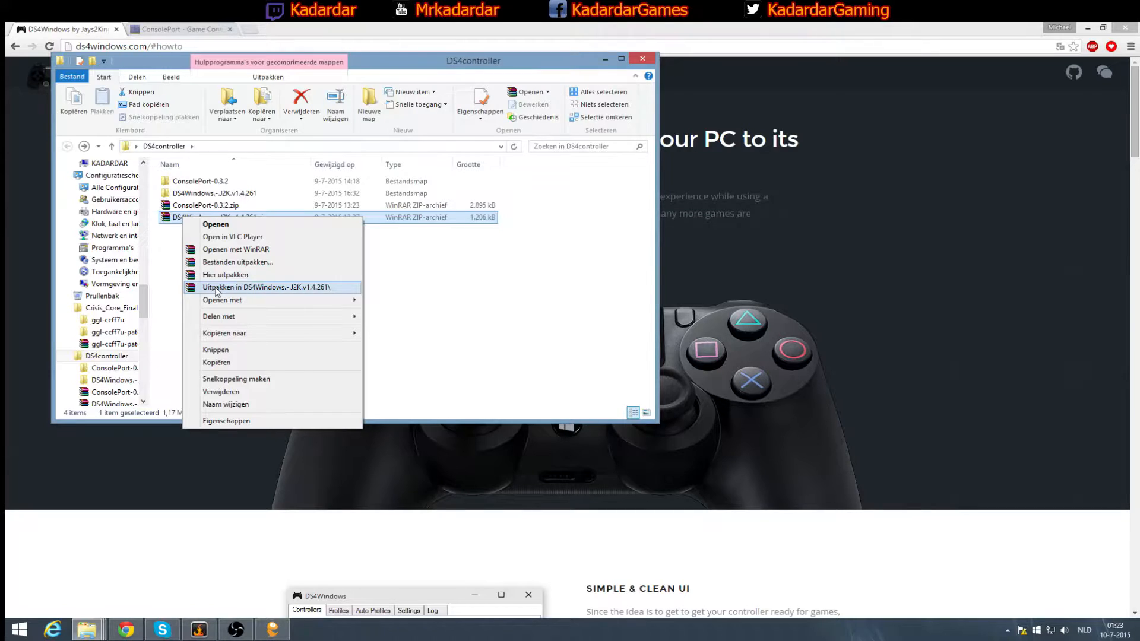
mouse_move(245, 287)
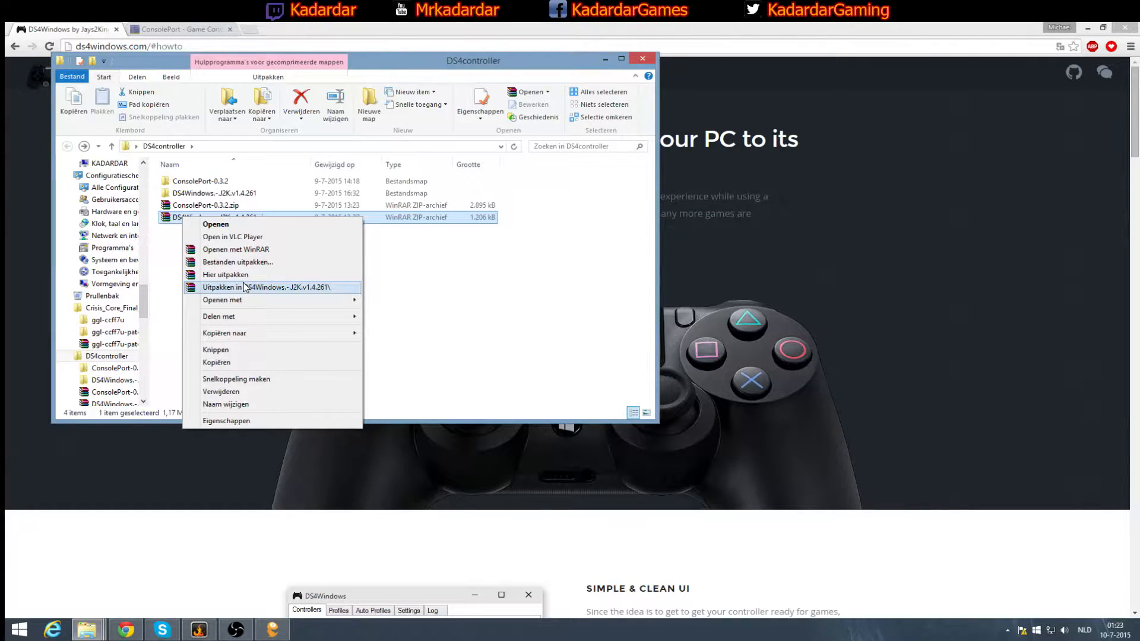
left_click(247, 286)
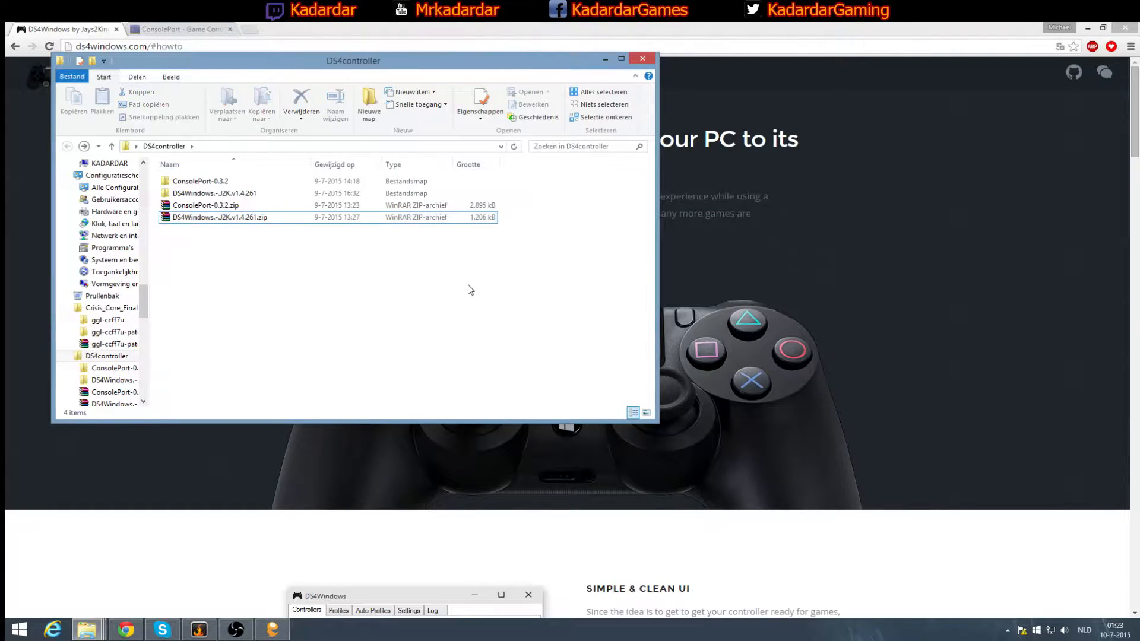
left_click(214, 193)
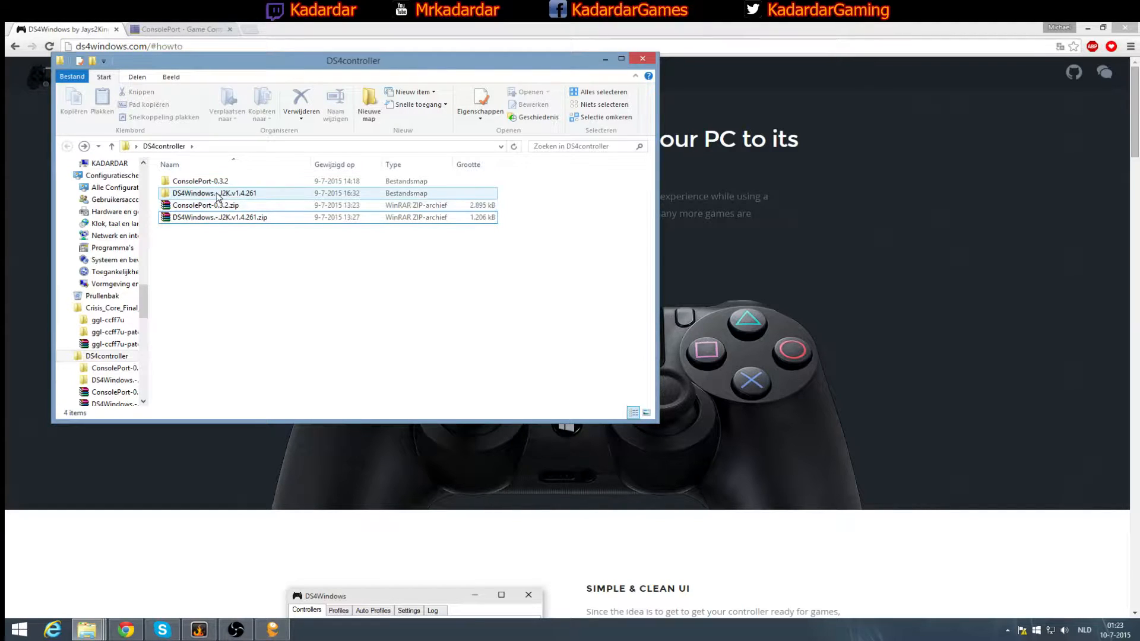
mouse_move(214, 192)
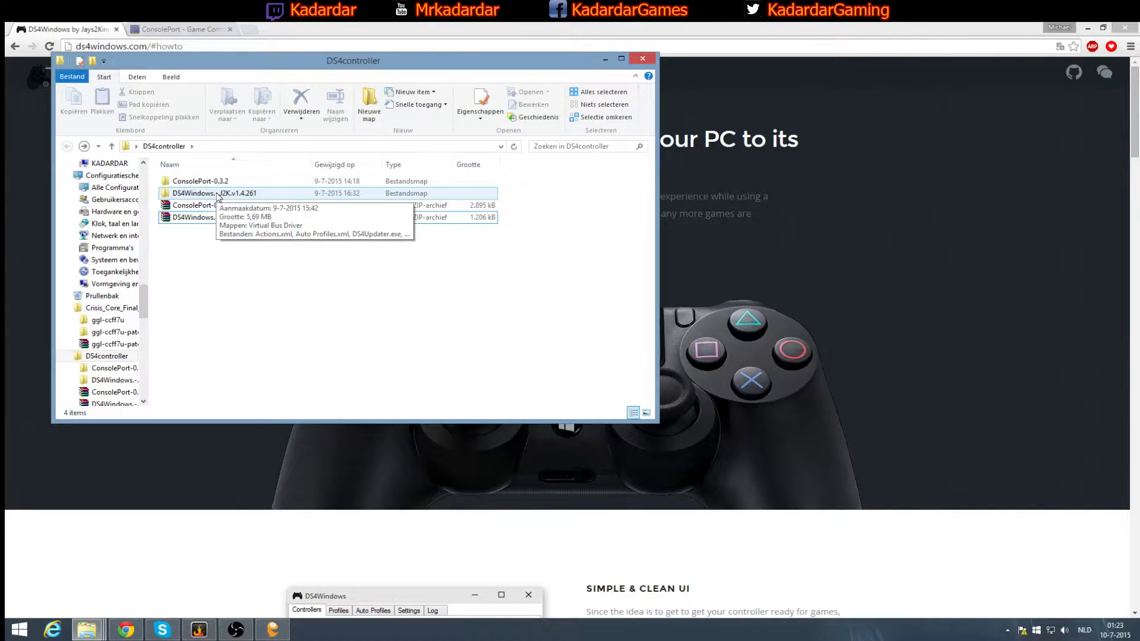
double_click(213, 192)
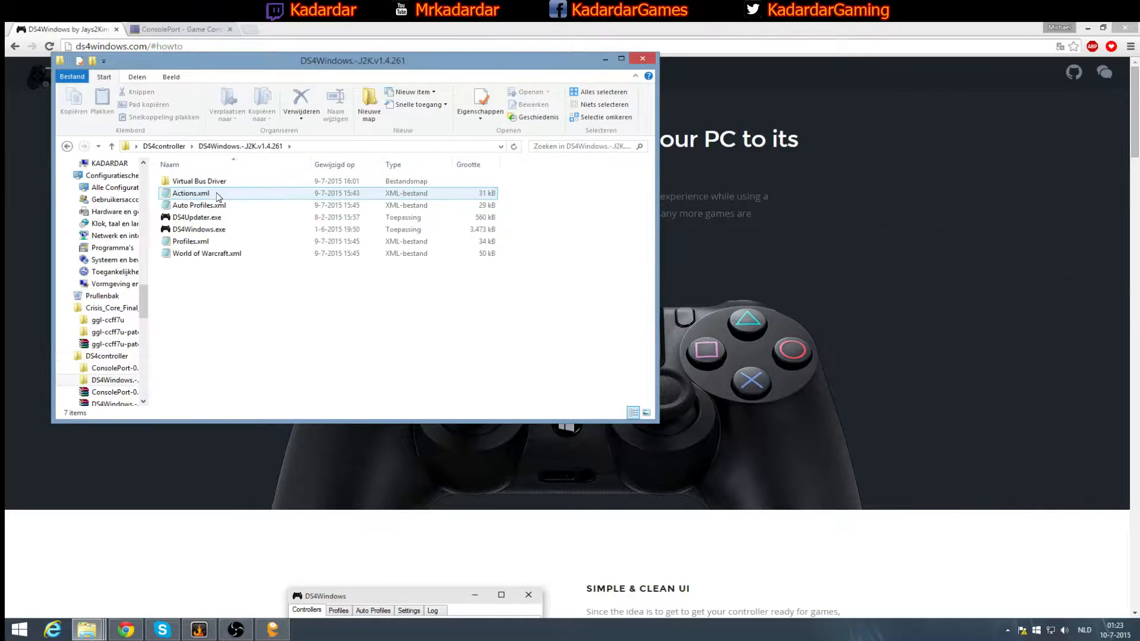
mouse_move(271, 221)
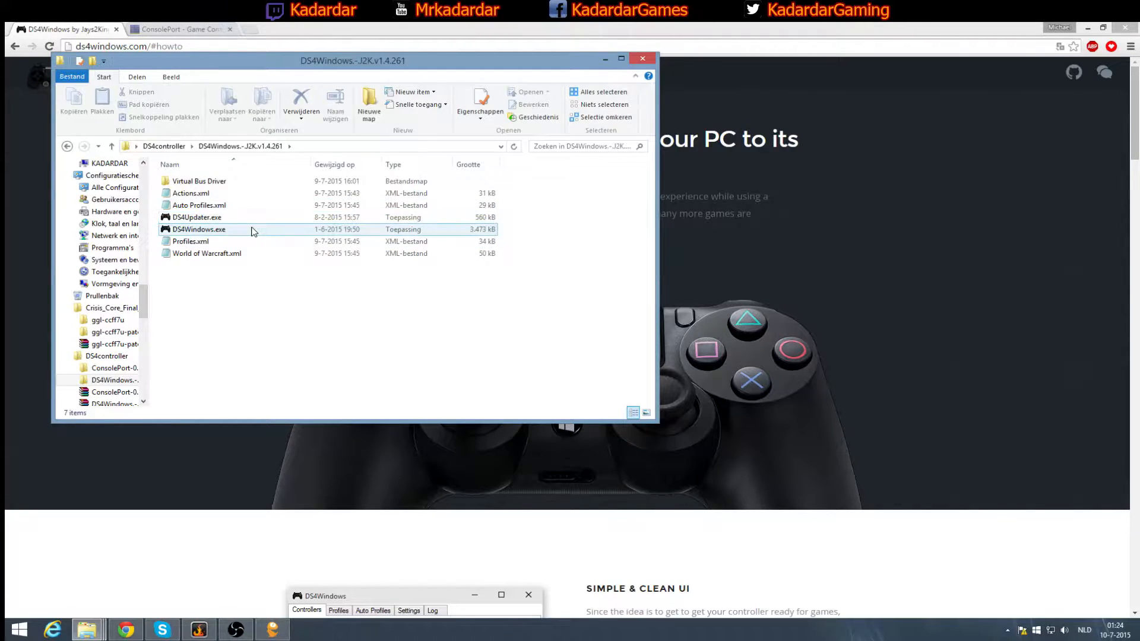
mouse_move(253, 231)
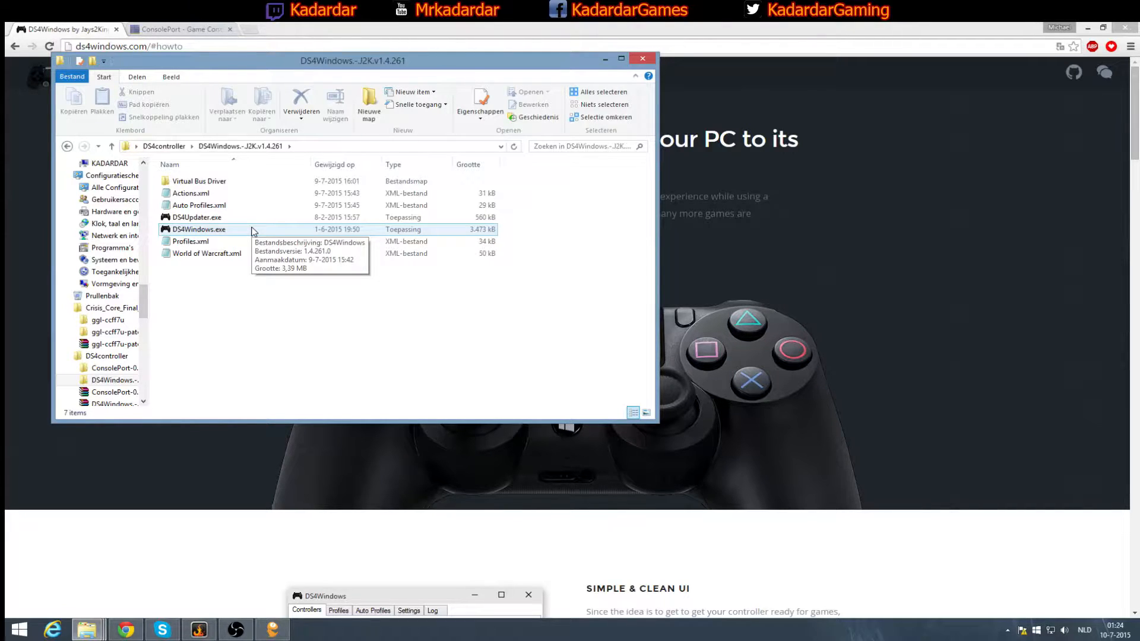
- Launch DS4Windows.exe from the extracted DS4Windows folder
double_click(199, 229)
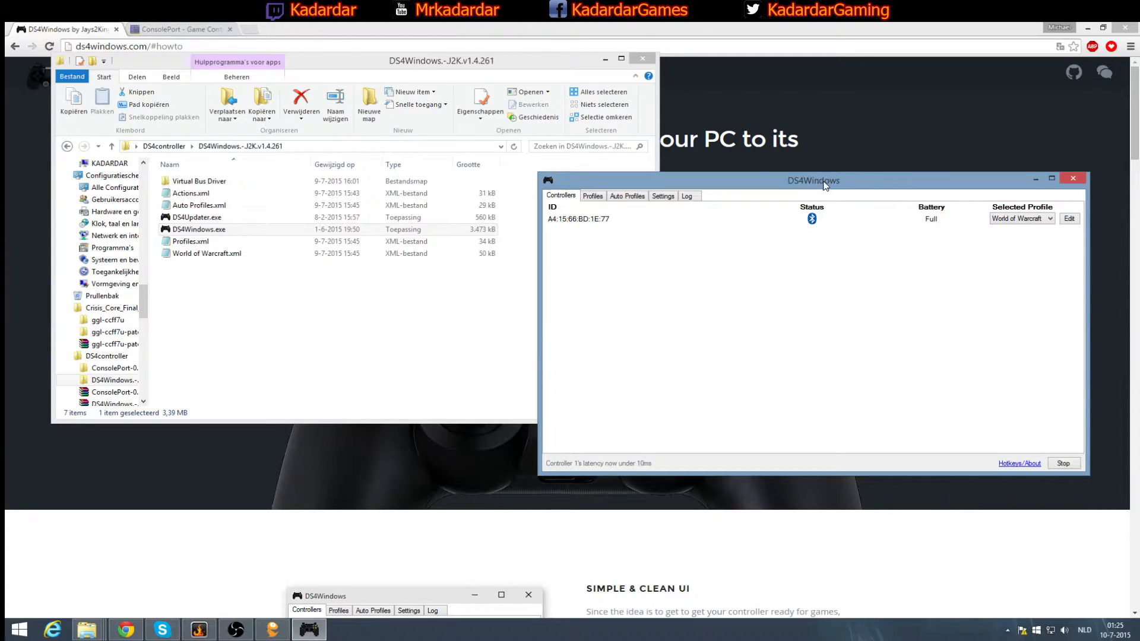
- Bring up the Welcome to DS4Windows driver and pairing guide
left_click(663, 195)
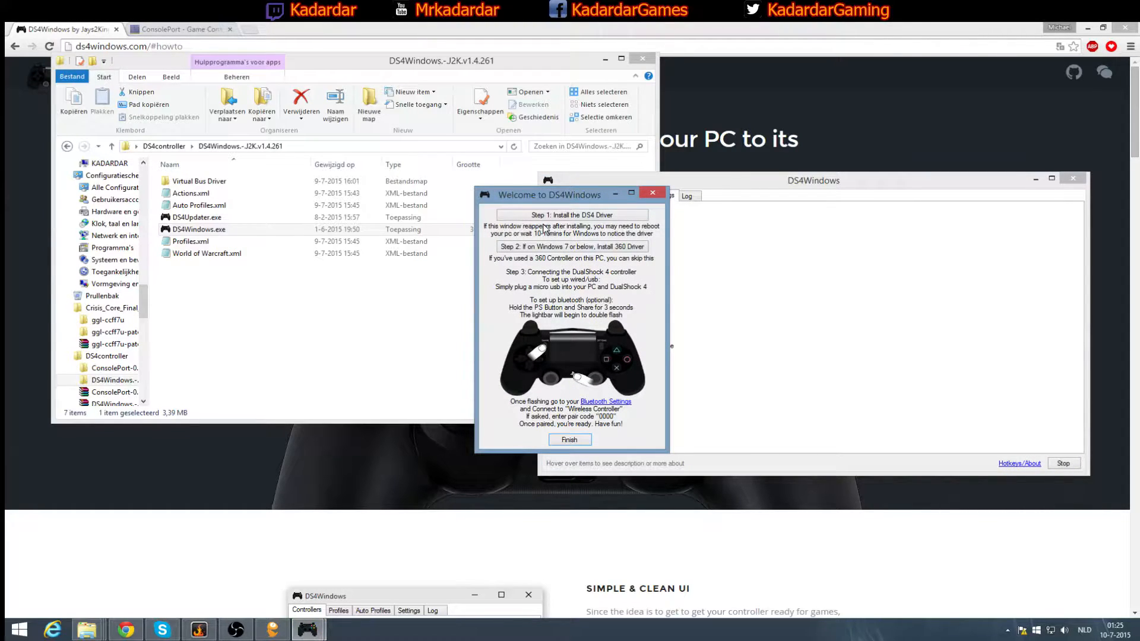
mouse_move(438, 314)
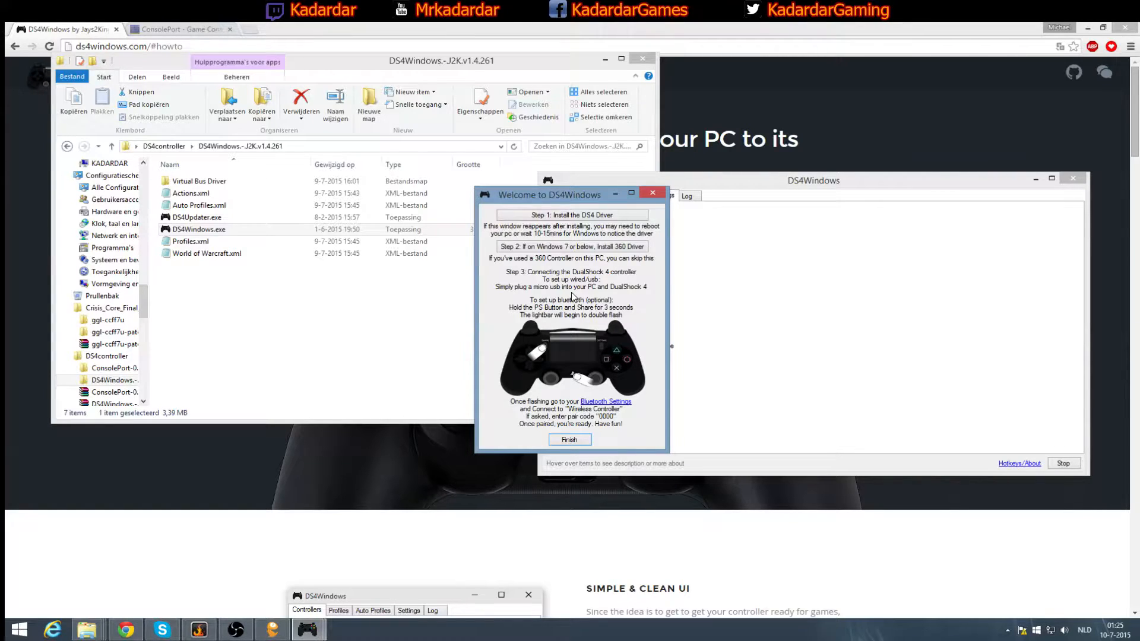
mouse_move(574, 425)
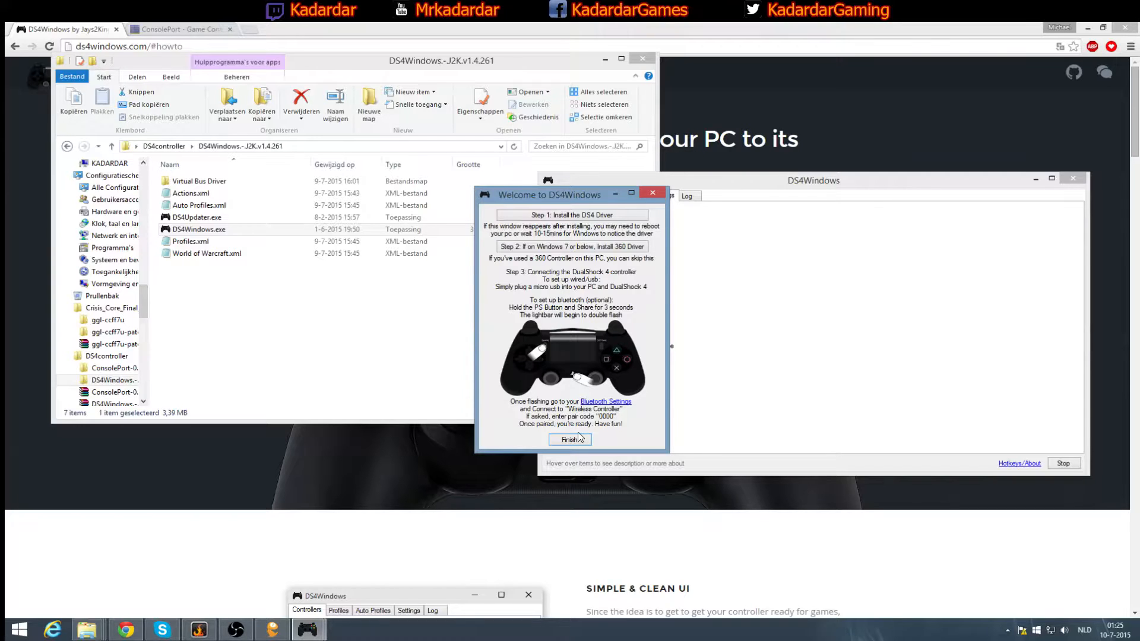
mouse_move(570, 439)
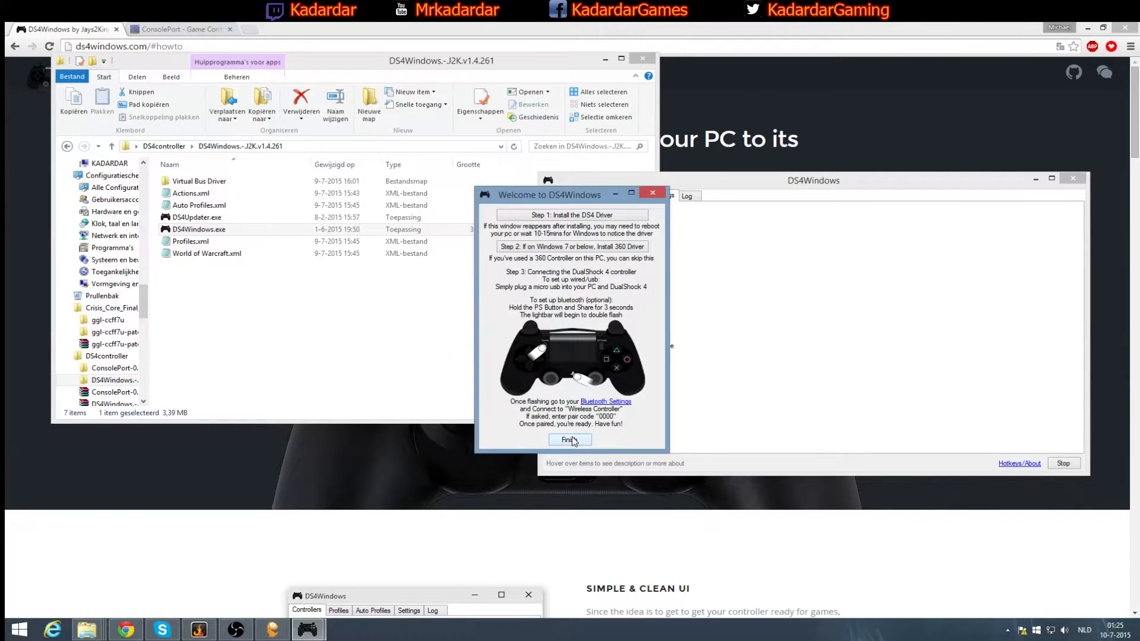
- Close the welcome guide with Finish, returning to the Controllers list
left_click(569, 440)
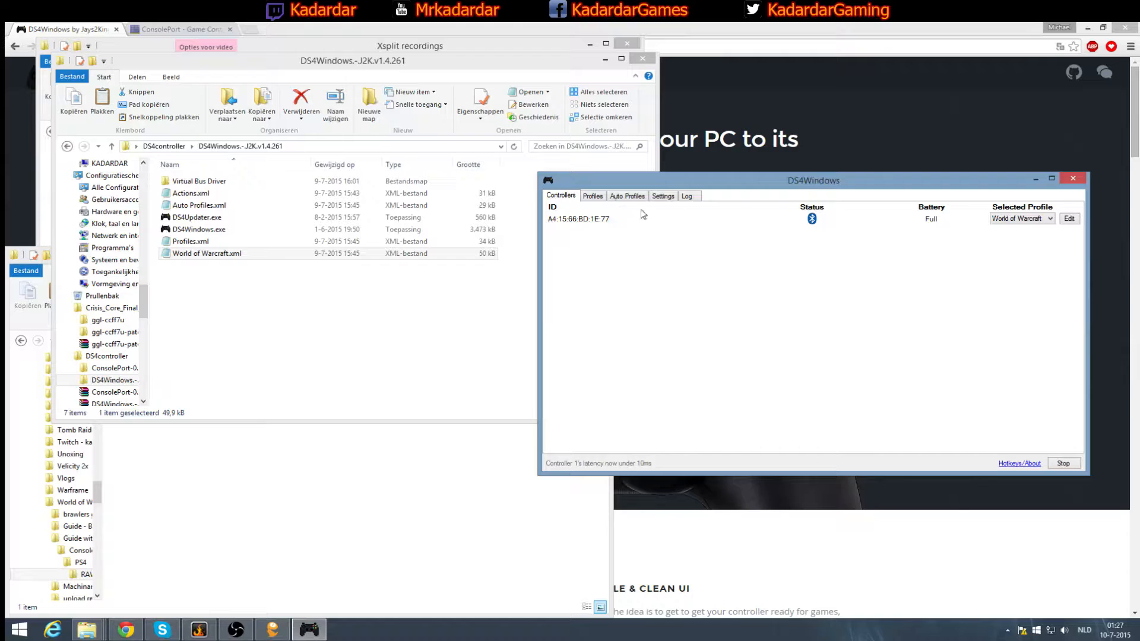
mouse_move(824, 215)
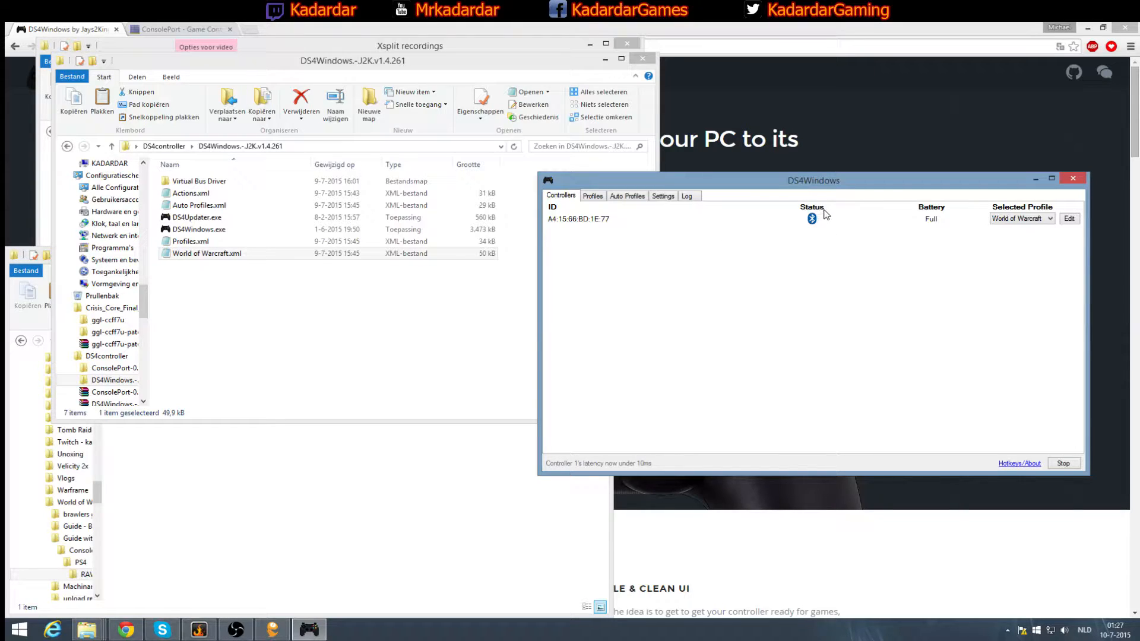
mouse_move(812, 219)
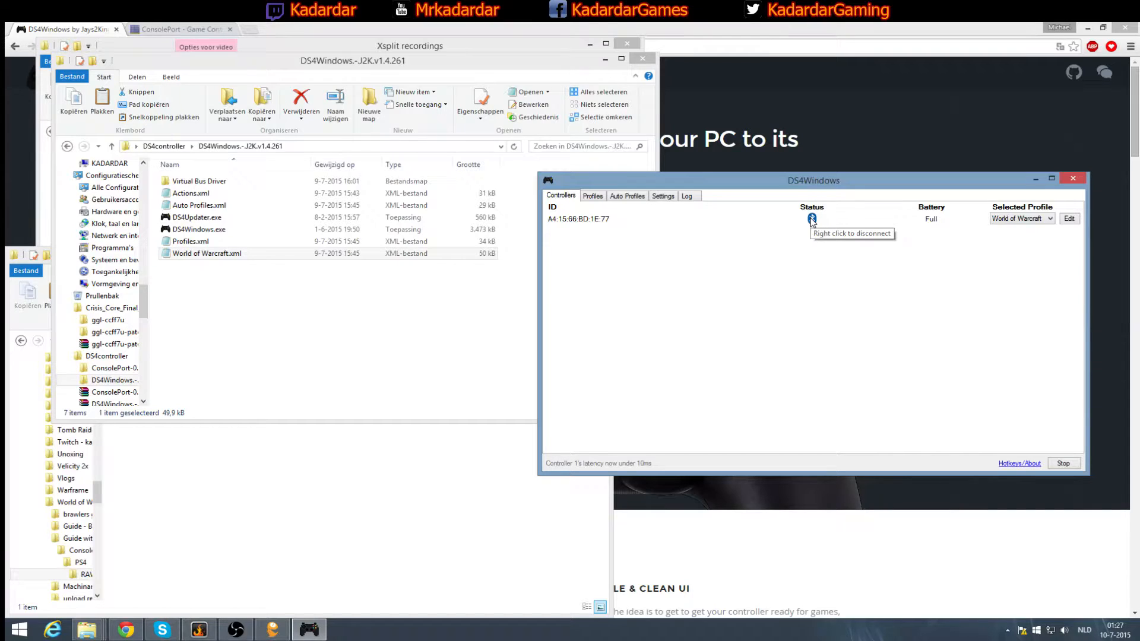
mouse_move(812, 227)
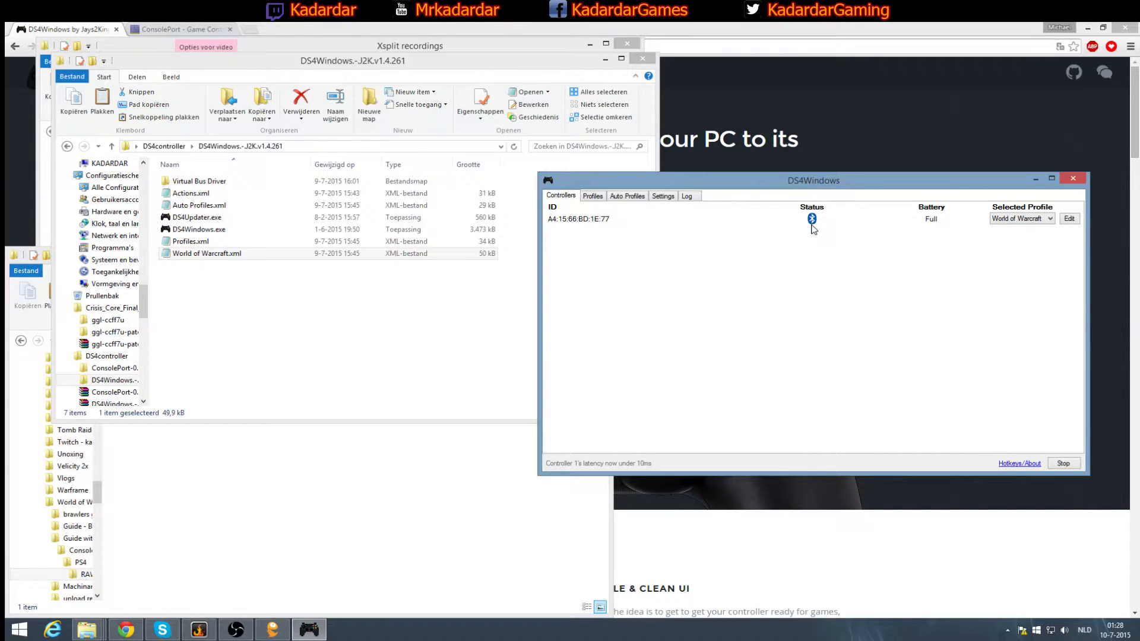
mouse_move(825, 227)
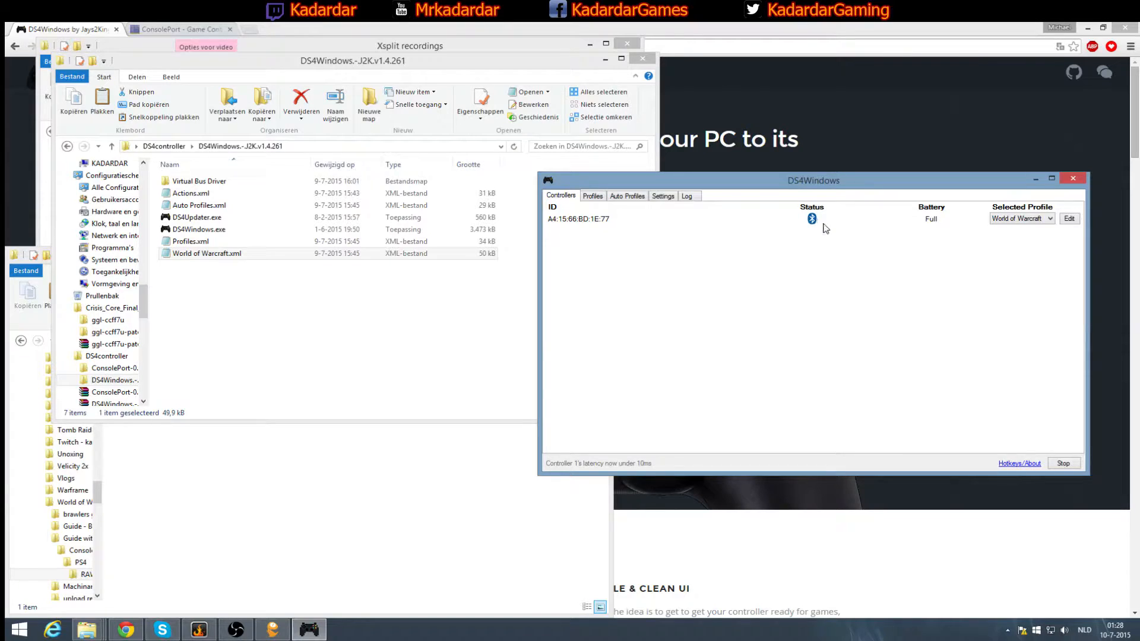
mouse_move(812, 219)
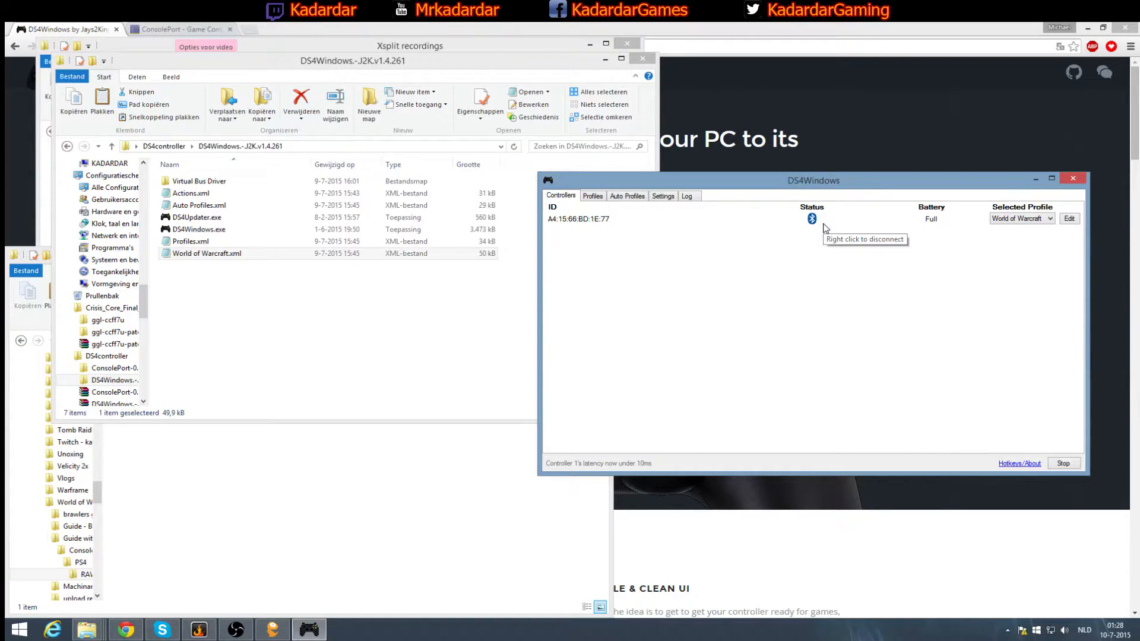
mouse_move(826, 227)
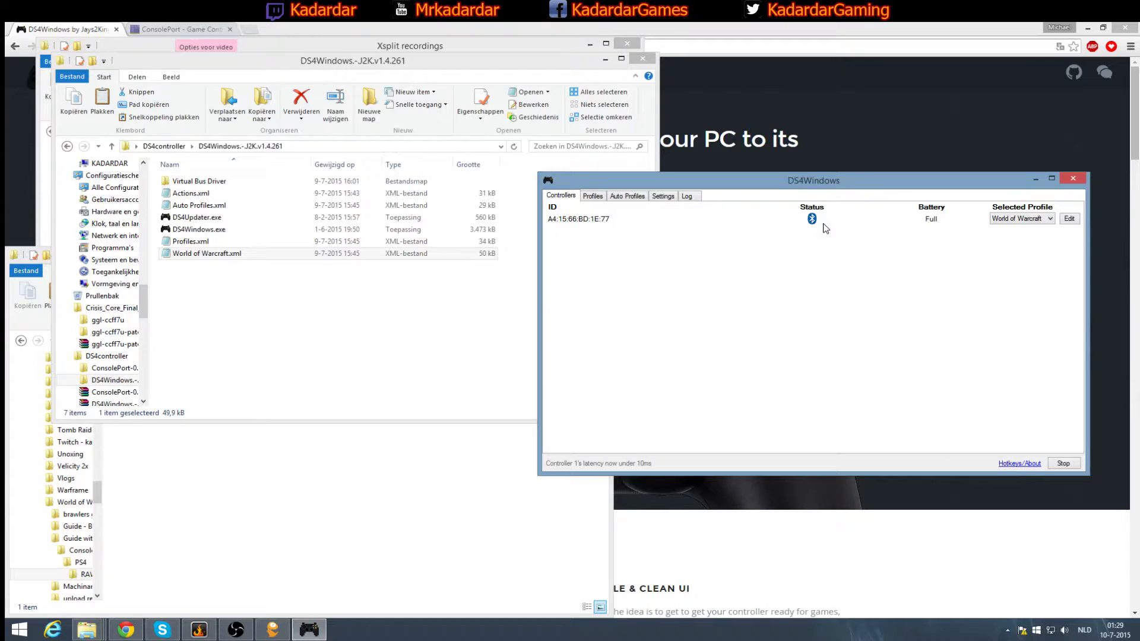
mouse_move(952, 263)
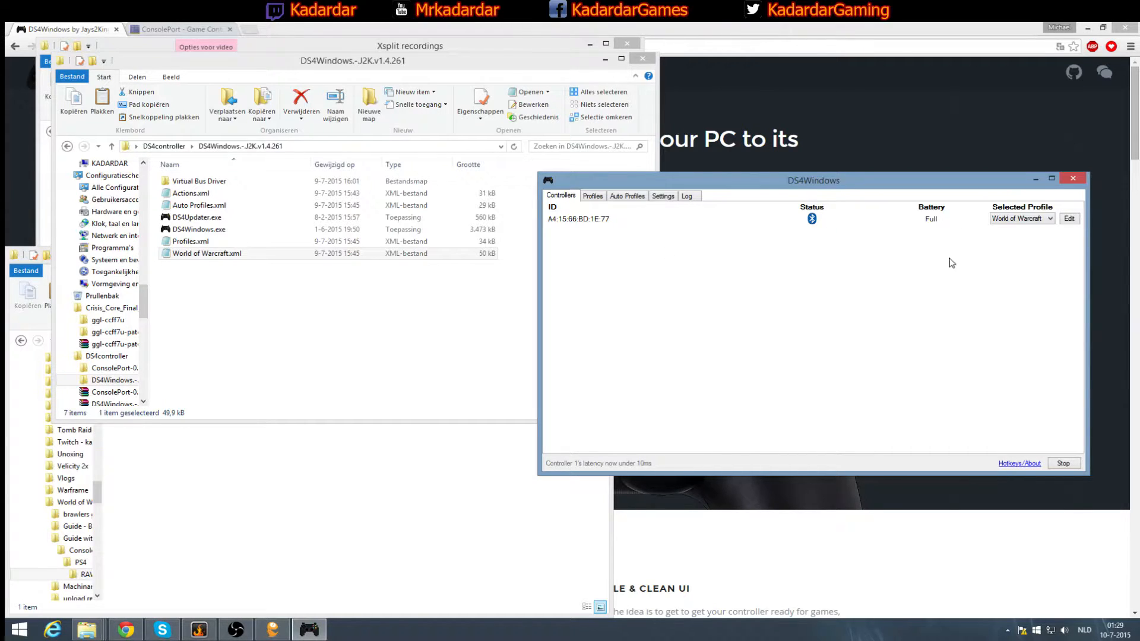
- Review the profile dropdown and keep World of Warcraft for the controller
left_click(1021, 218)
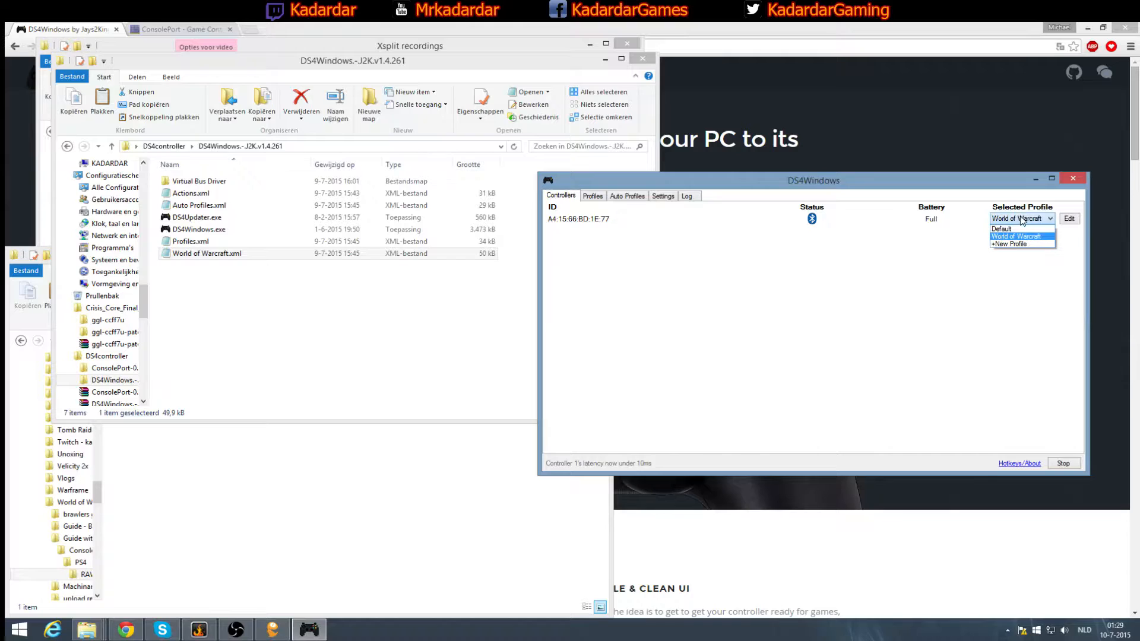
mouse_move(1018, 242)
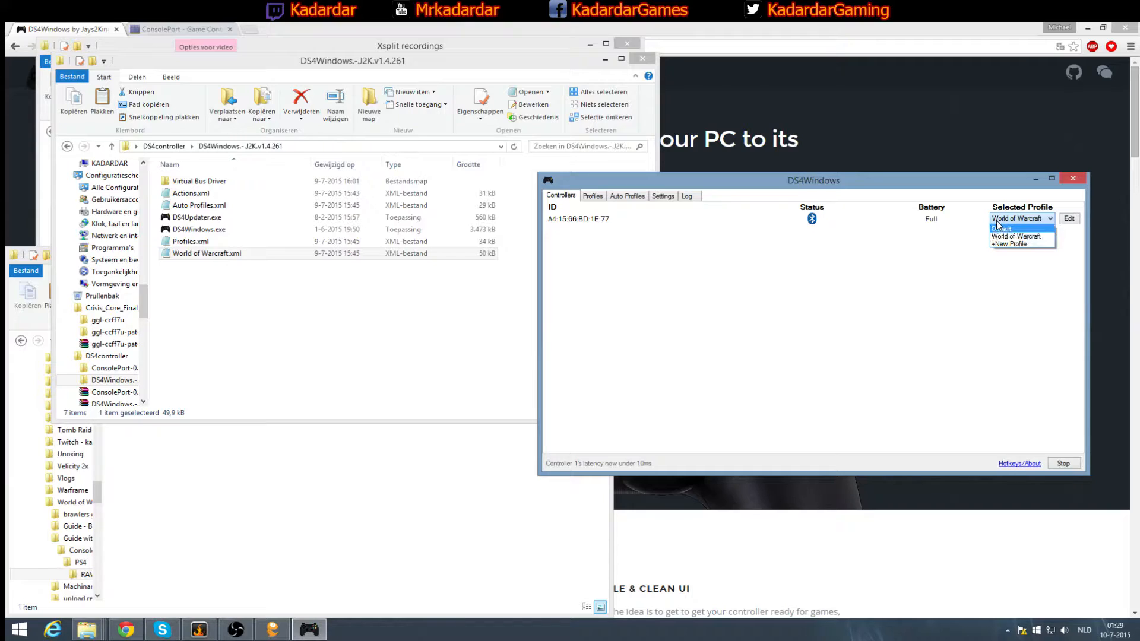
left_click(1016, 236)
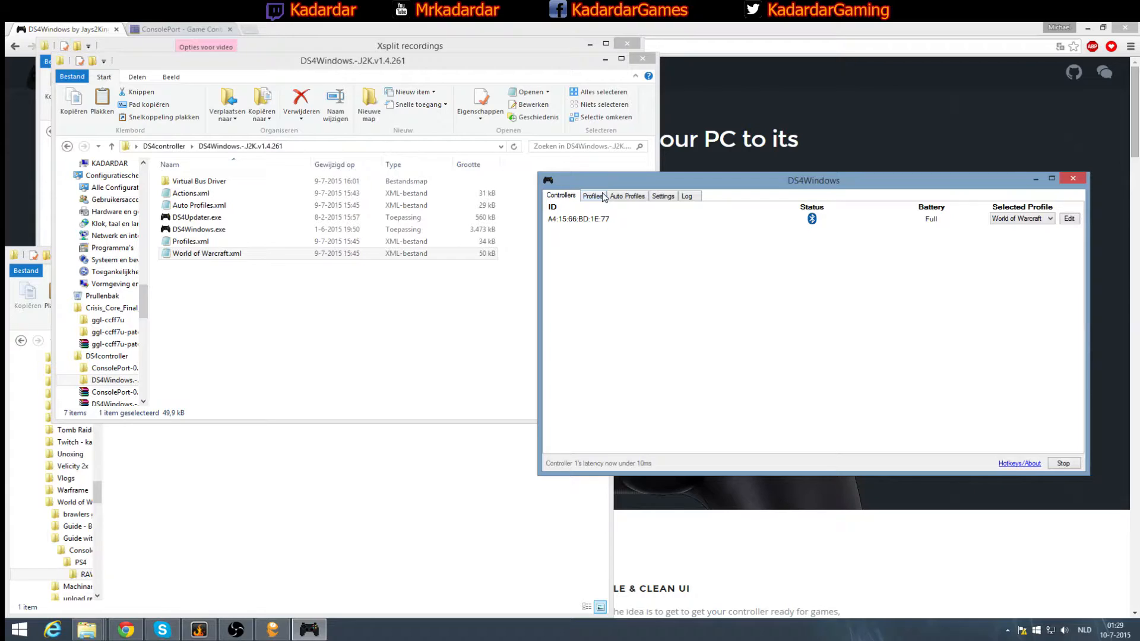
- Open the World of Warcraft profile and scroll through its mappings, e.g. Cross: F11
left_click(592, 196)
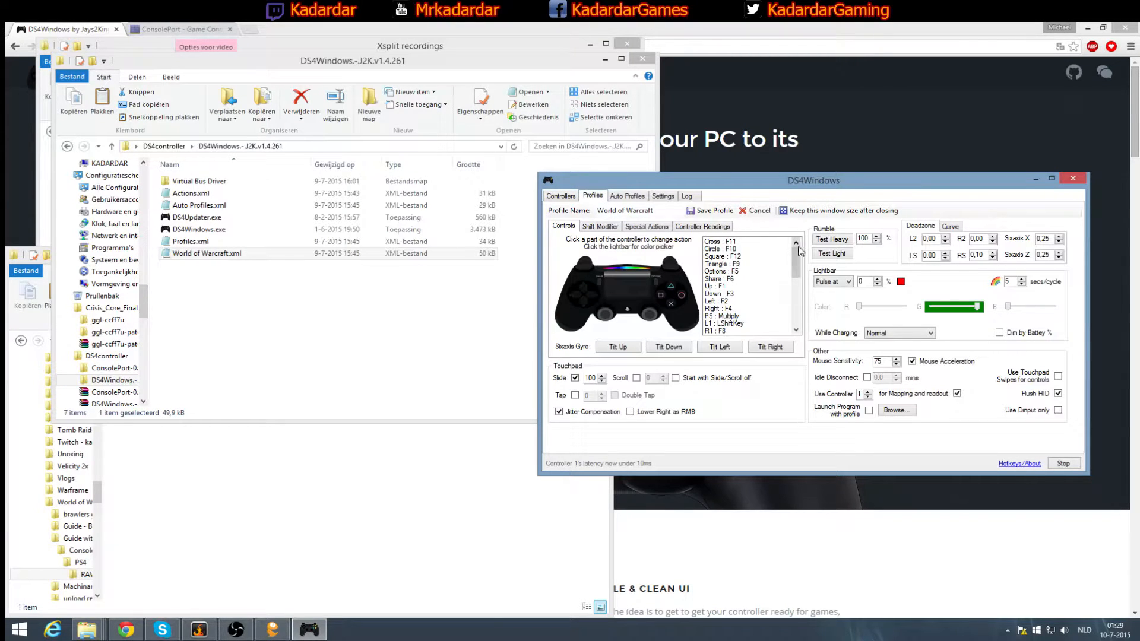
scroll("down", 3)
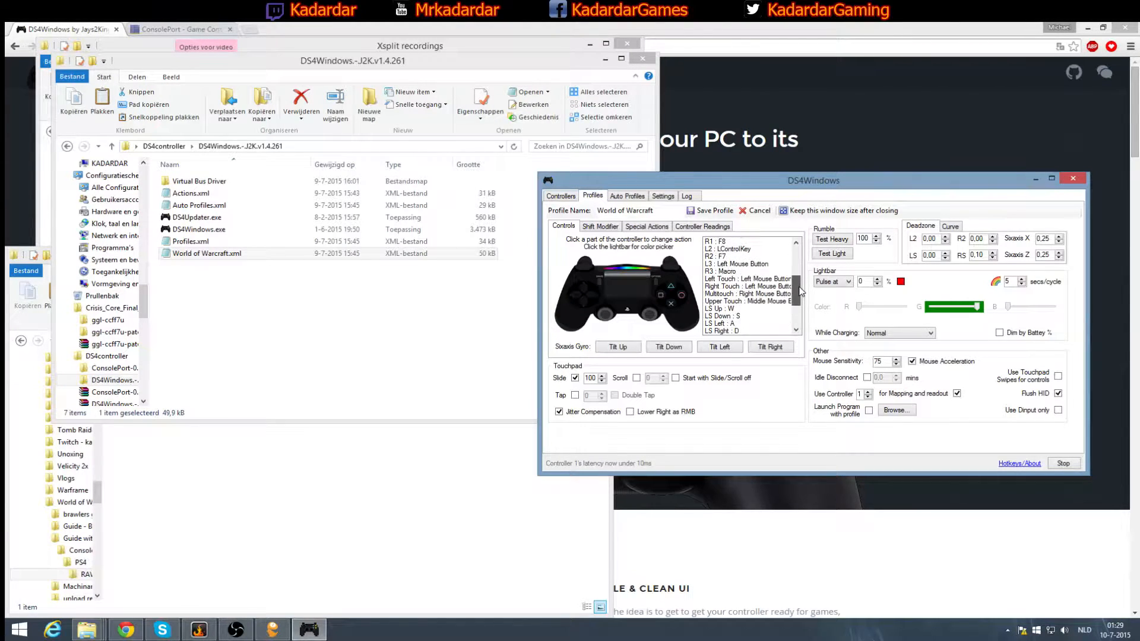
scroll("down", 3)
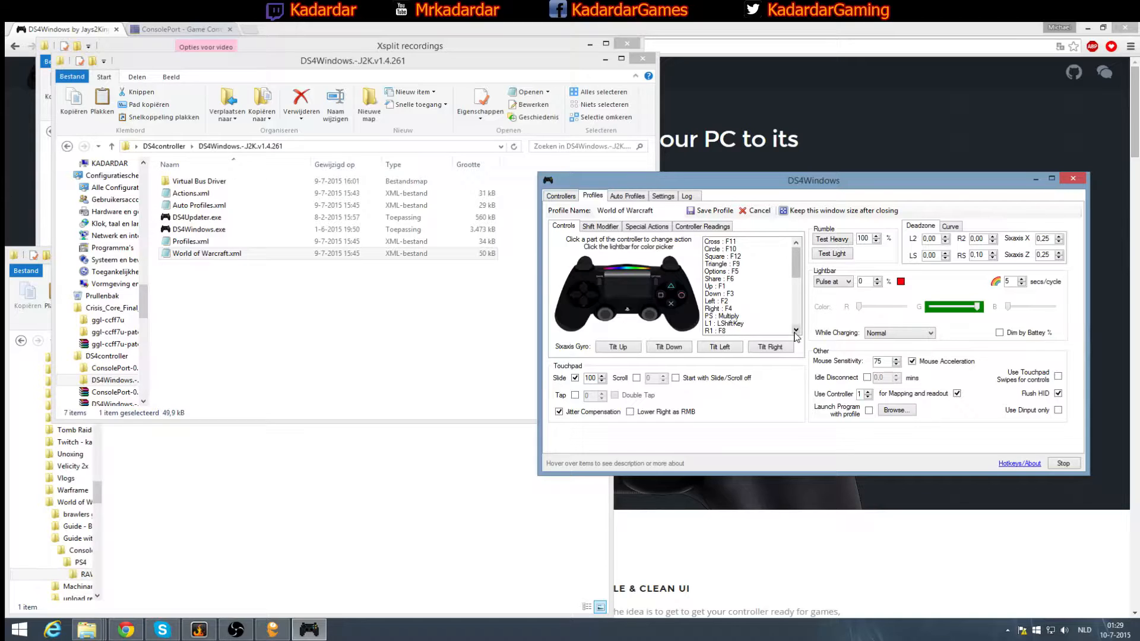
scroll("down", 3)
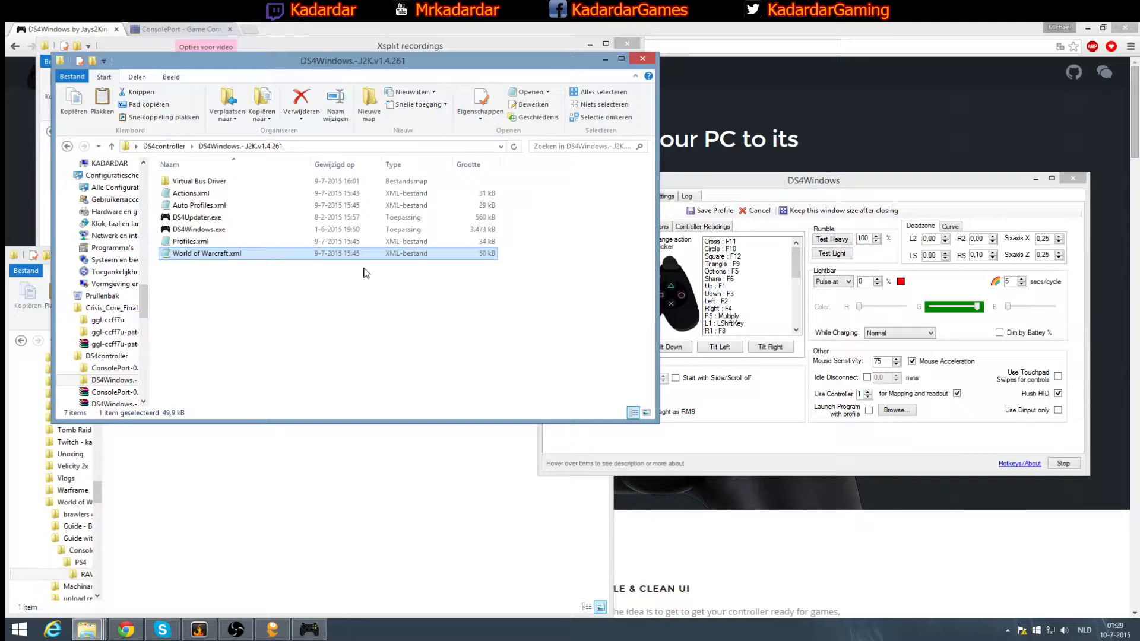
mouse_move(521, 253)
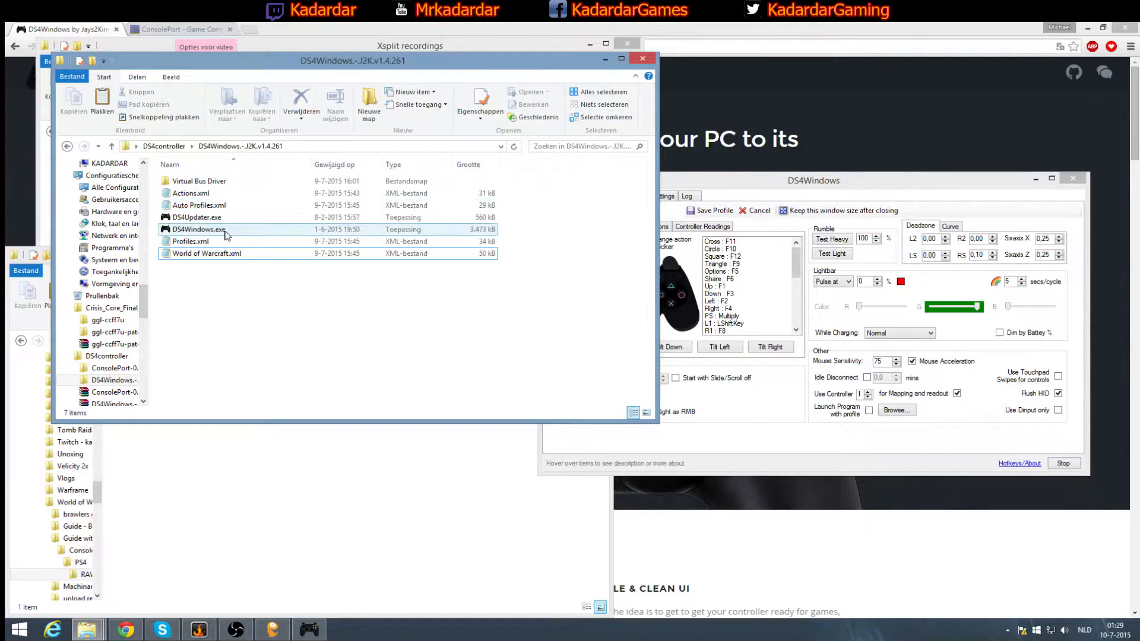
mouse_move(226, 234)
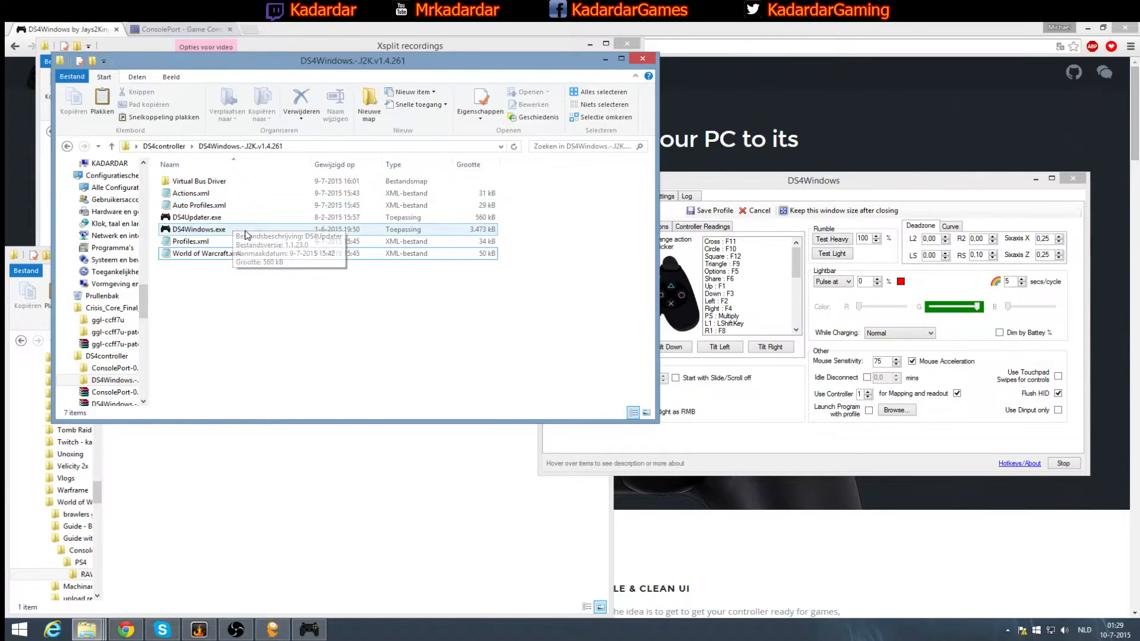
left_click(207, 253)
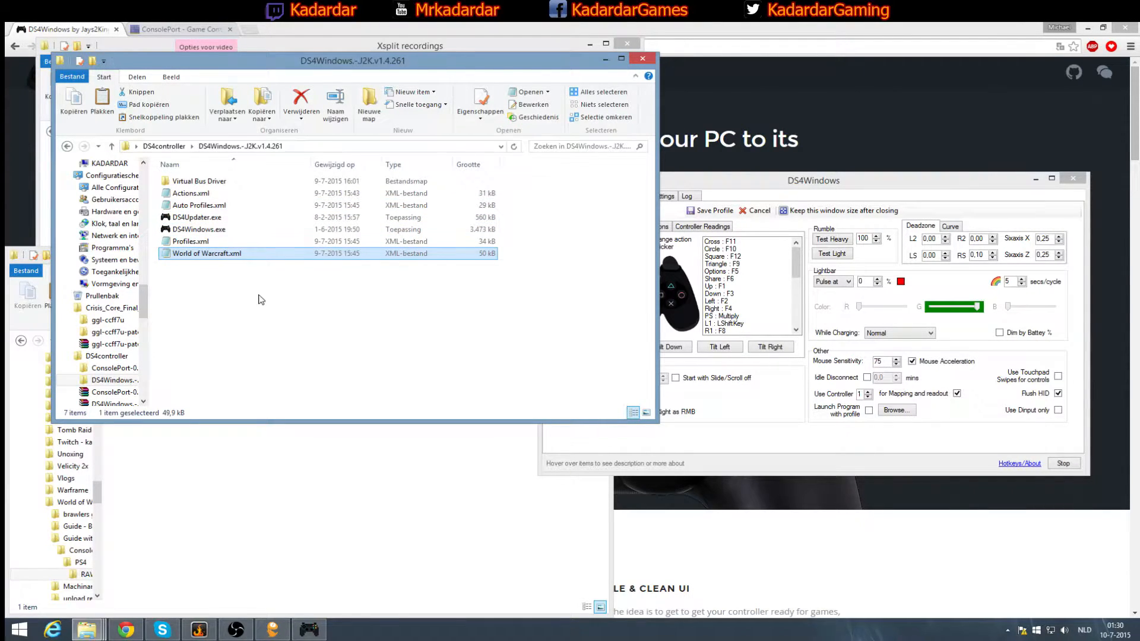
left_click(731, 180)
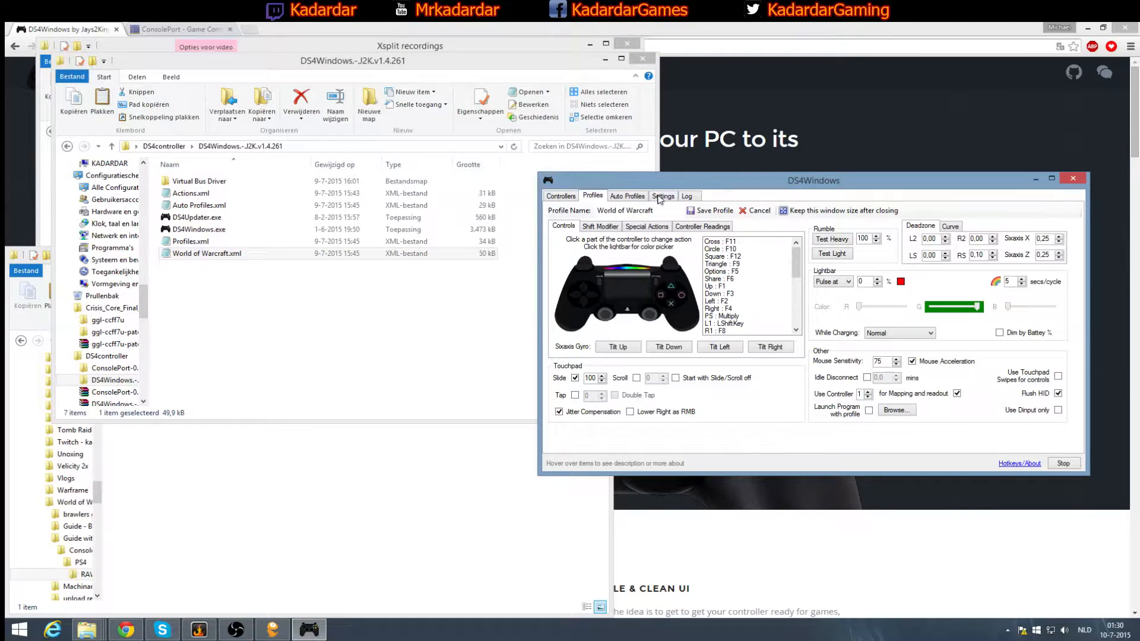
- Open Settings, view the profiles folder with Default, DualShock 4 and World of Warcraft, then close it
left_click(661, 195)
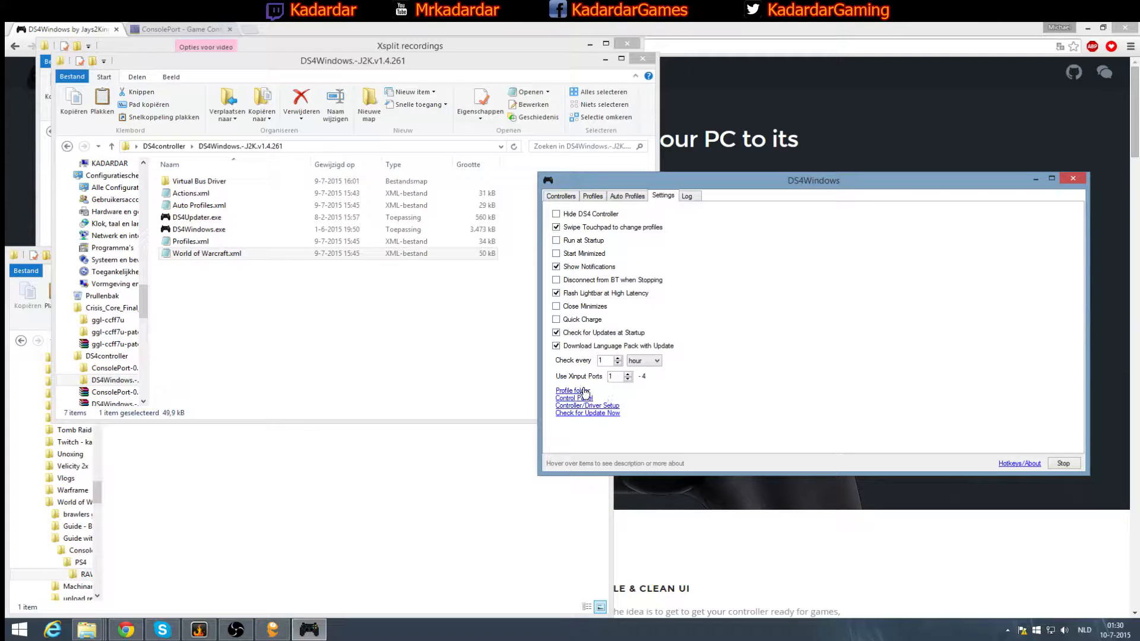
left_click(569, 391)
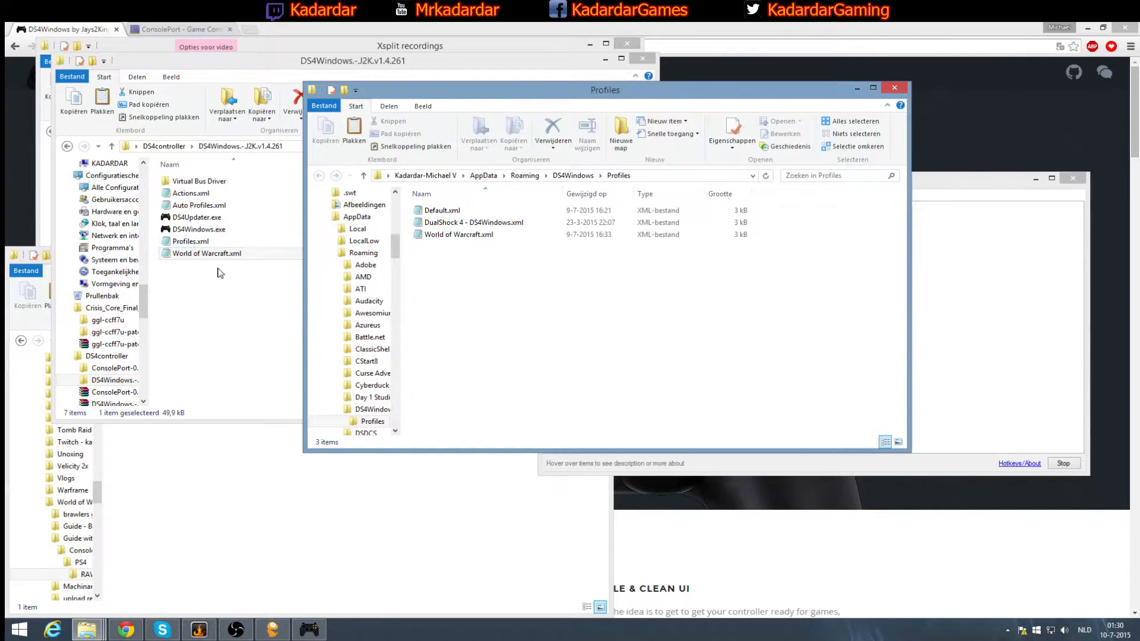
mouse_move(516, 222)
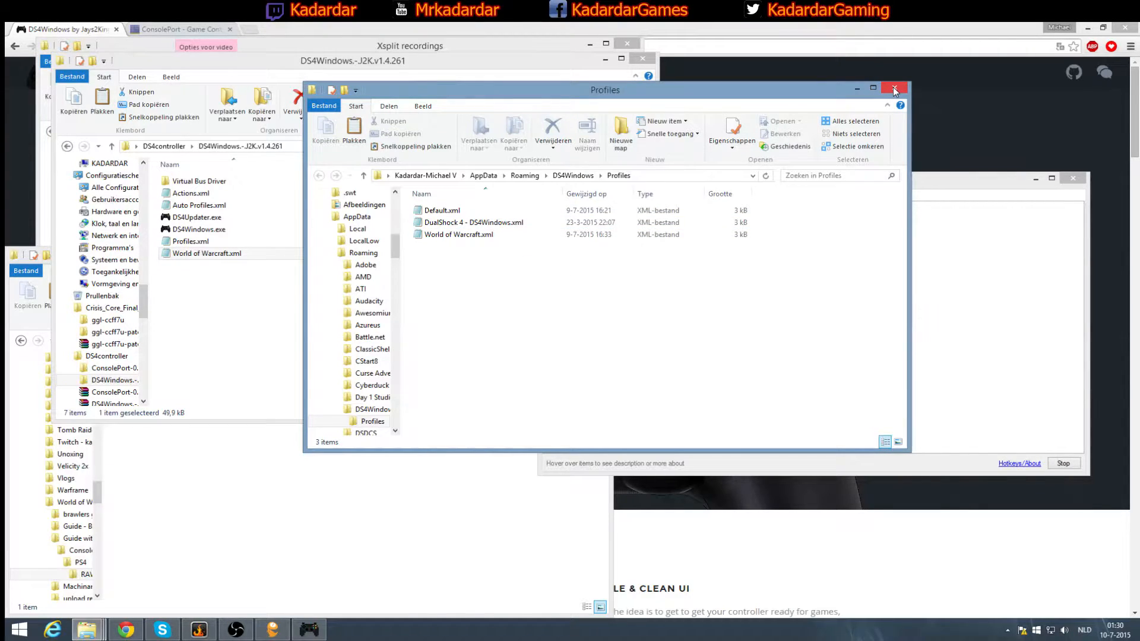
left_click(895, 90)
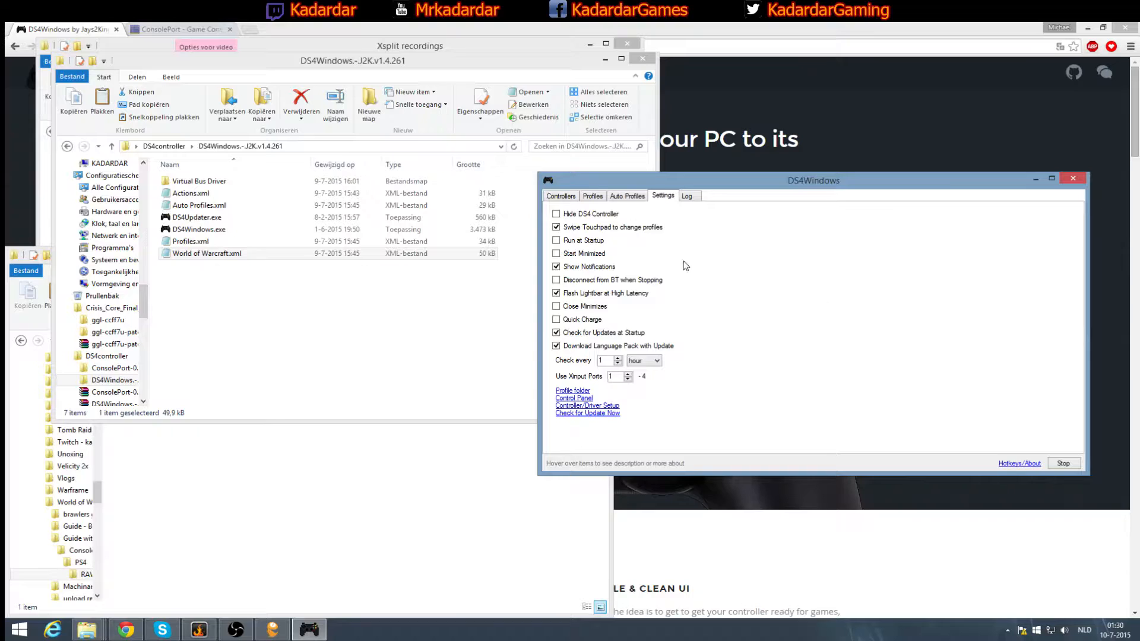
- Return to Controllers and reselect World of Warcraft as the active profile
left_click(560, 195)
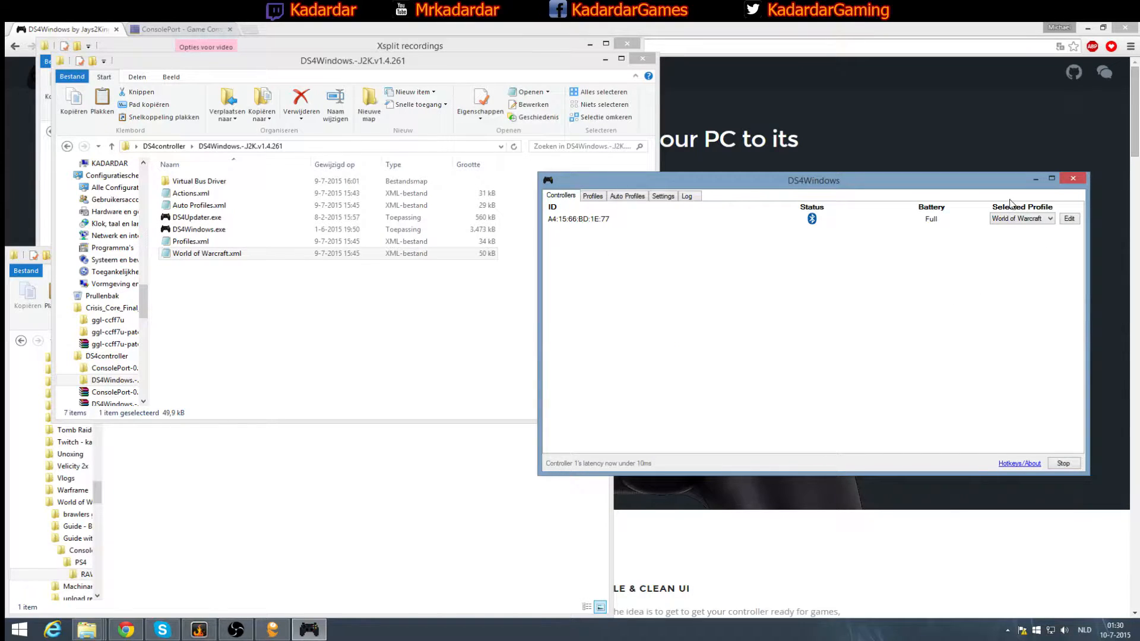
left_click(1050, 218)
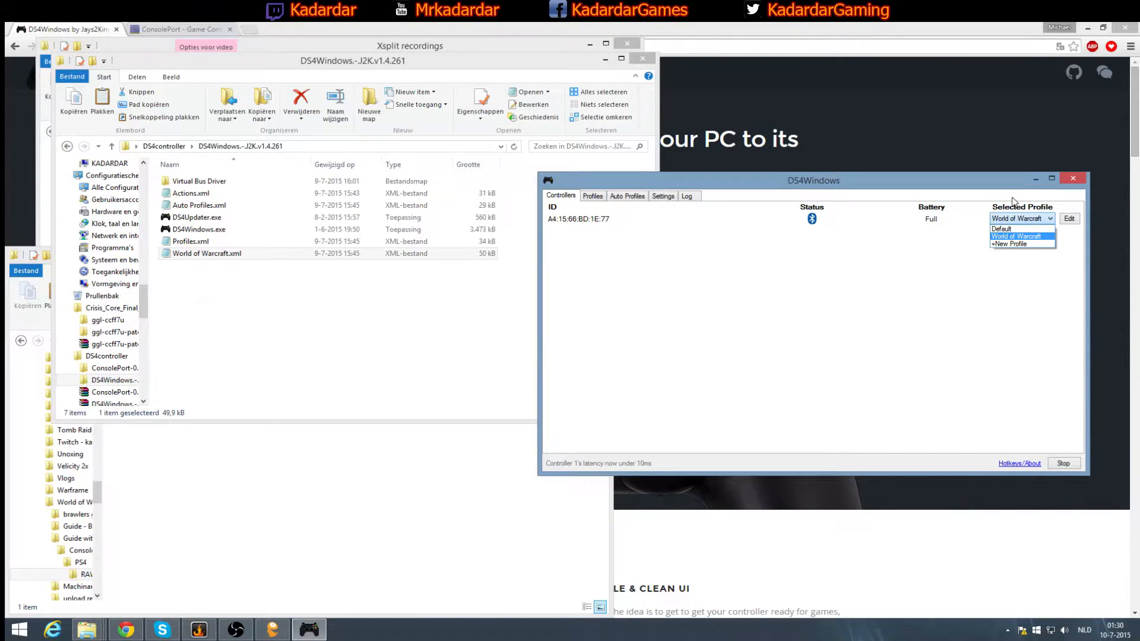
left_click(1019, 236)
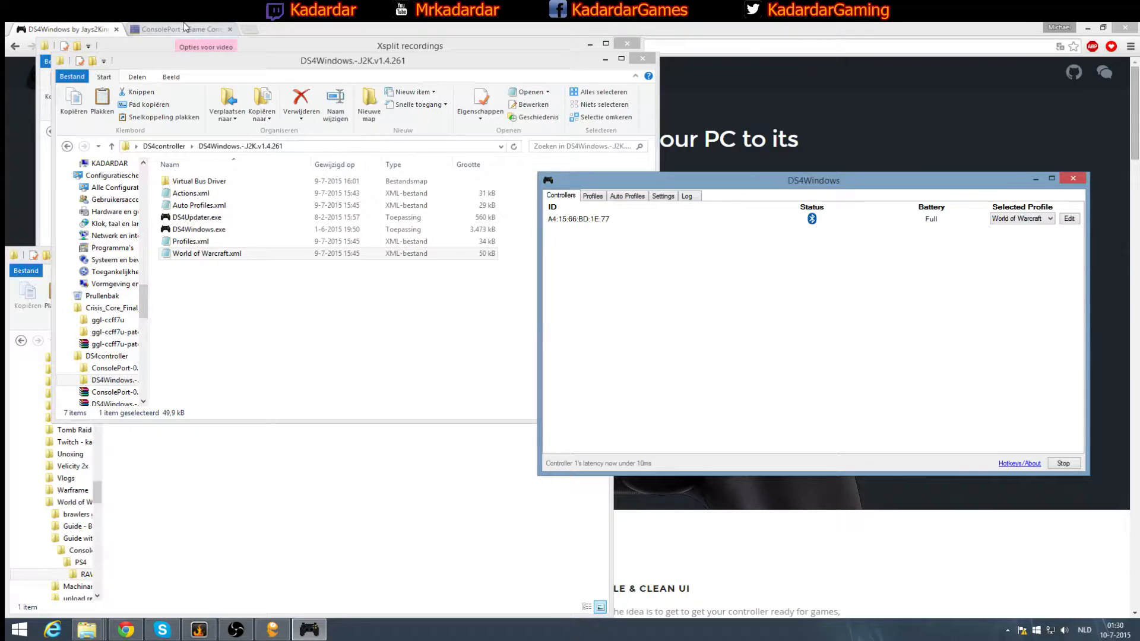
- Switch to the ConsolePort Game Controller Addon tab on WoWInterface
left_click(178, 29)
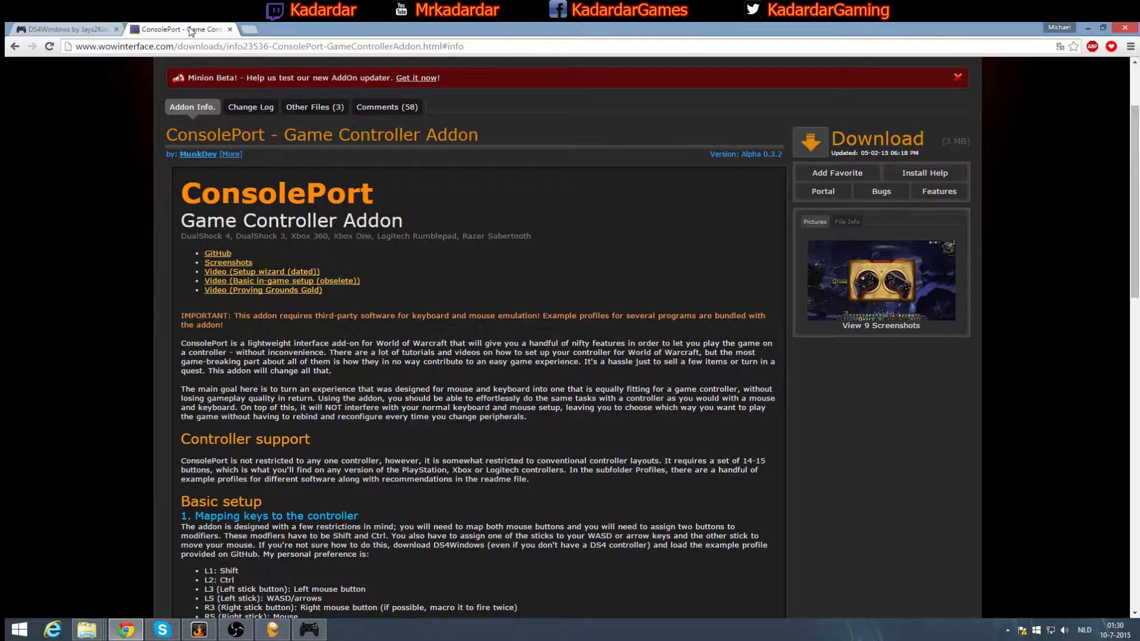
mouse_move(593, 216)
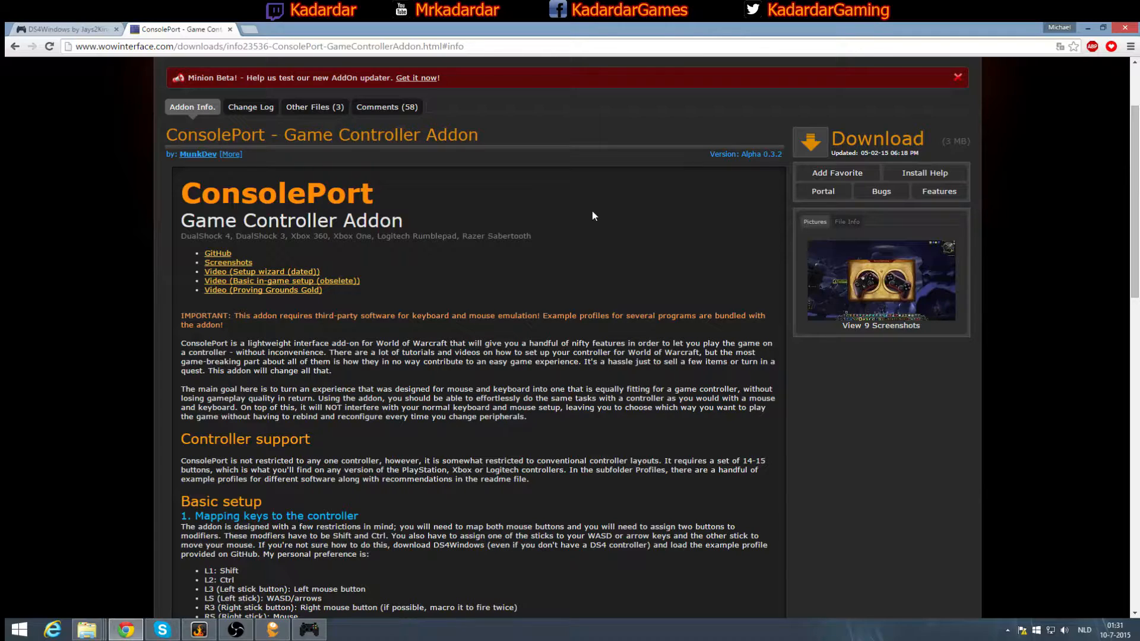
mouse_move(599, 292)
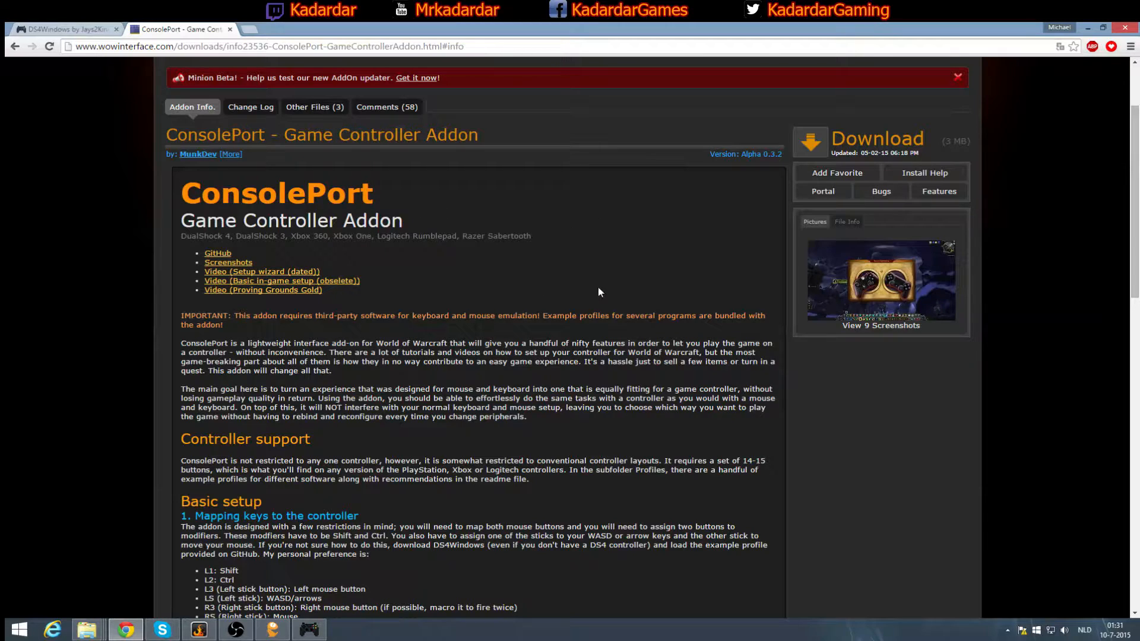
mouse_move(410, 102)
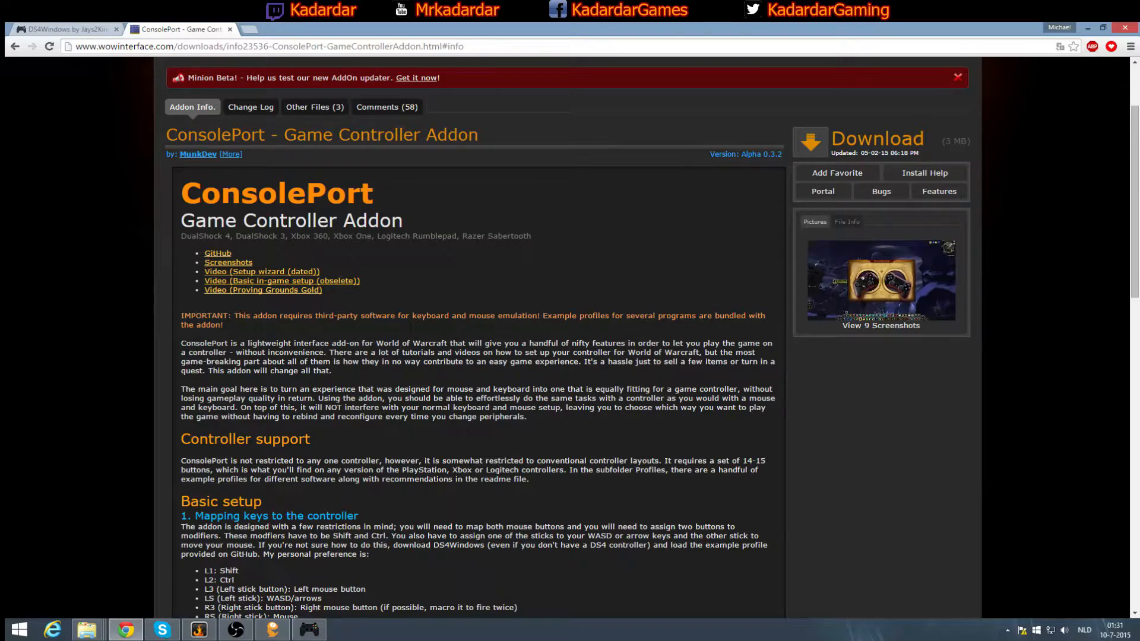
mouse_move(367, 171)
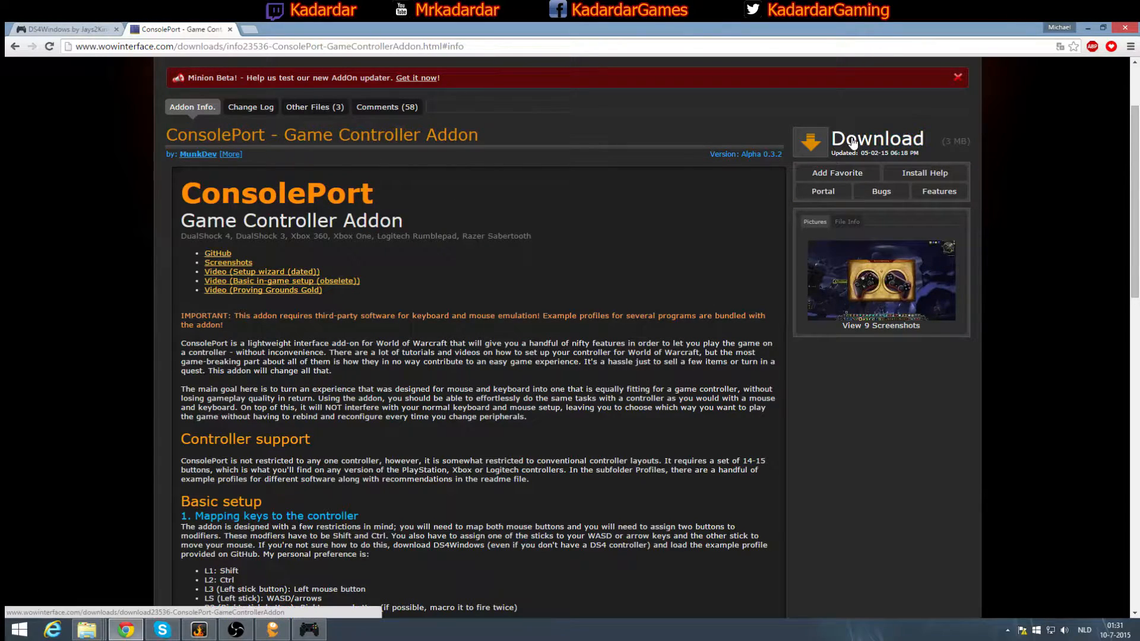
mouse_move(86, 629)
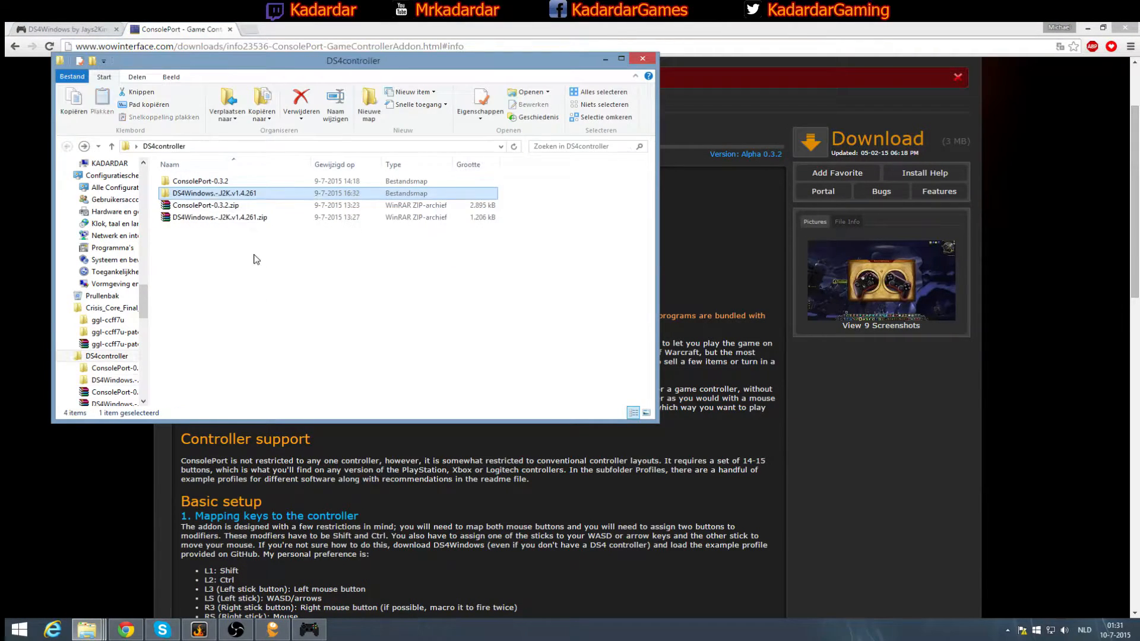
- Look over the ConsolePort-0.3.2 folder's ConsolePort folder, then close that Explorer window
left_click(220, 217)
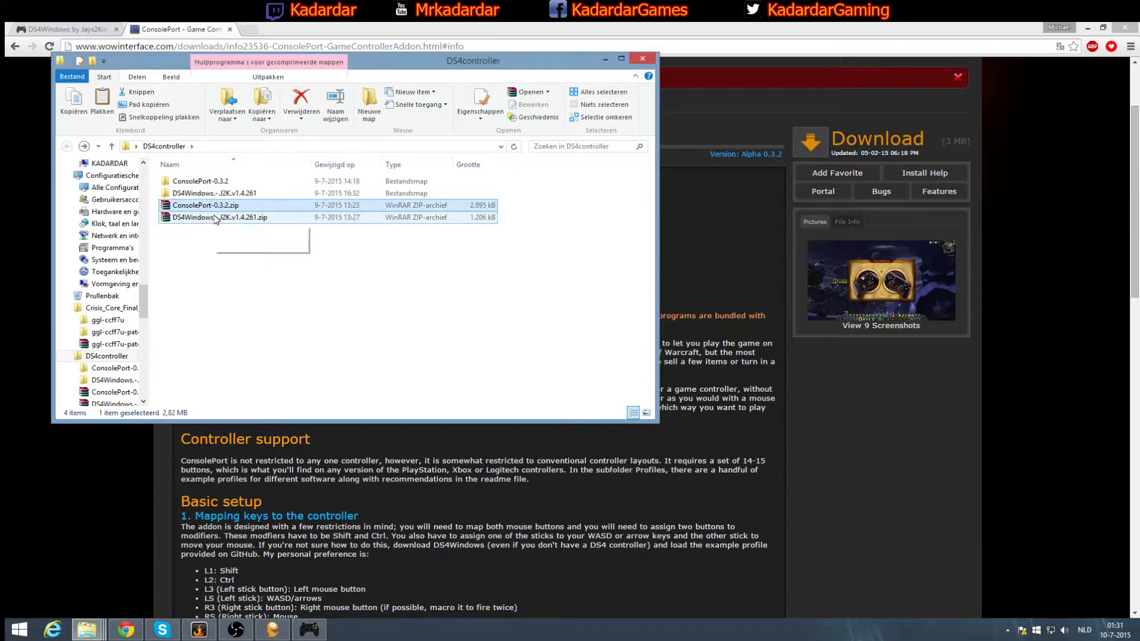
mouse_move(210, 206)
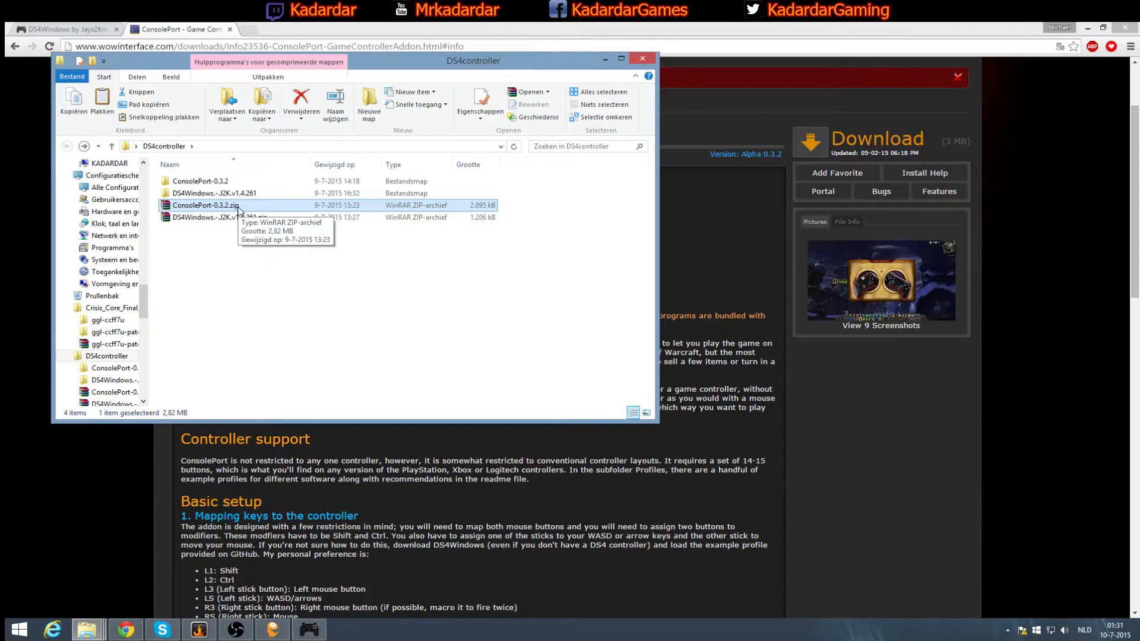
right_click(206, 205)
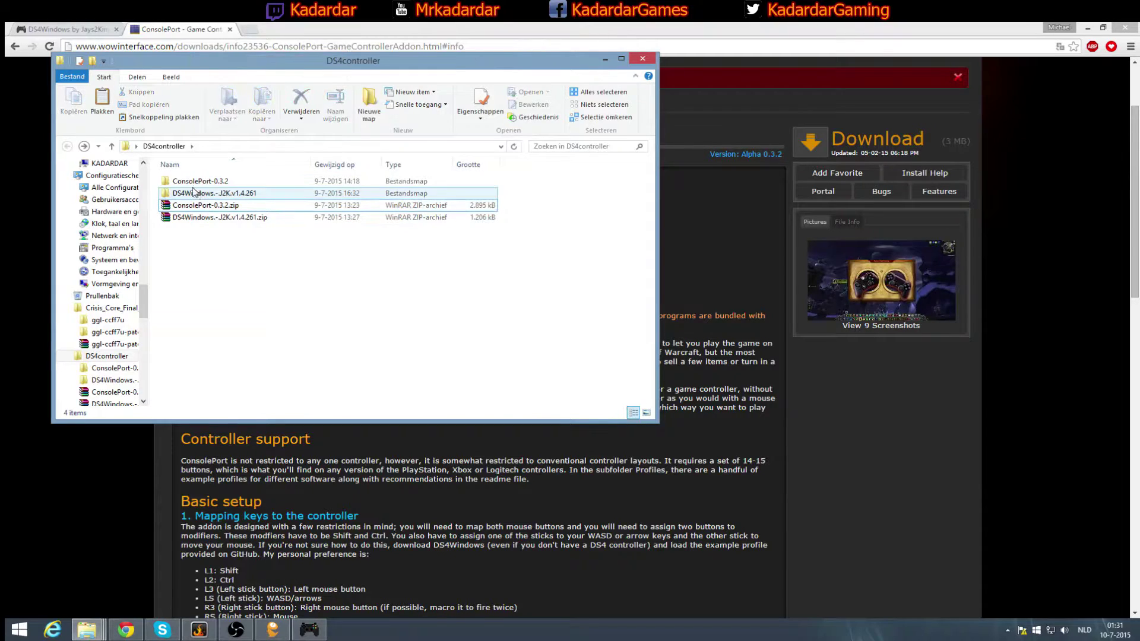
double_click(200, 181)
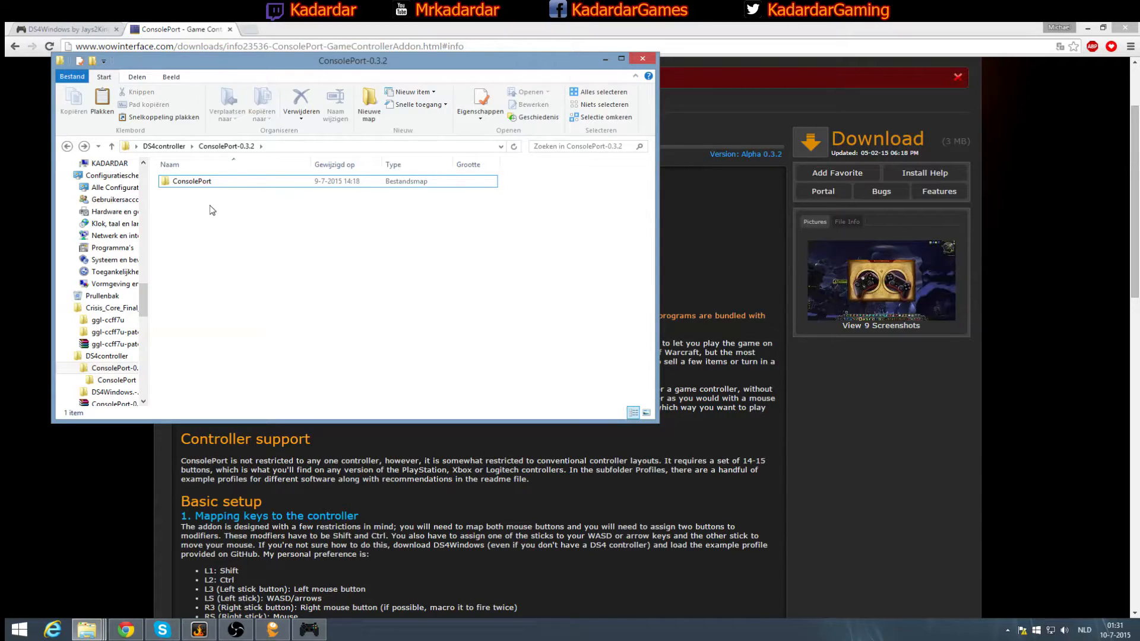
left_click(192, 182)
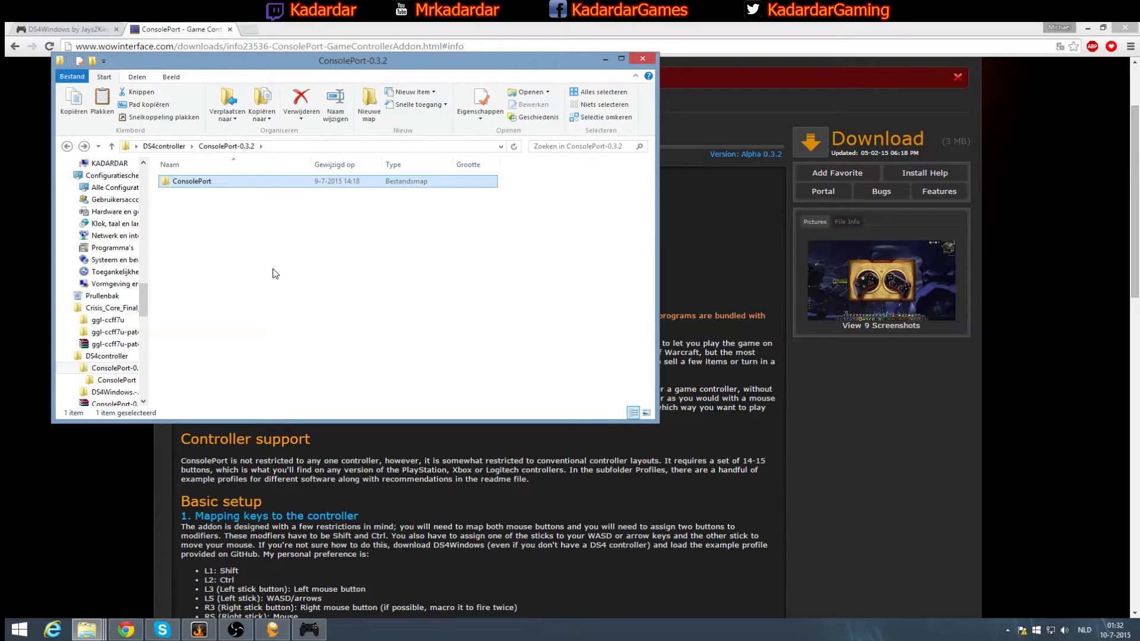
mouse_move(612, 273)
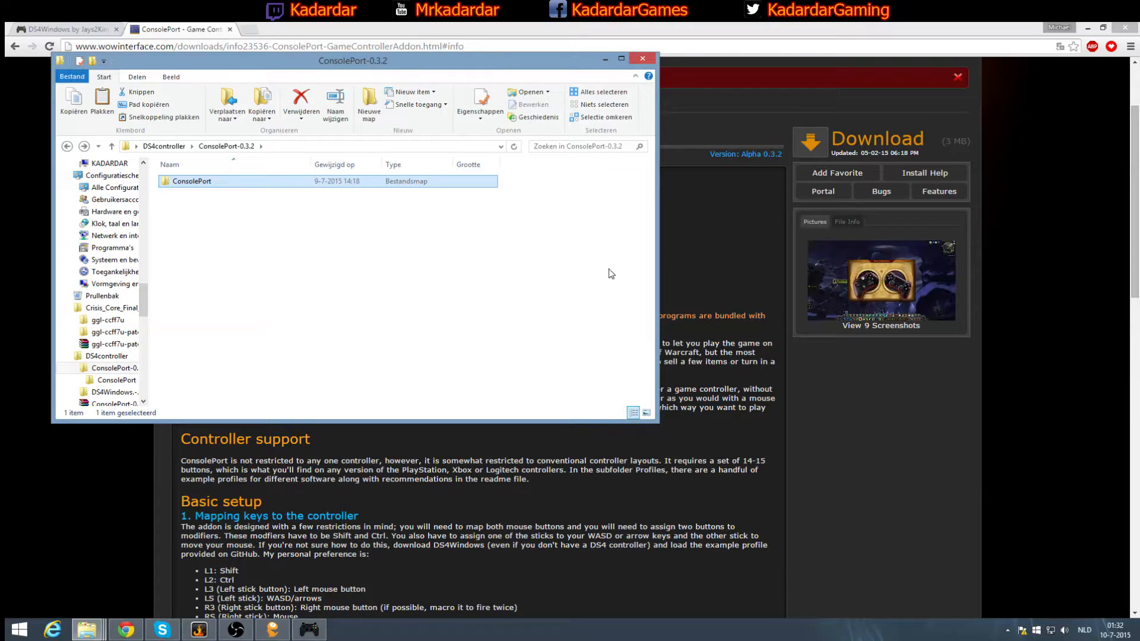
mouse_move(315, 273)
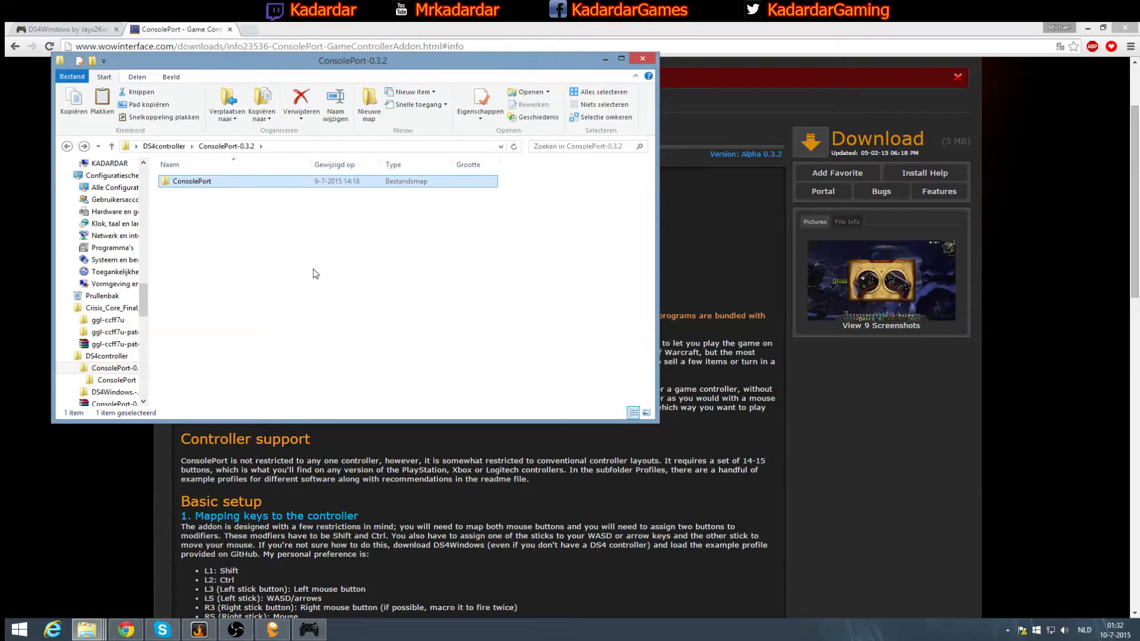
mouse_move(736, 273)
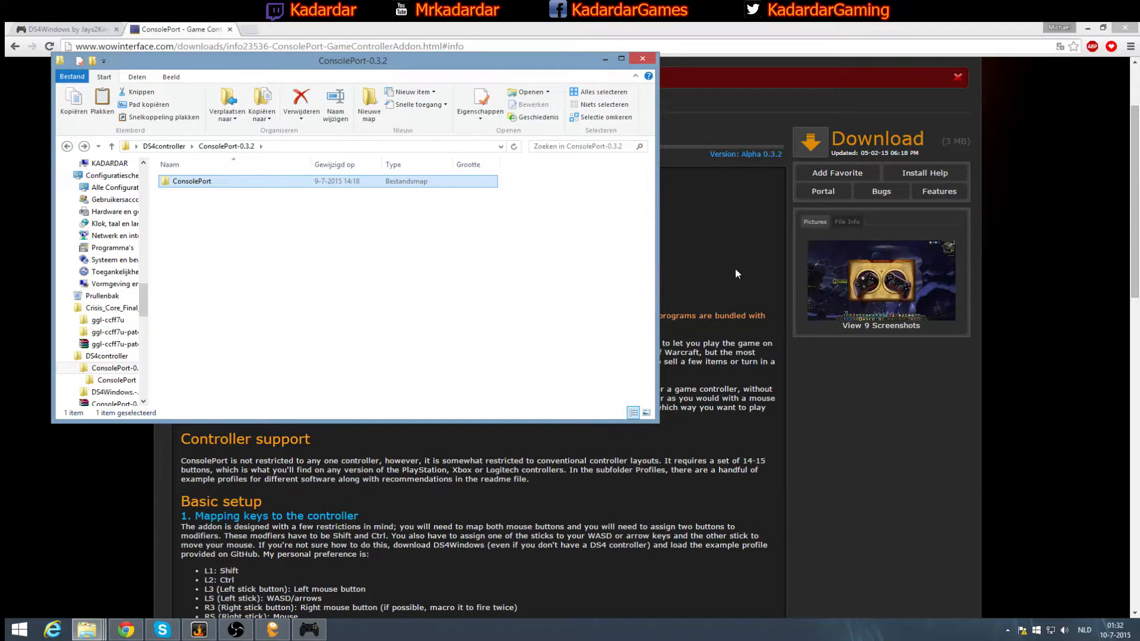
mouse_move(538, 273)
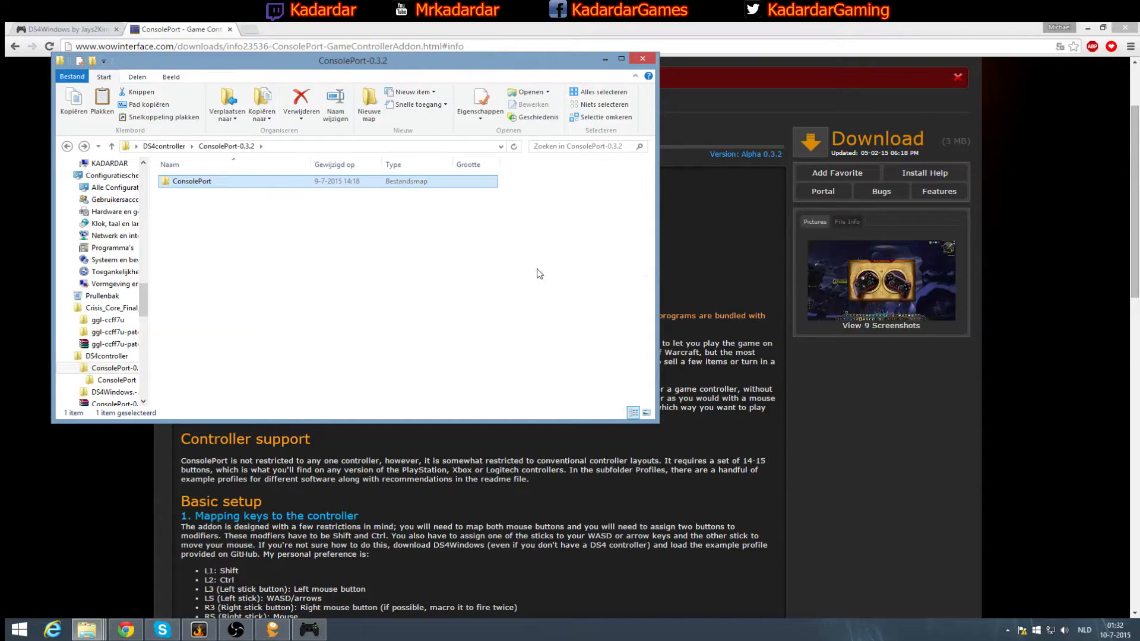
mouse_move(421, 273)
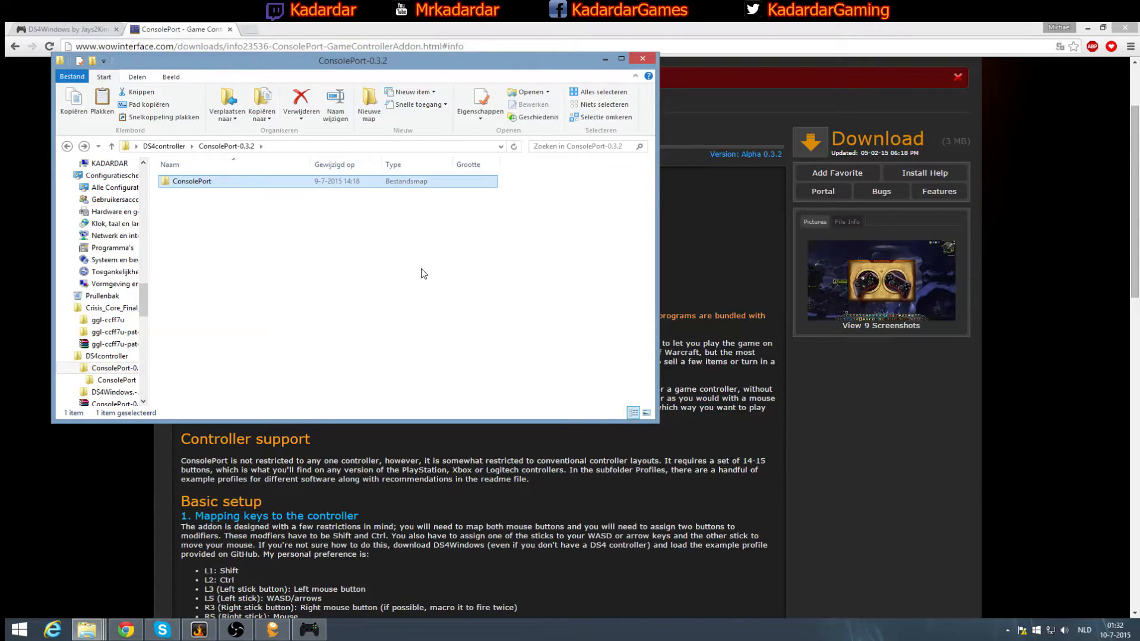
mouse_move(291, 252)
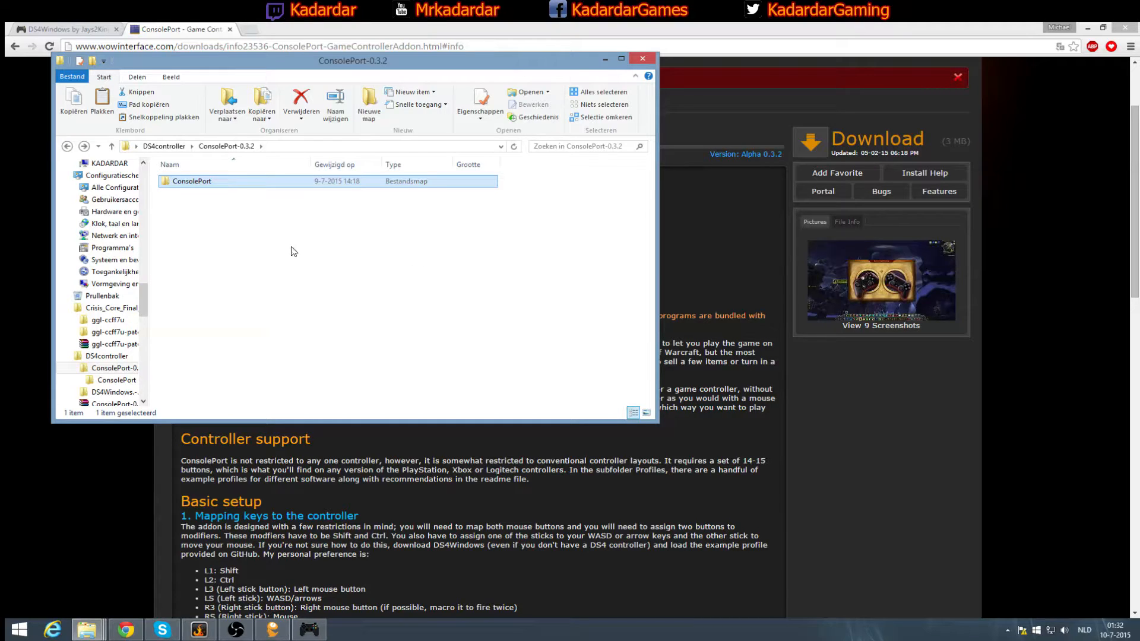
left_click(641, 58)
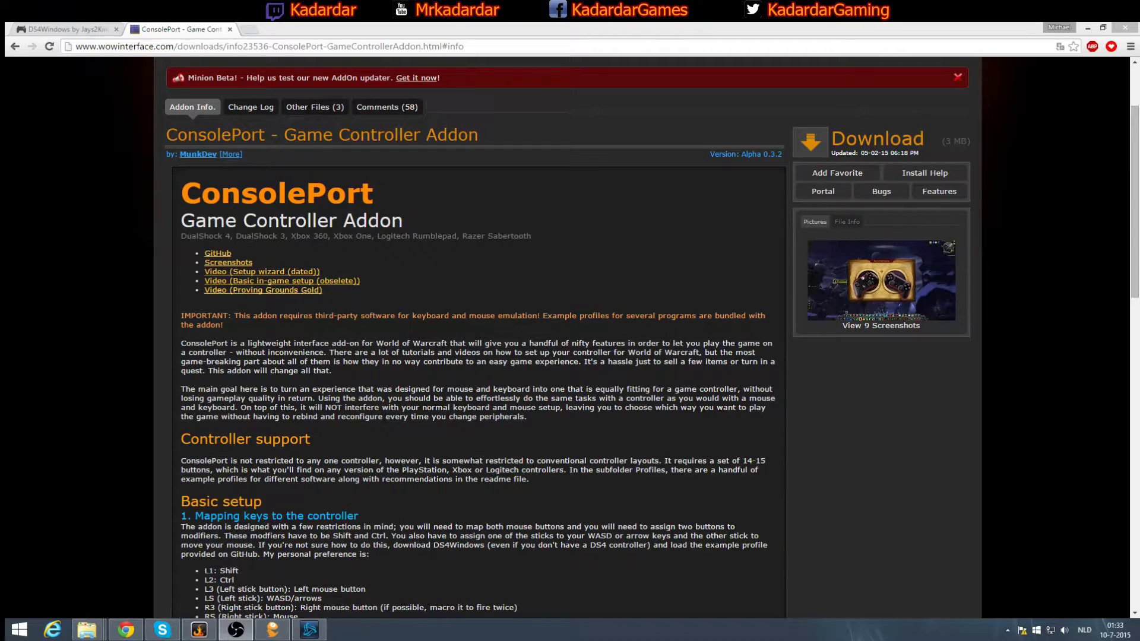
mouse_move(147, 477)
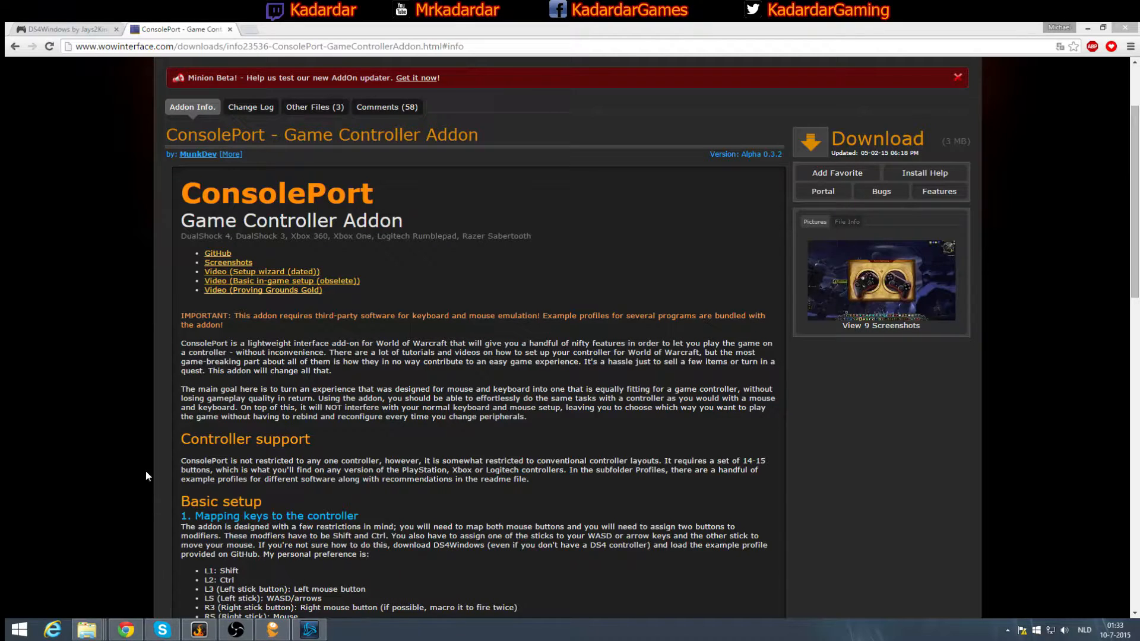
scroll("down", 3)
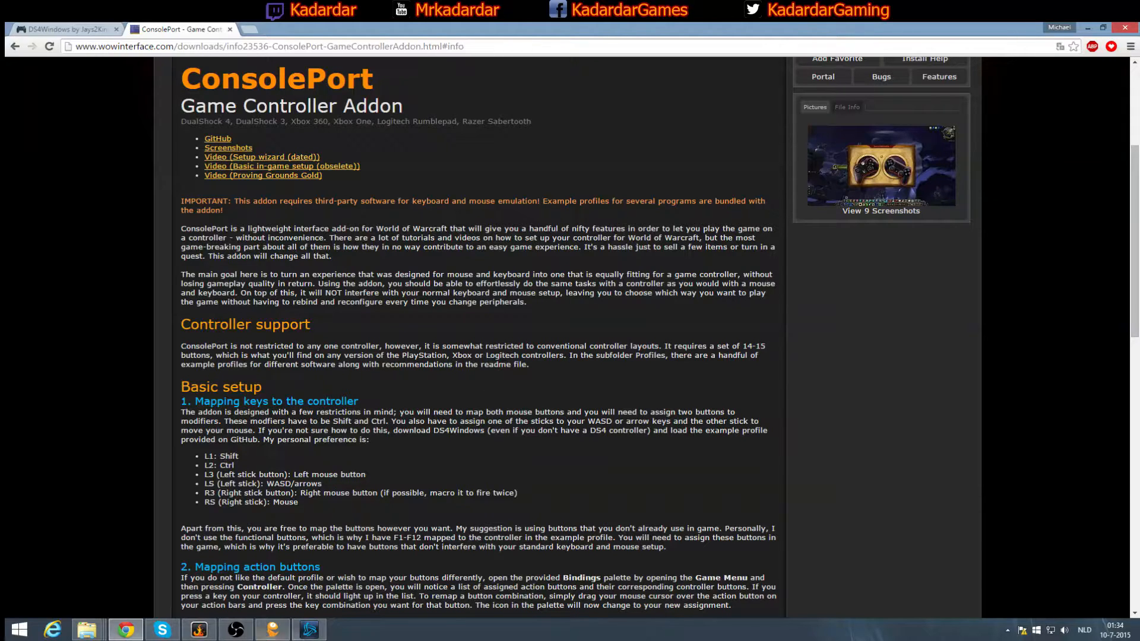
mouse_move(162, 630)
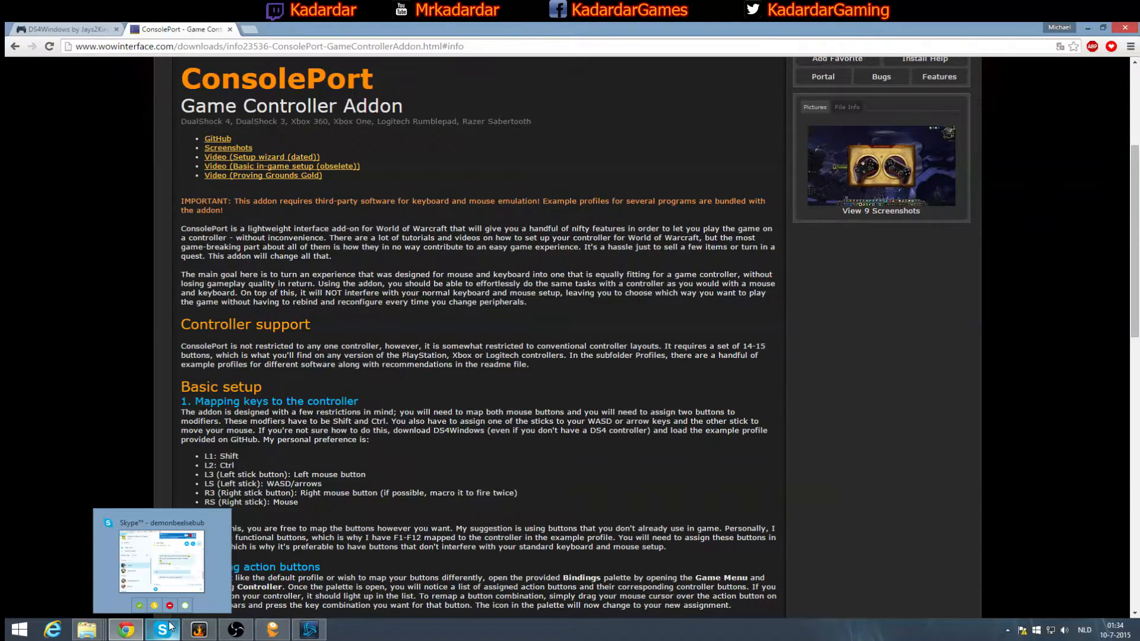
mouse_move(126, 629)
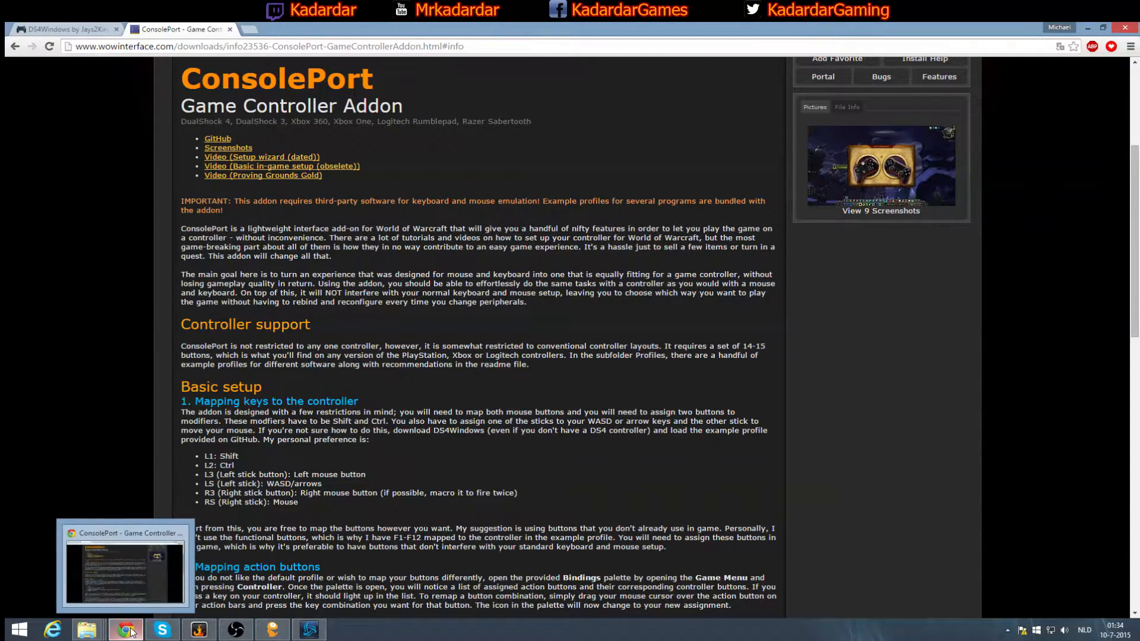
mouse_move(126, 629)
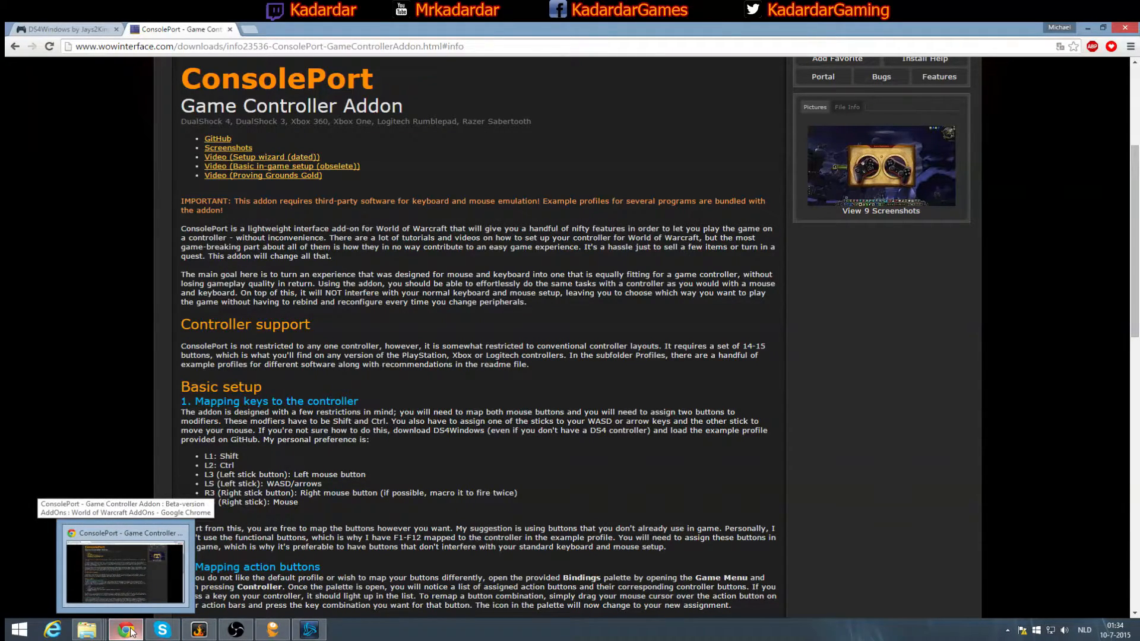
mouse_move(197, 630)
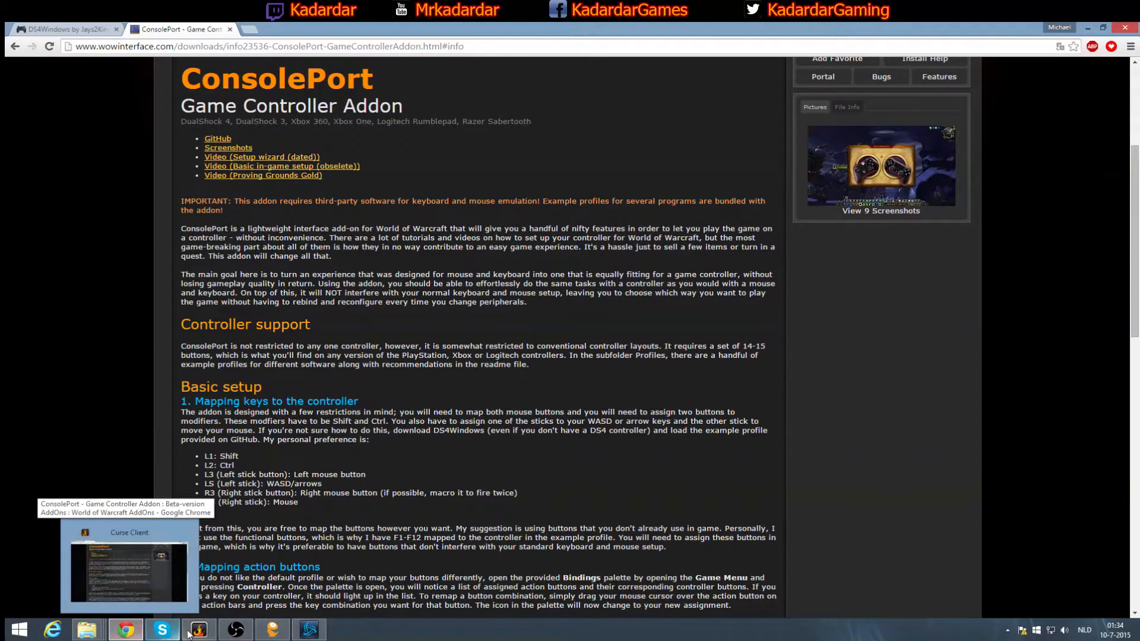
mouse_move(86, 630)
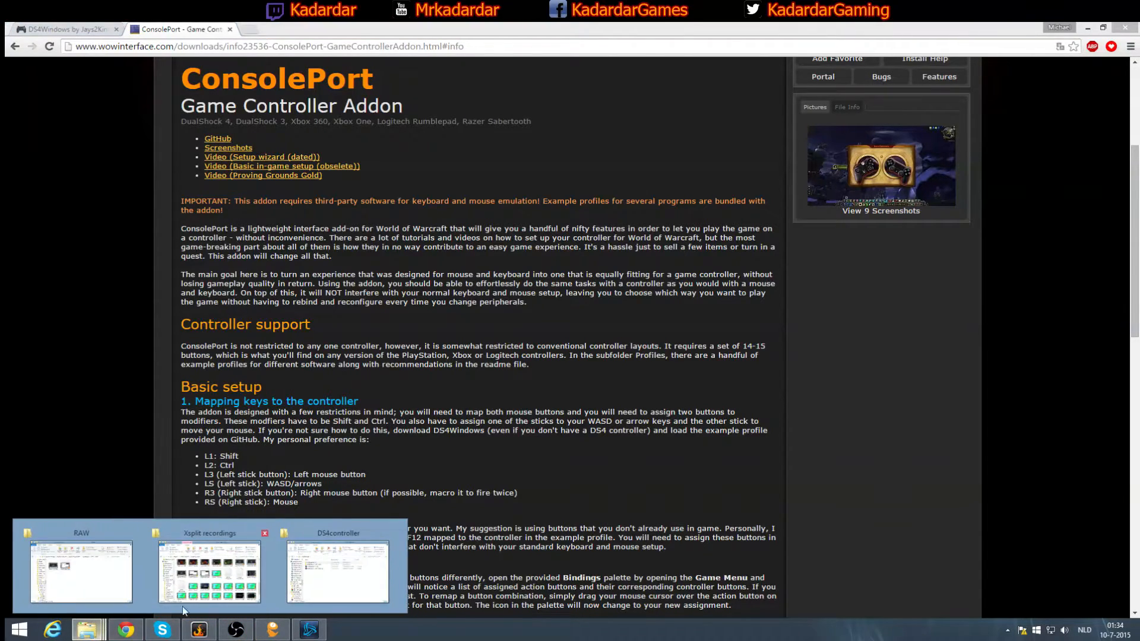
- Launch DS4Windows from its folder and edit the World of Warcraft profile, scrolling its mappings
left_click(337, 571)
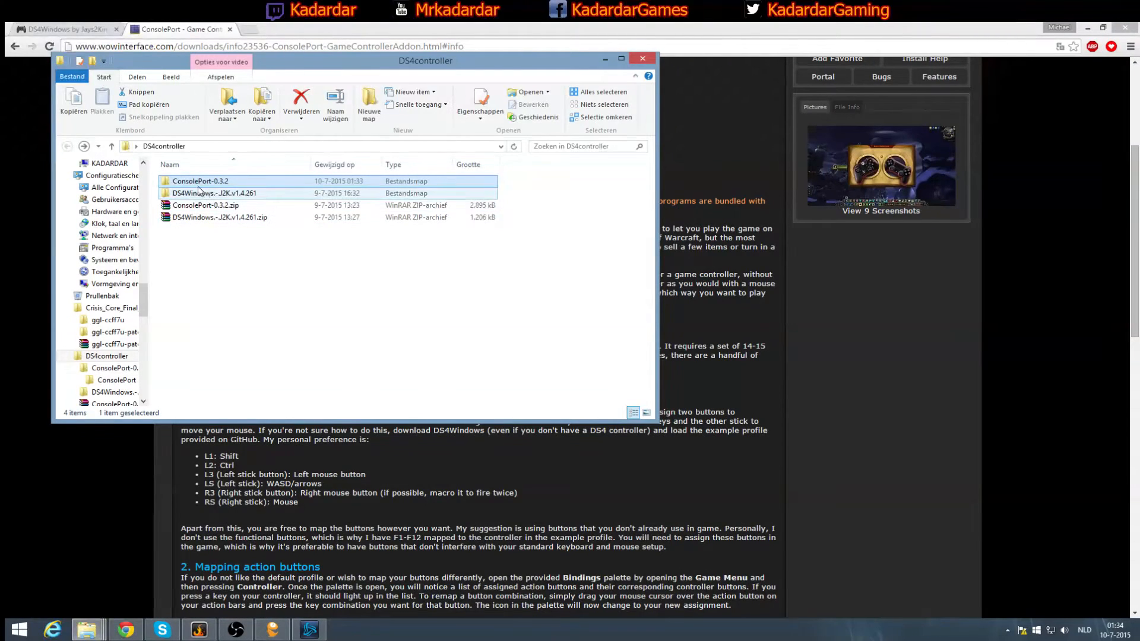
double_click(200, 180)
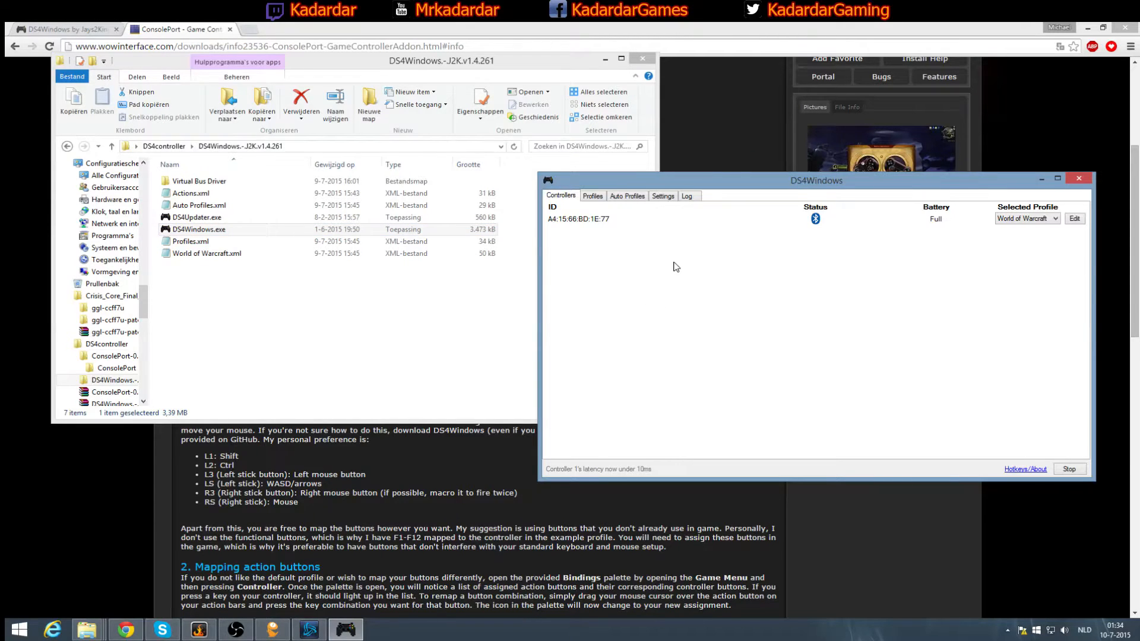
left_click(1075, 218)
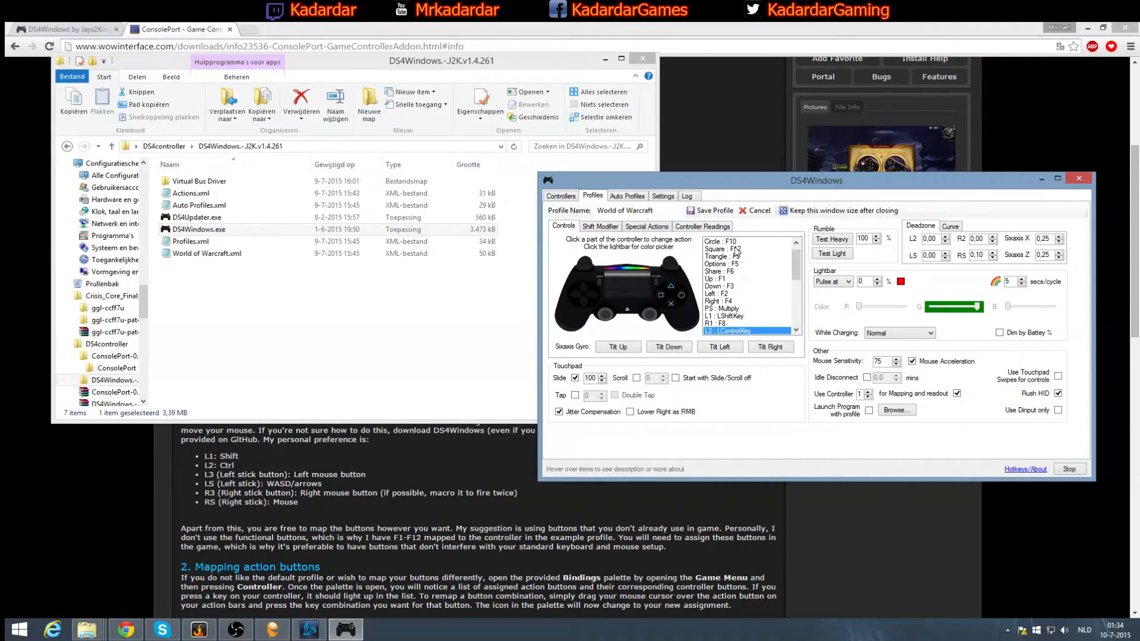
scroll("down", 3)
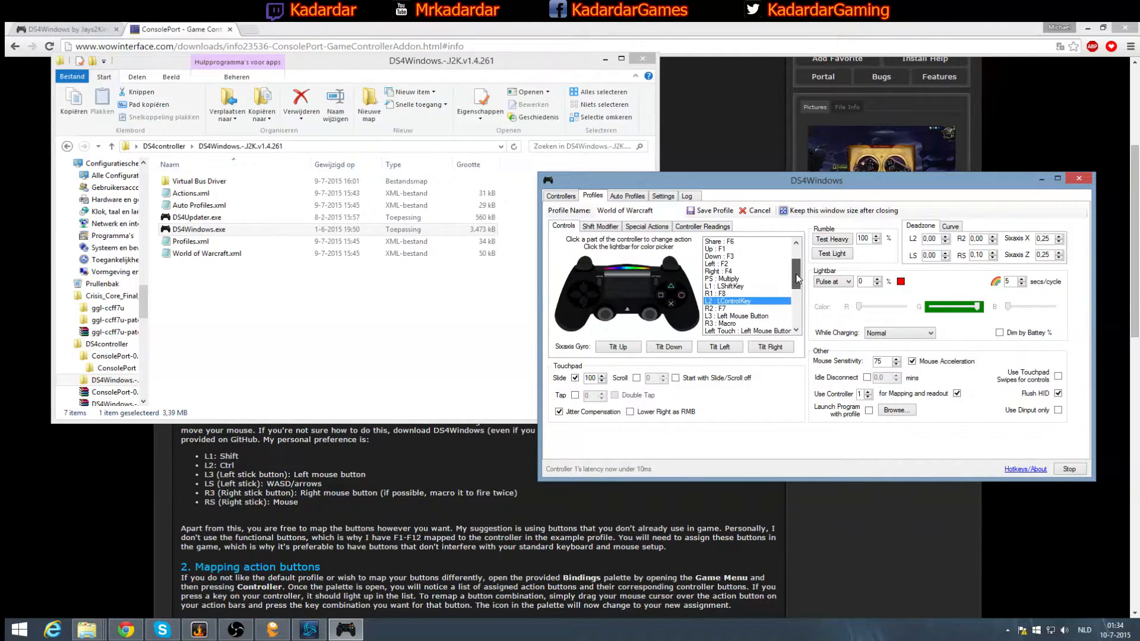
scroll("up", 3)
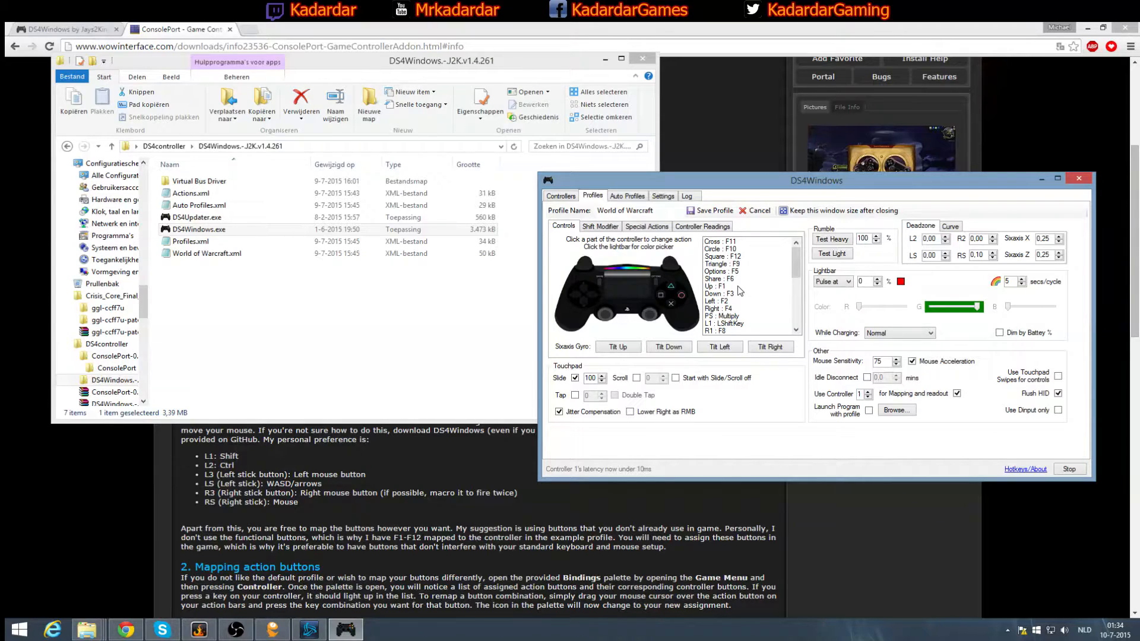
mouse_move(751, 305)
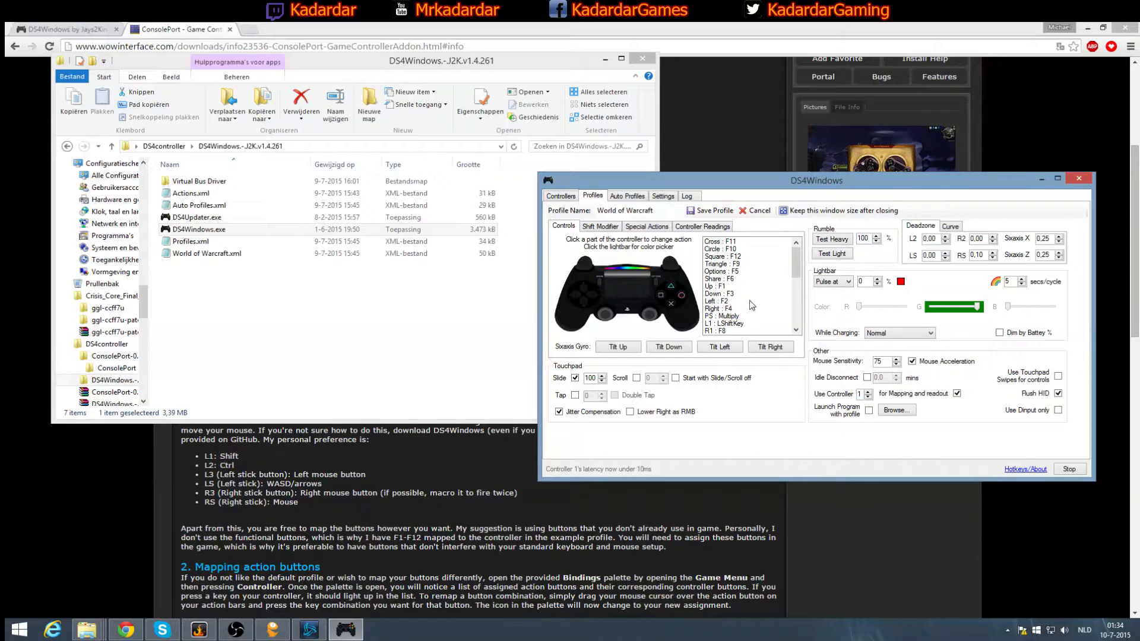
mouse_move(738, 315)
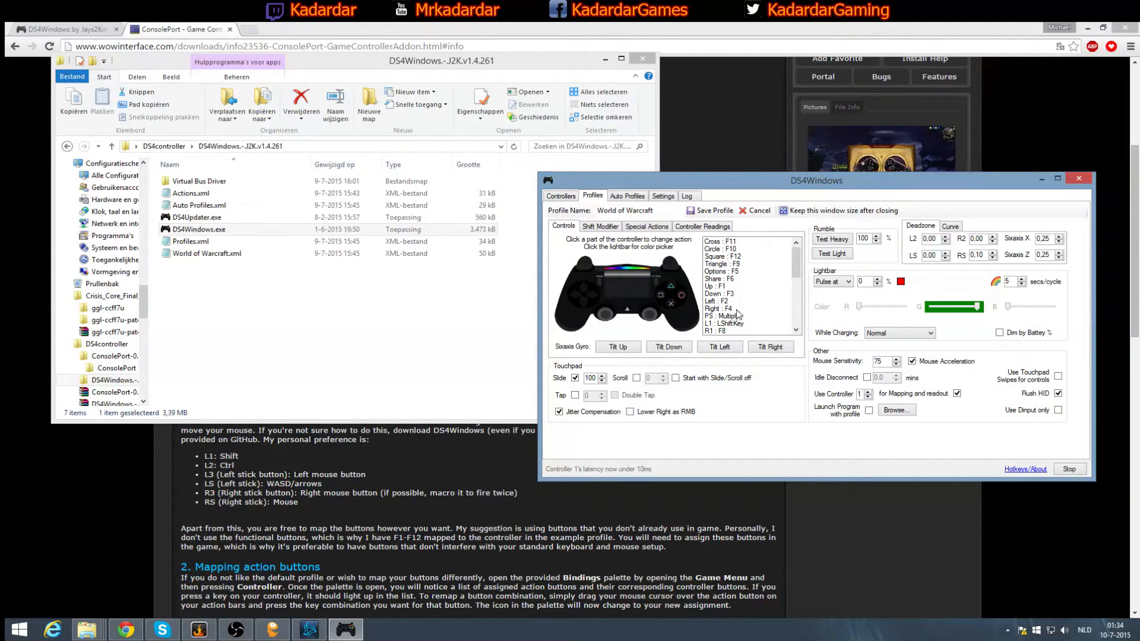
mouse_move(724, 309)
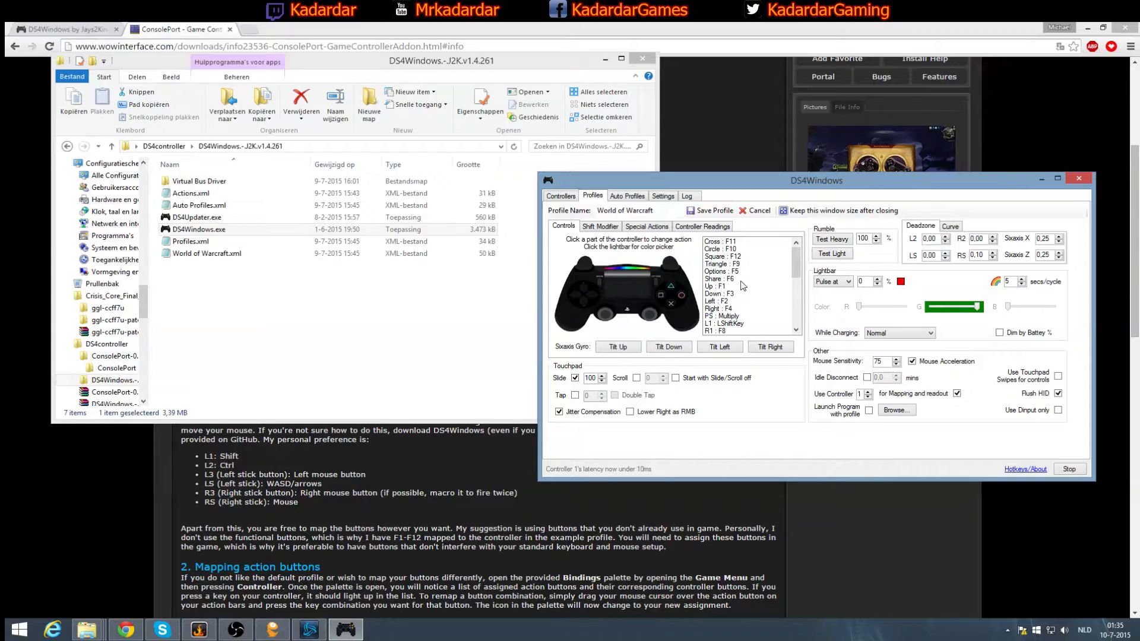
mouse_move(744, 298)
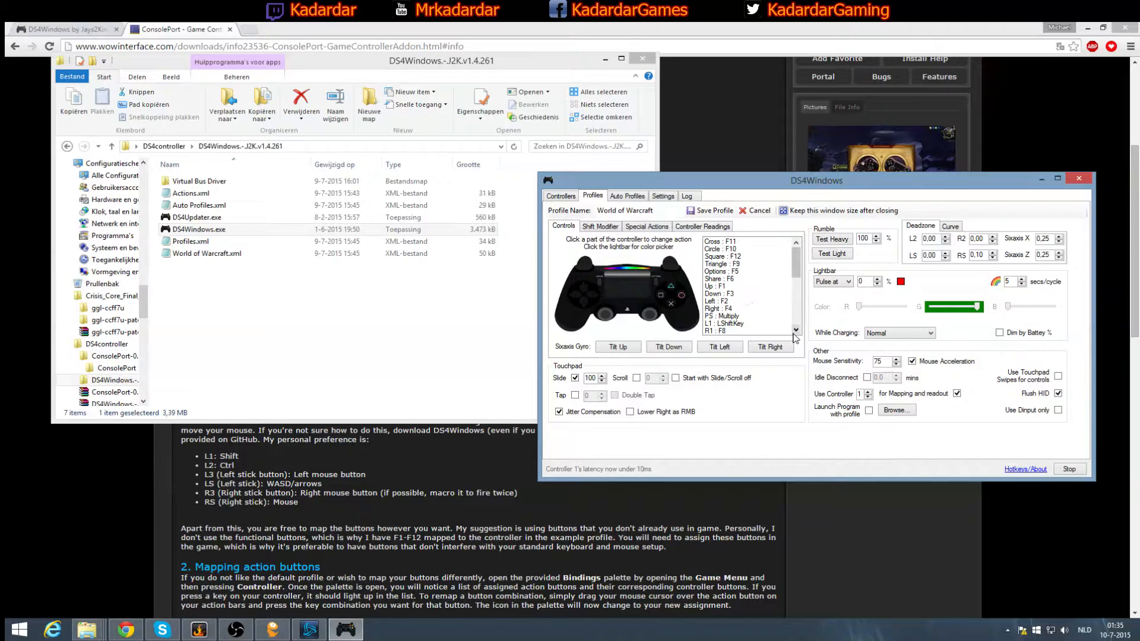
mouse_move(914, 211)
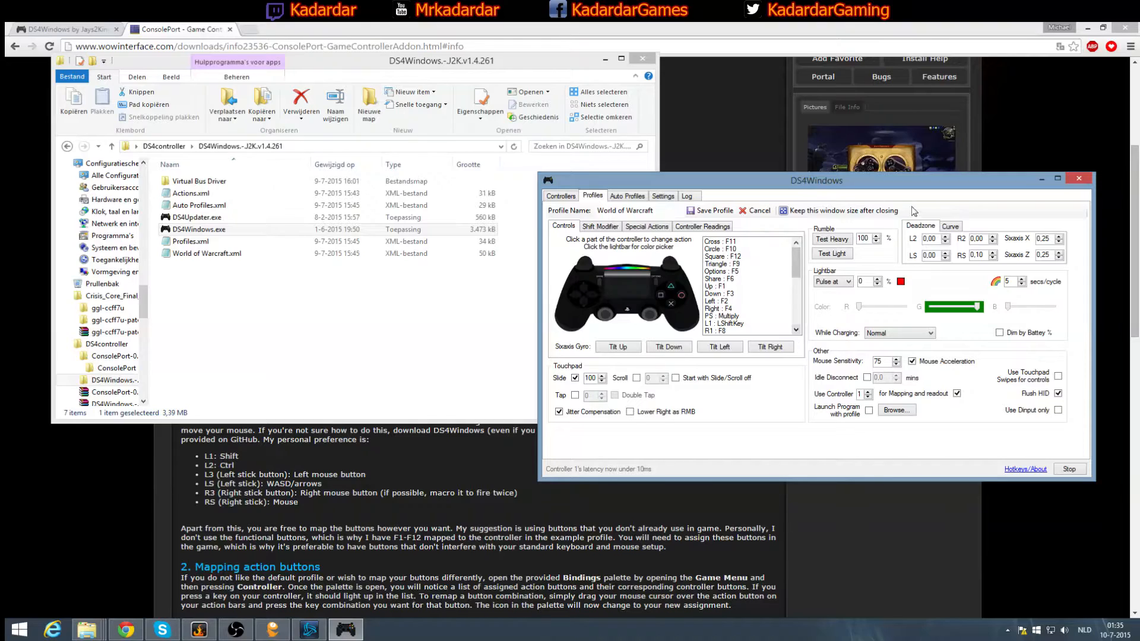
mouse_move(1078, 179)
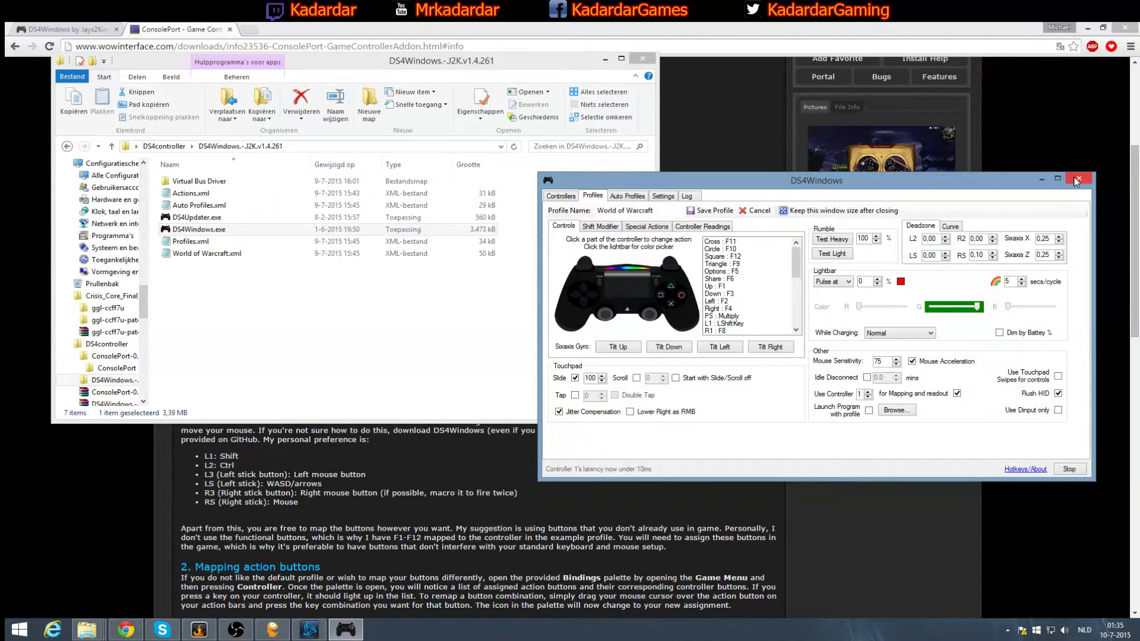
mouse_move(1077, 180)
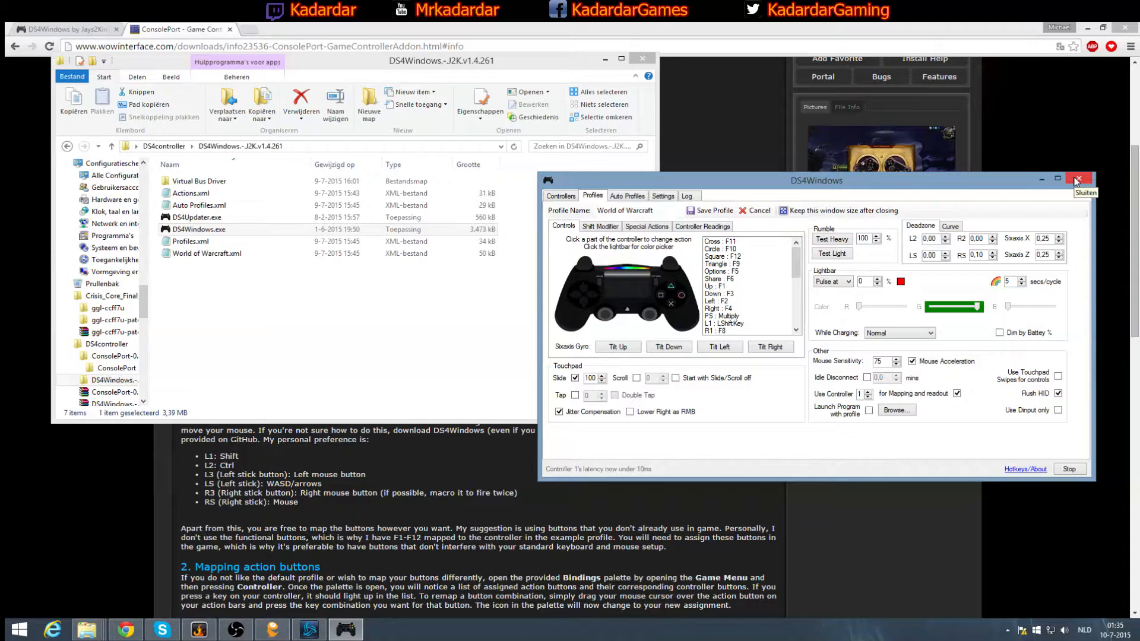
- Close the DS4Windows profile editor to reveal WoW's character select screen
left_click(757, 210)
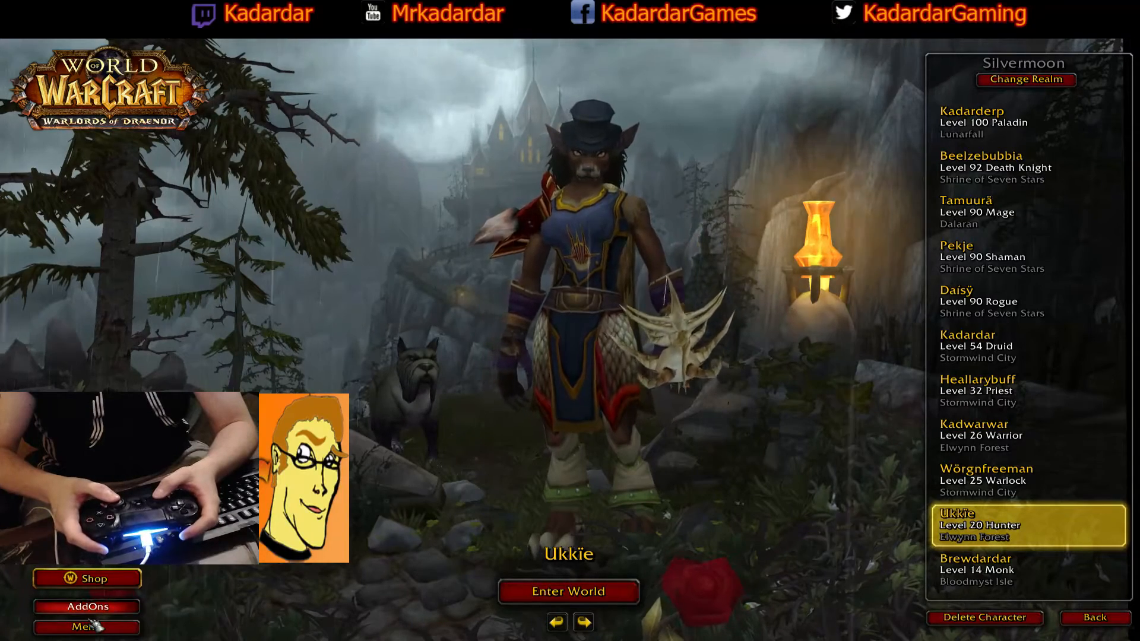
left_click(86, 605)
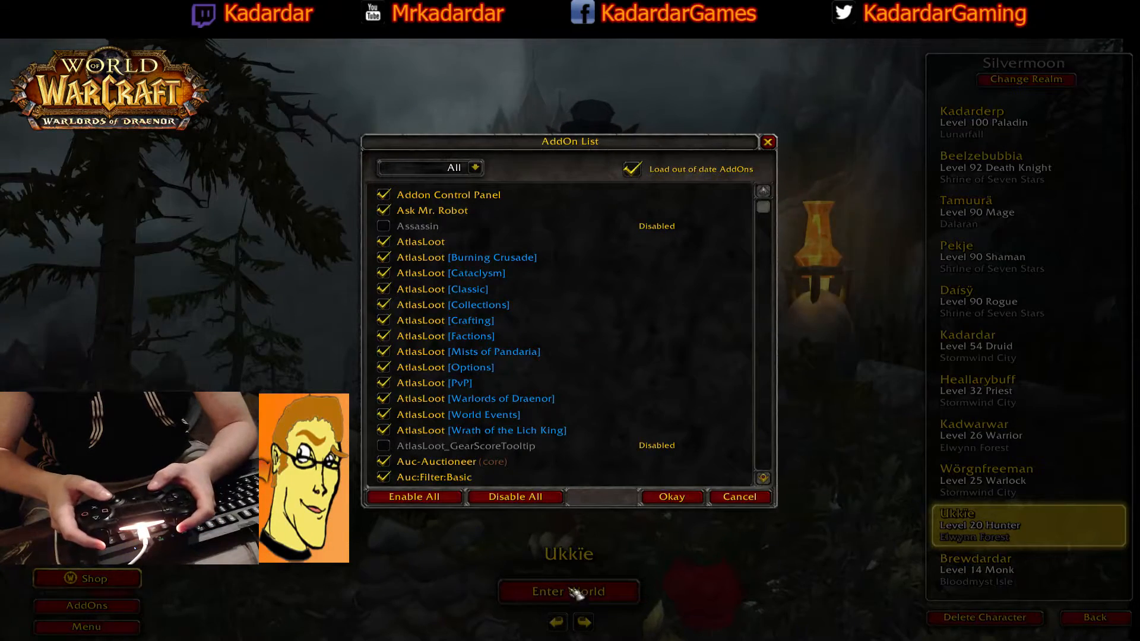
left_click(671, 496)
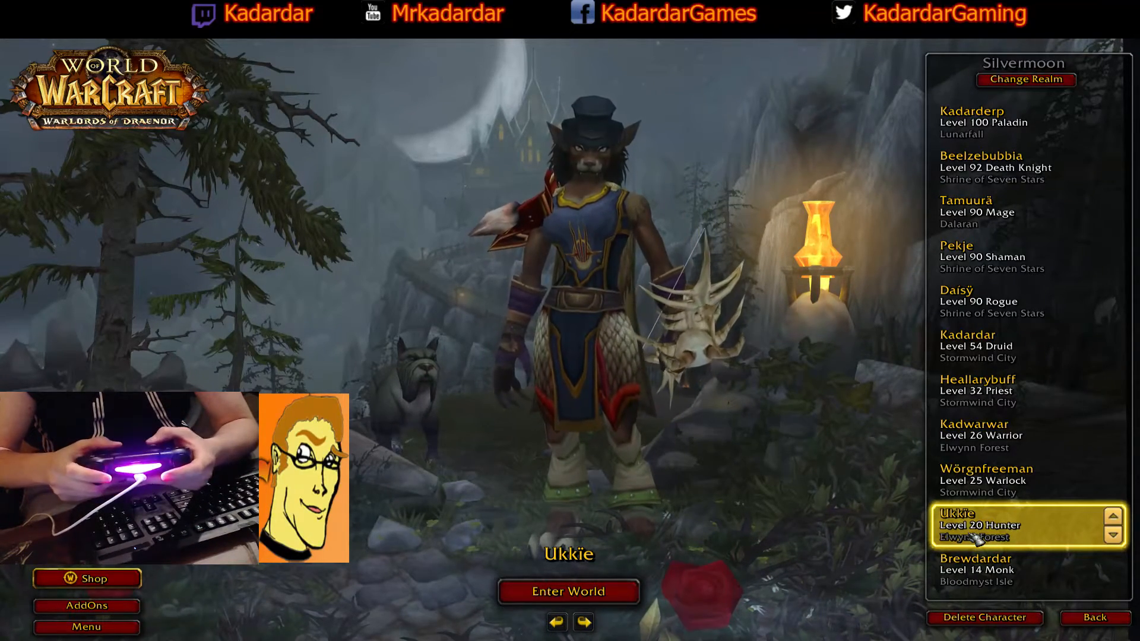
- Enter the world as Ukkie, arriving in Elwynn Forest
left_click(569, 592)
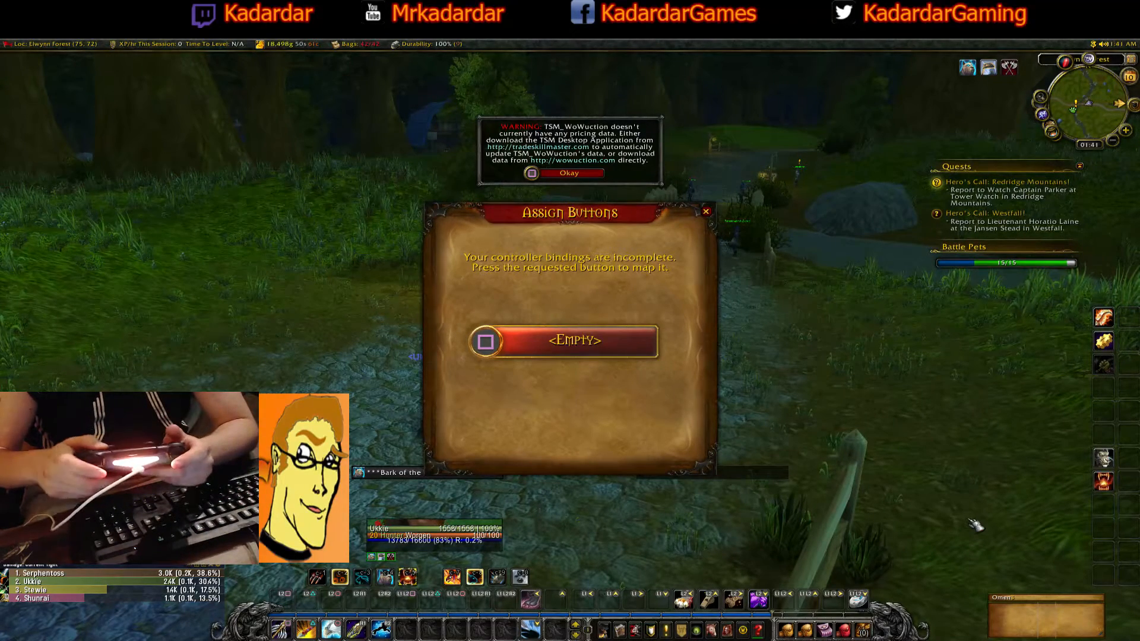
- Bind the requested controller buttons (F12, F10, Numpad *) in ConsolePort's Assign Buttons prompt
key("f12")
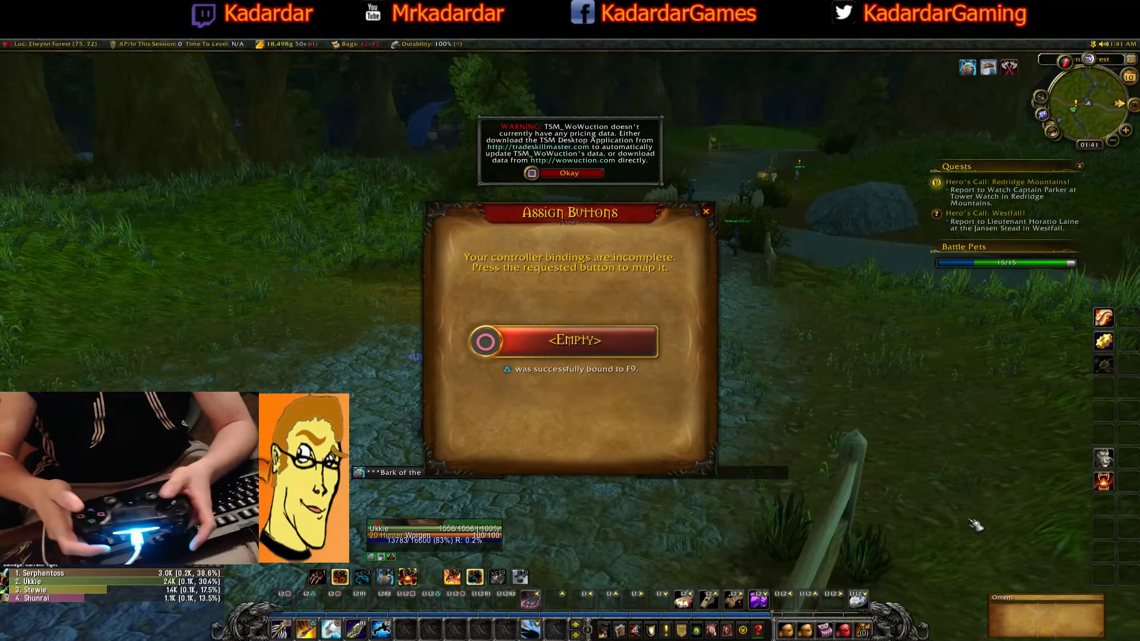
key("F10")
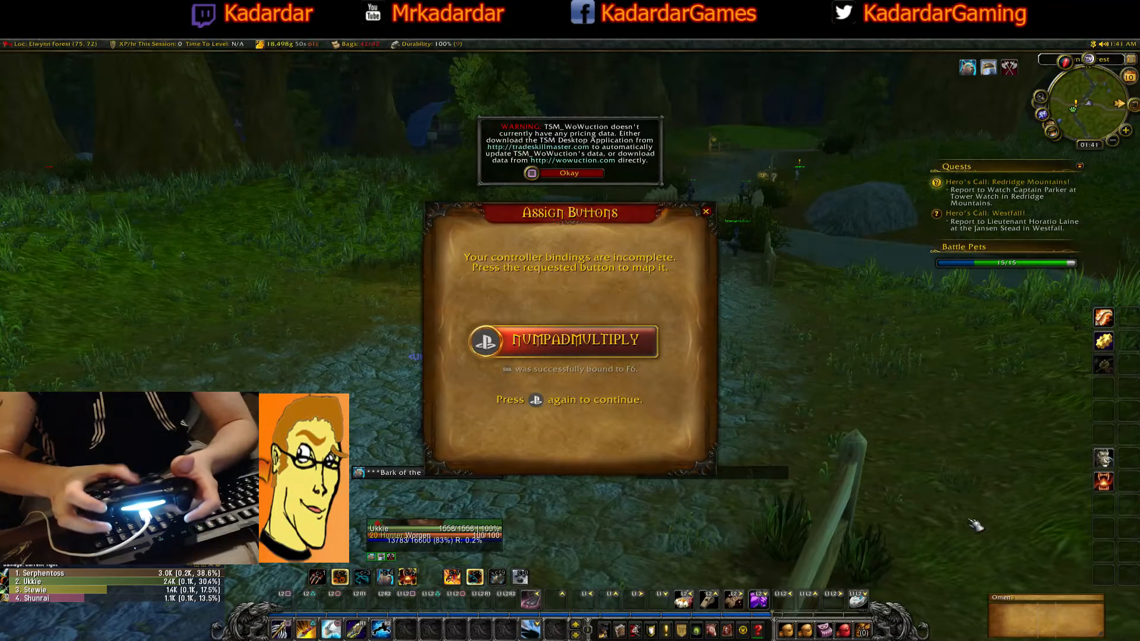
key("NUMPADMULTIPLY")
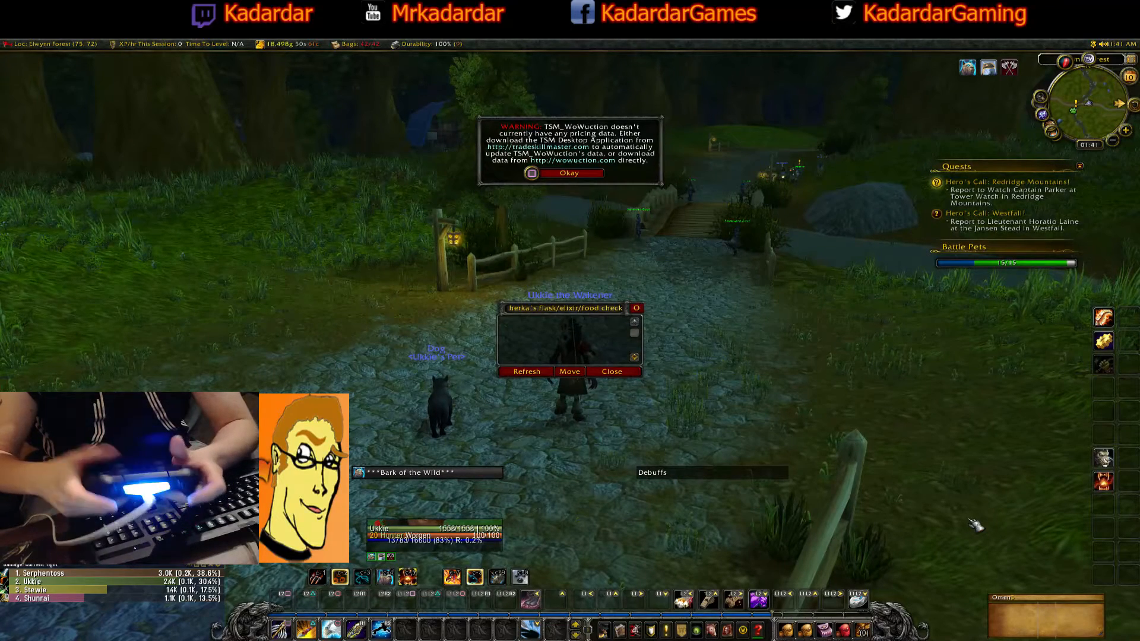
- Open ConsolePort's Game Menu over Ukkie in Elwynn Forest
left_click(611, 372)
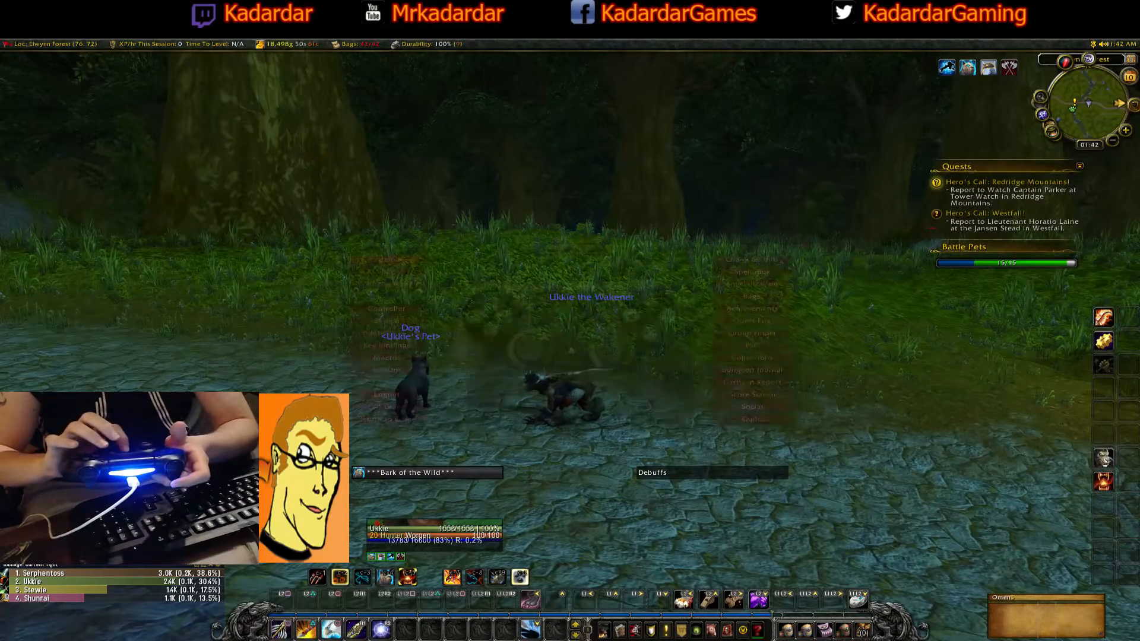
key("Escape")
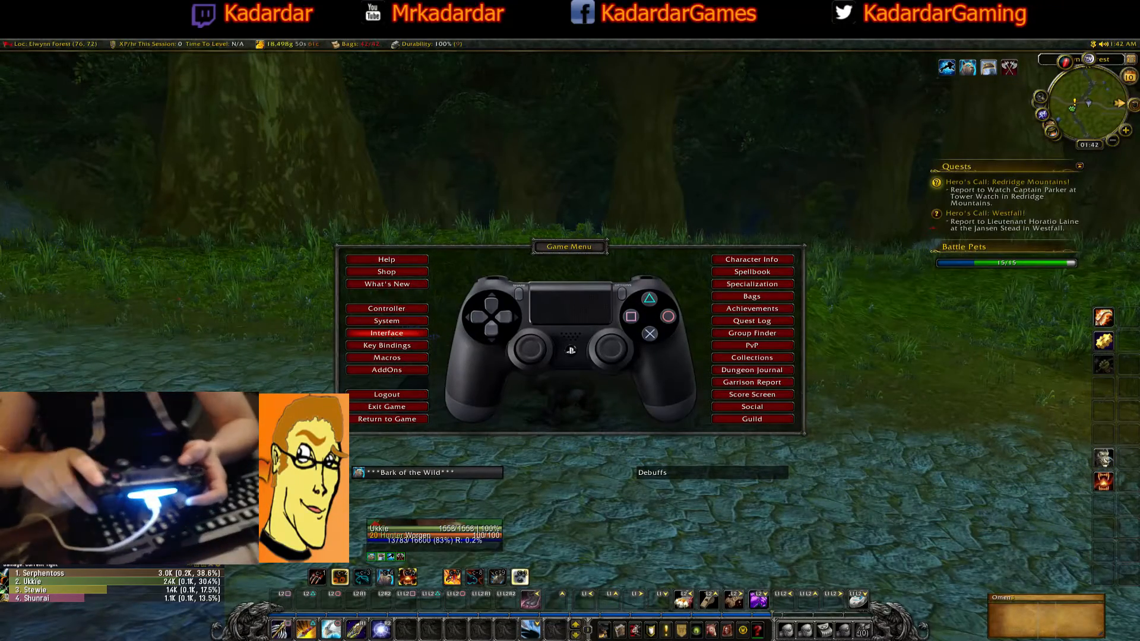
- Enable the Bottom Right, Right and Right 2 bars in Interface ActionBars settings
left_click(386, 333)
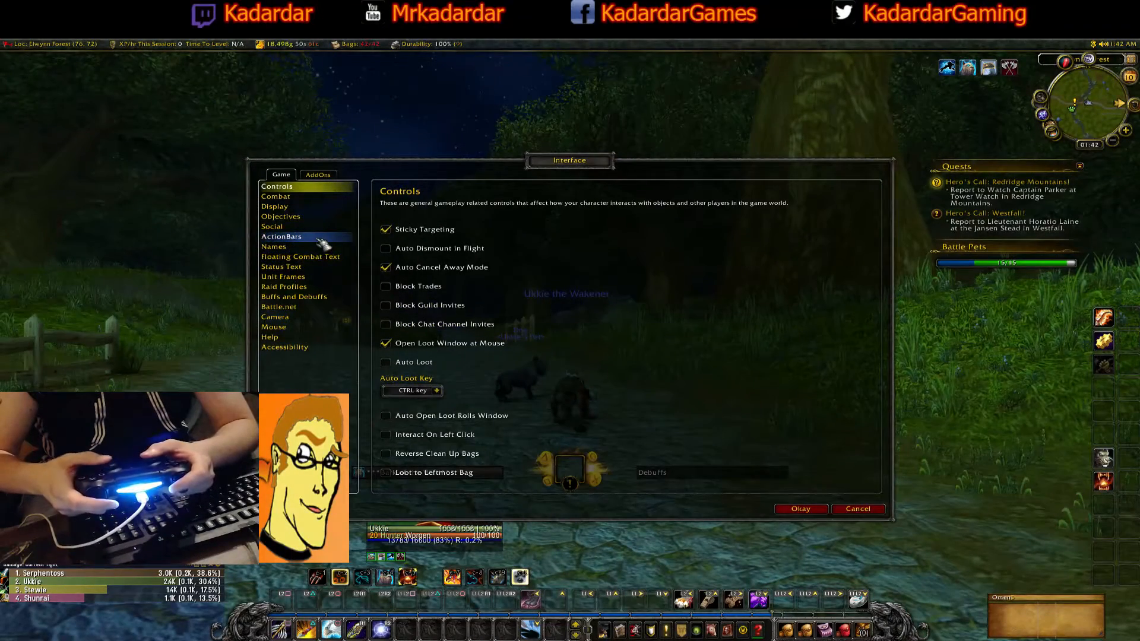
left_click(281, 237)
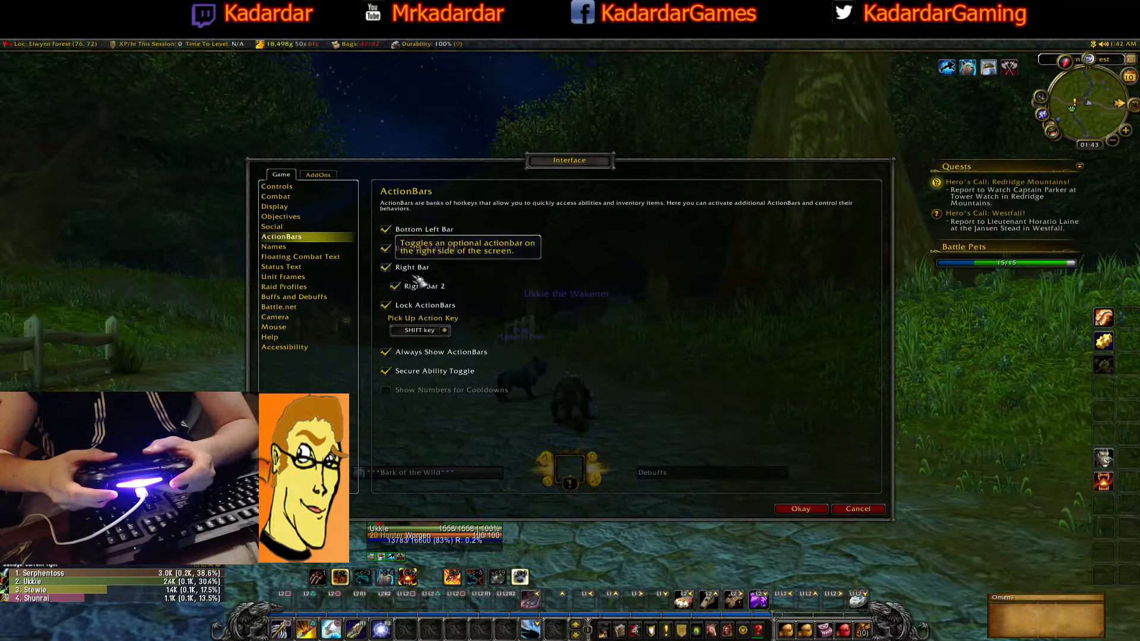
mouse_move(542, 313)
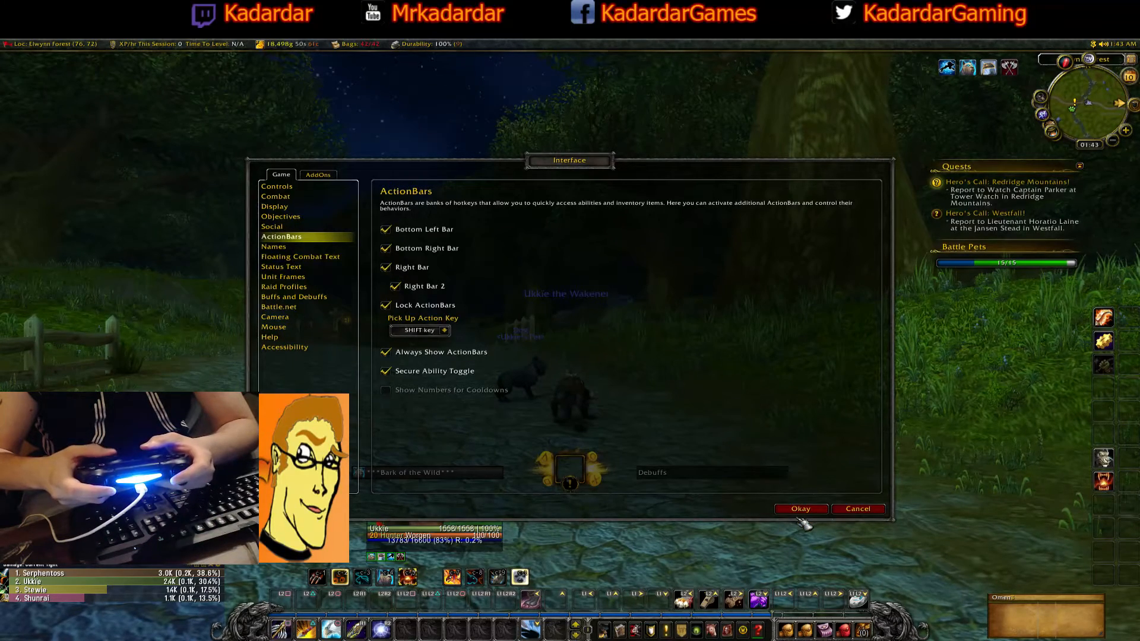
key("Escape")
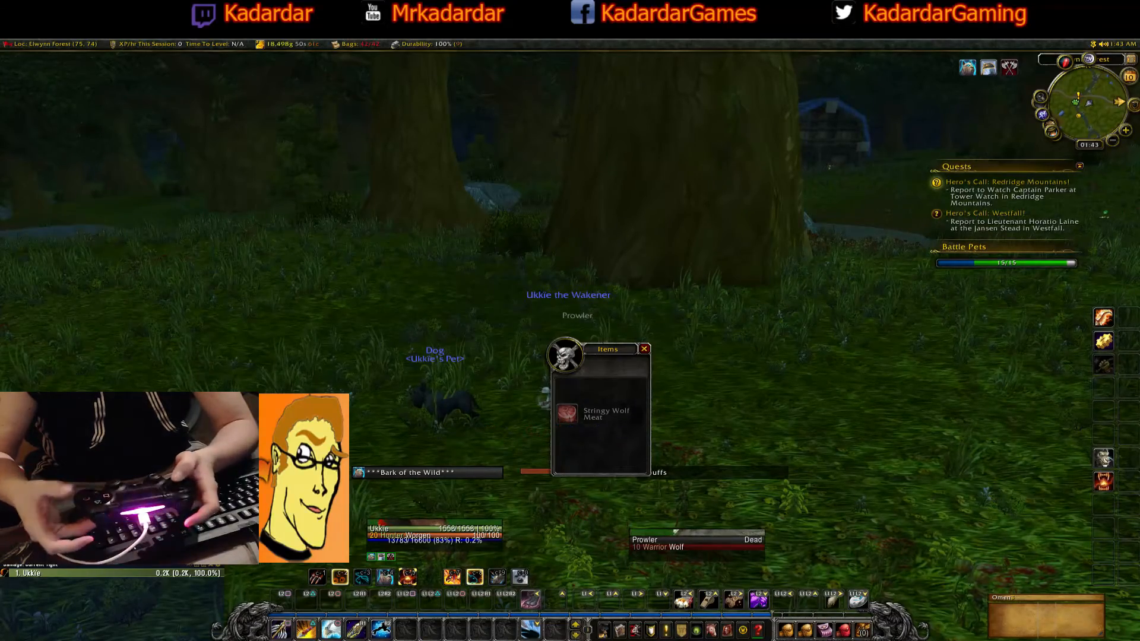
- Loot the Stringy Wolf Meat from the dead Prowler
left_click(567, 413)
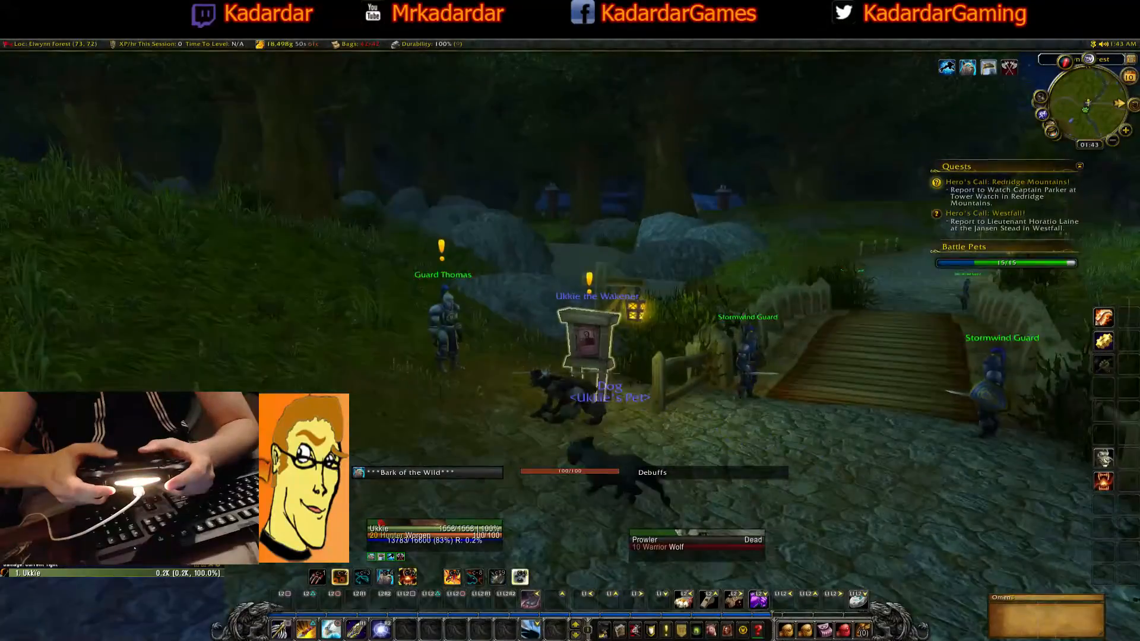
- Browse the Bounty Board quests, selecting Bounty on Murlocs
left_click(582, 342)
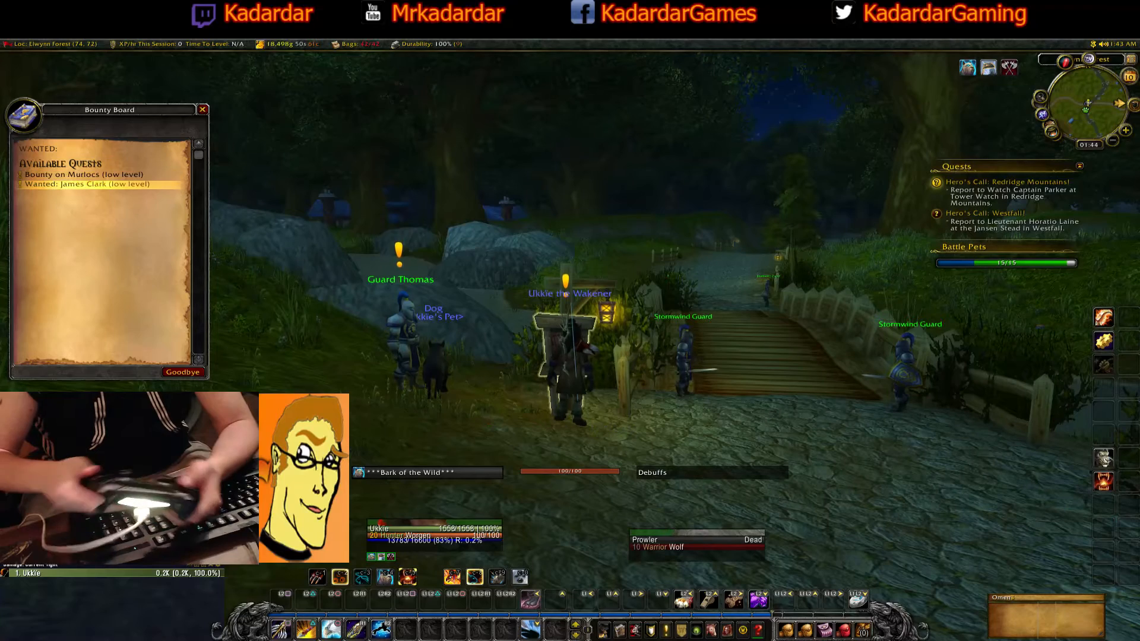
left_click(80, 174)
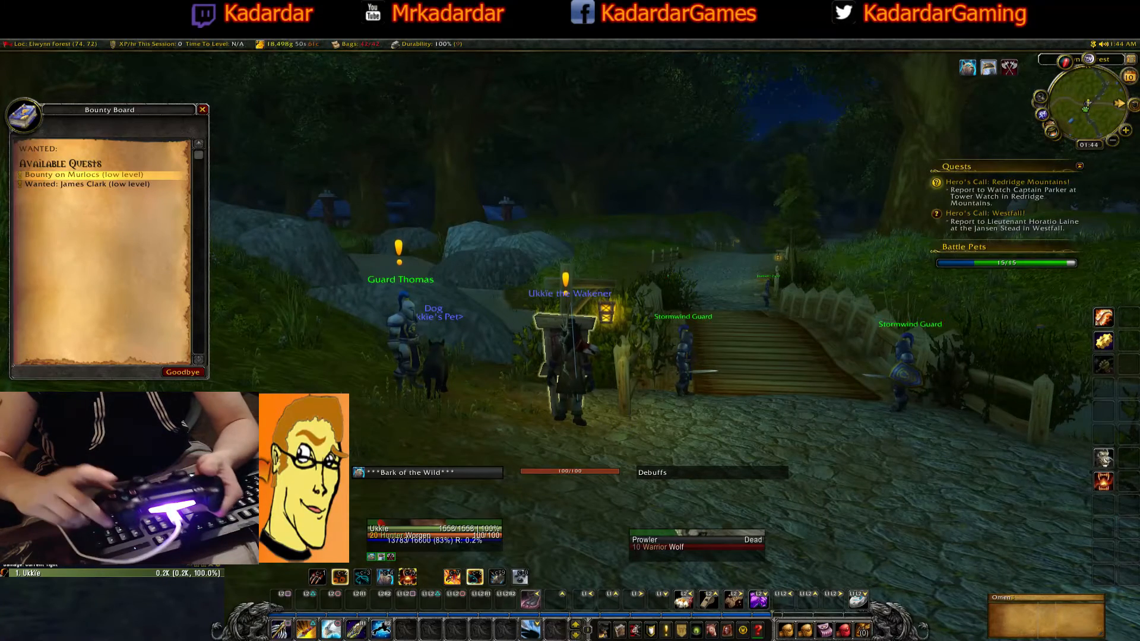
left_click(83, 175)
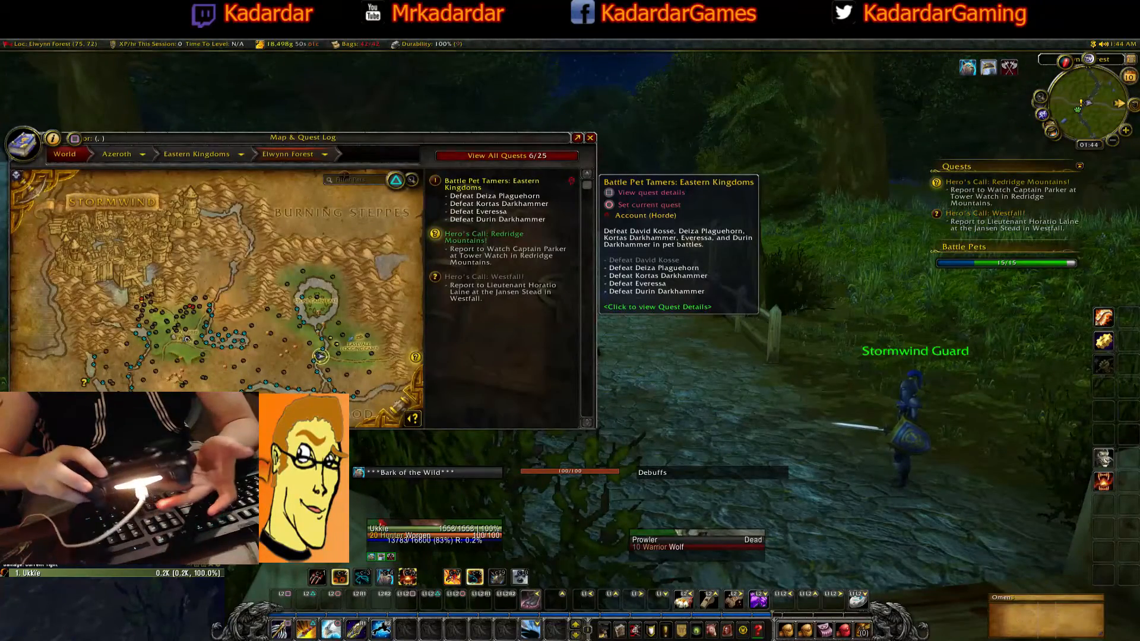
left_click(590, 137)
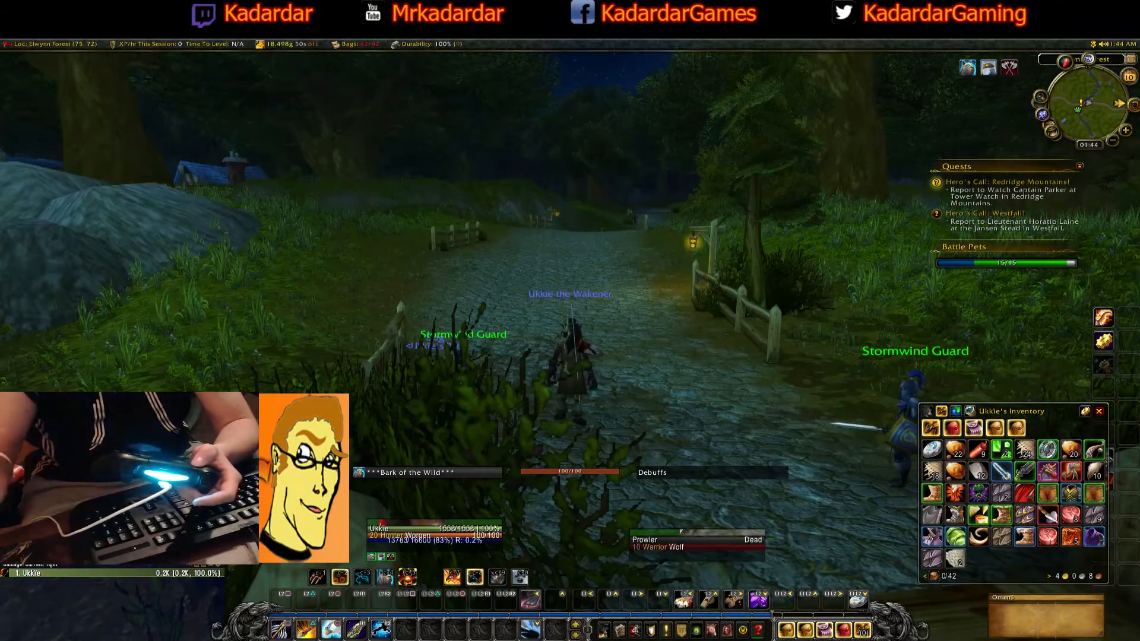
left_click(1097, 411)
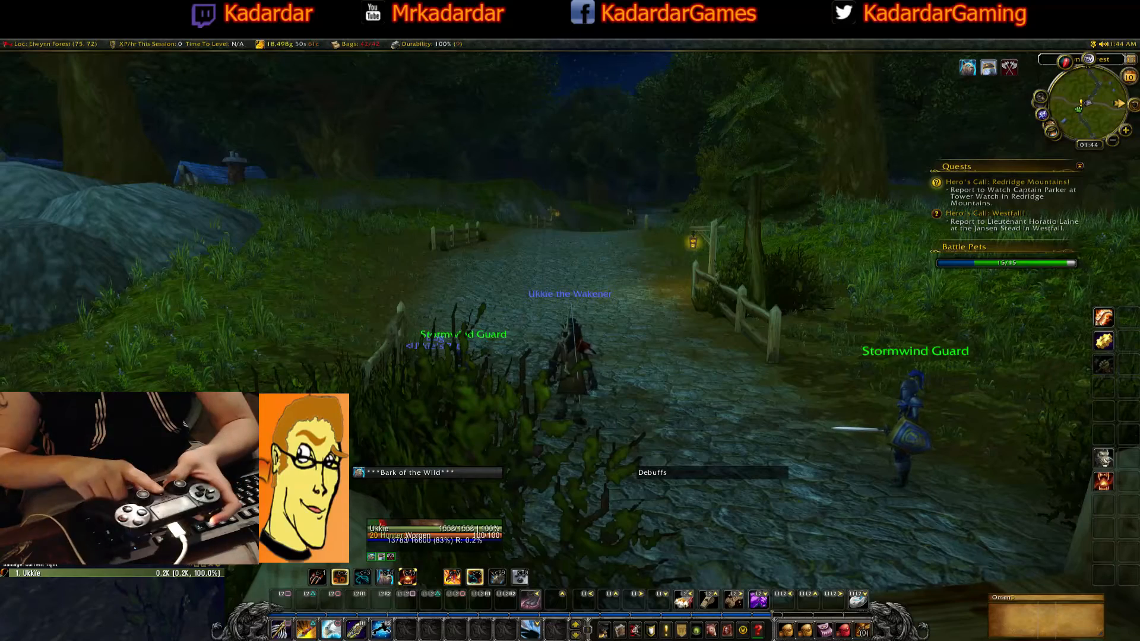
key("Escape")
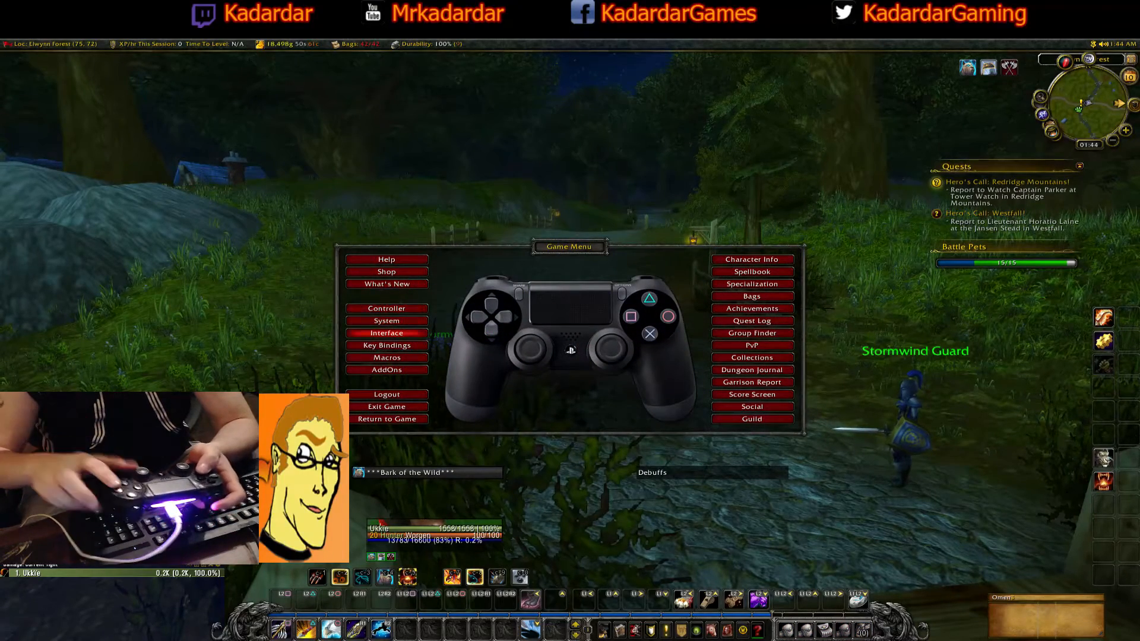
left_click(386, 334)
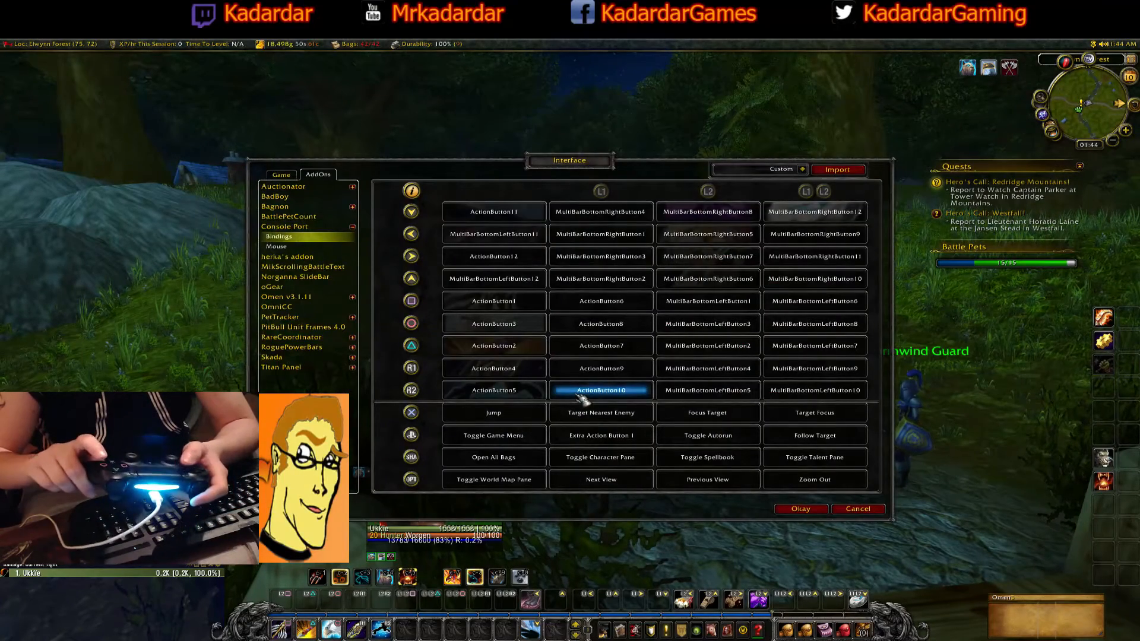
left_click(493, 367)
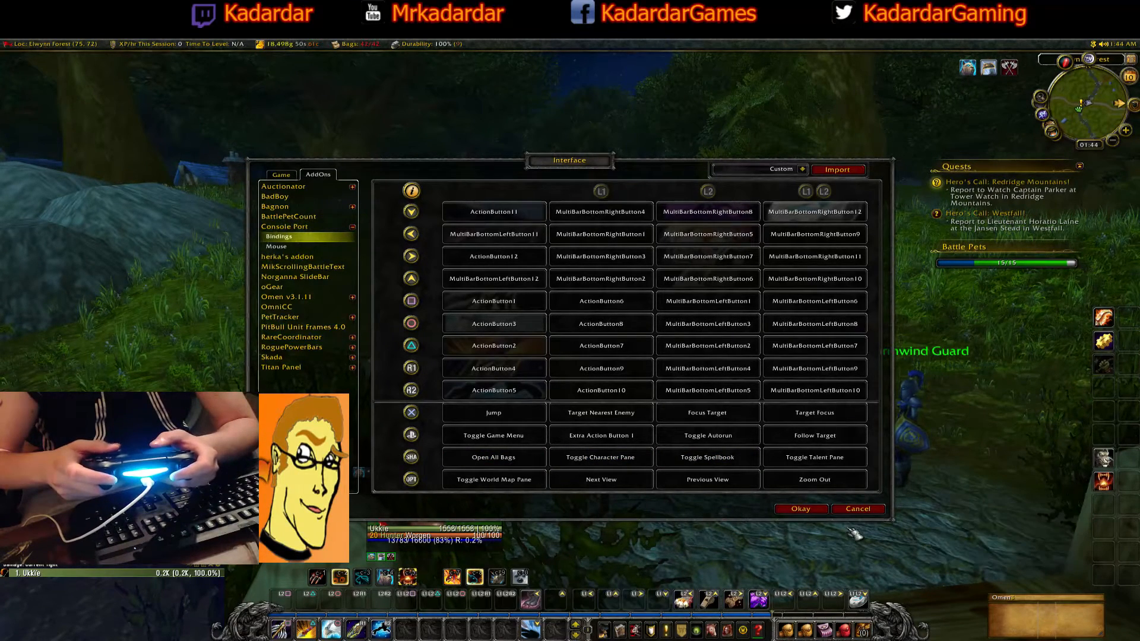
left_click(857, 508)
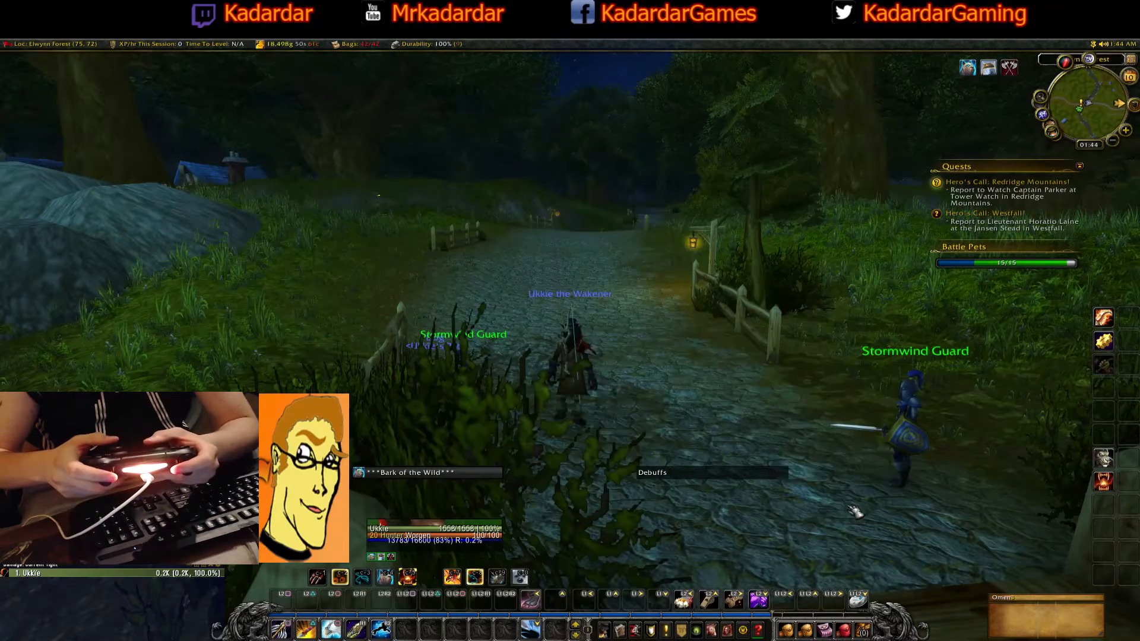